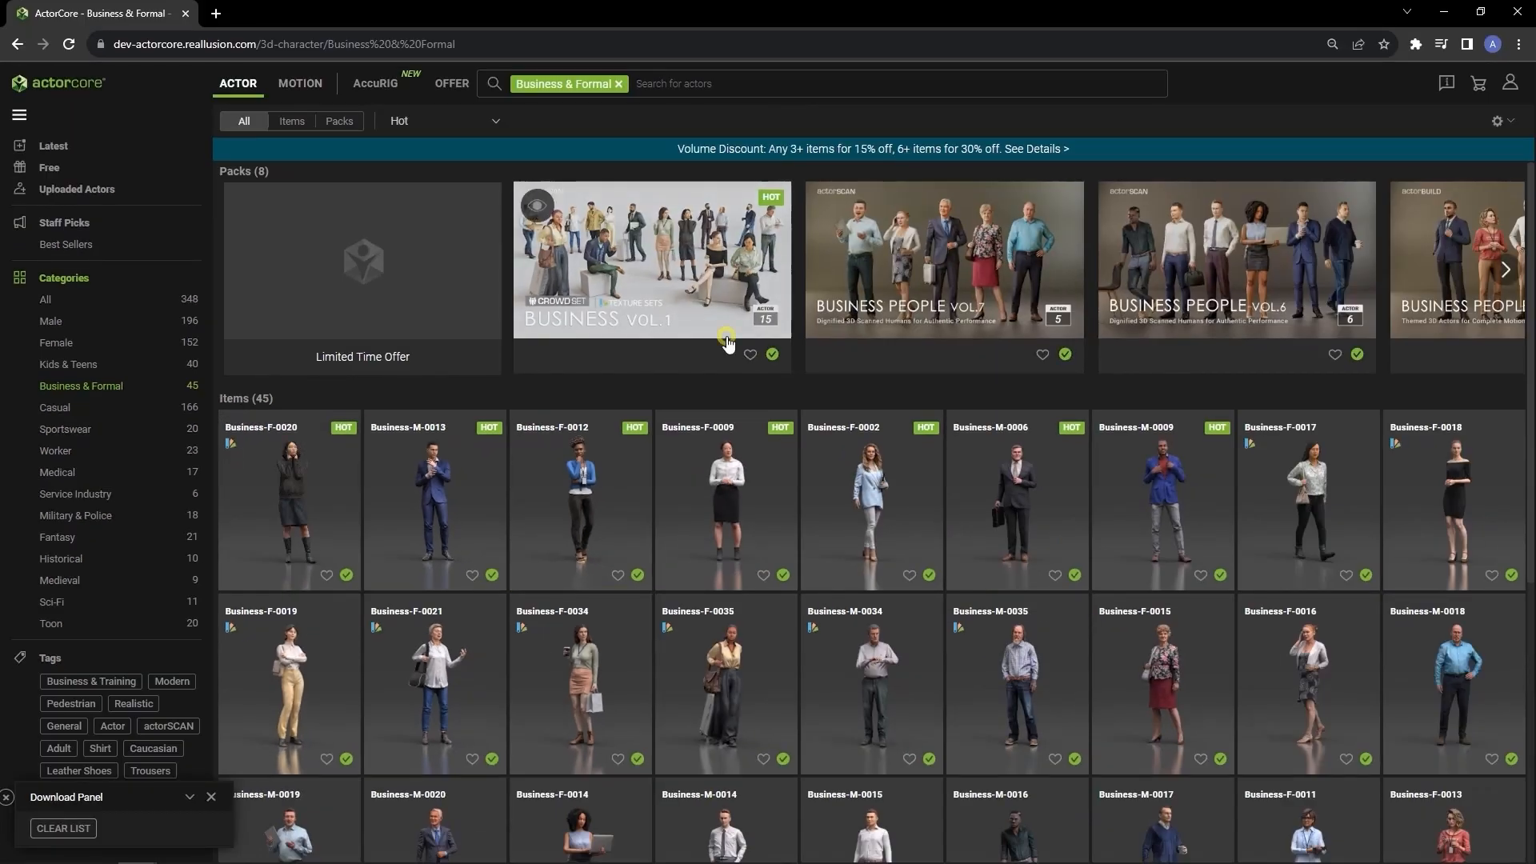
Show Business-F-0020 from the Business Crowd Set Vol.1 pack in 3D preview
left_click(651, 260)
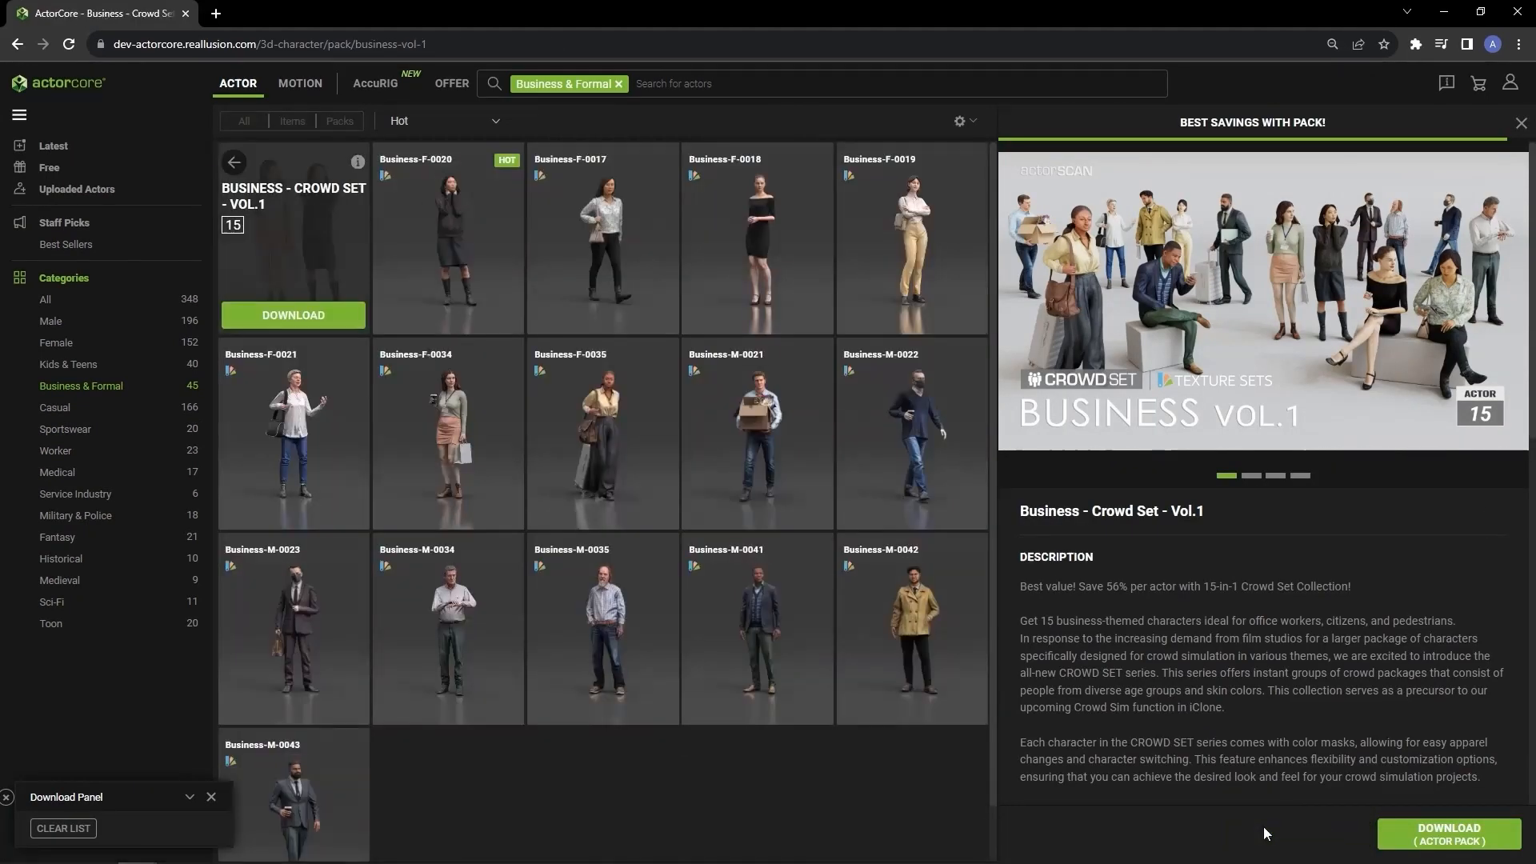
left_click(448, 238)
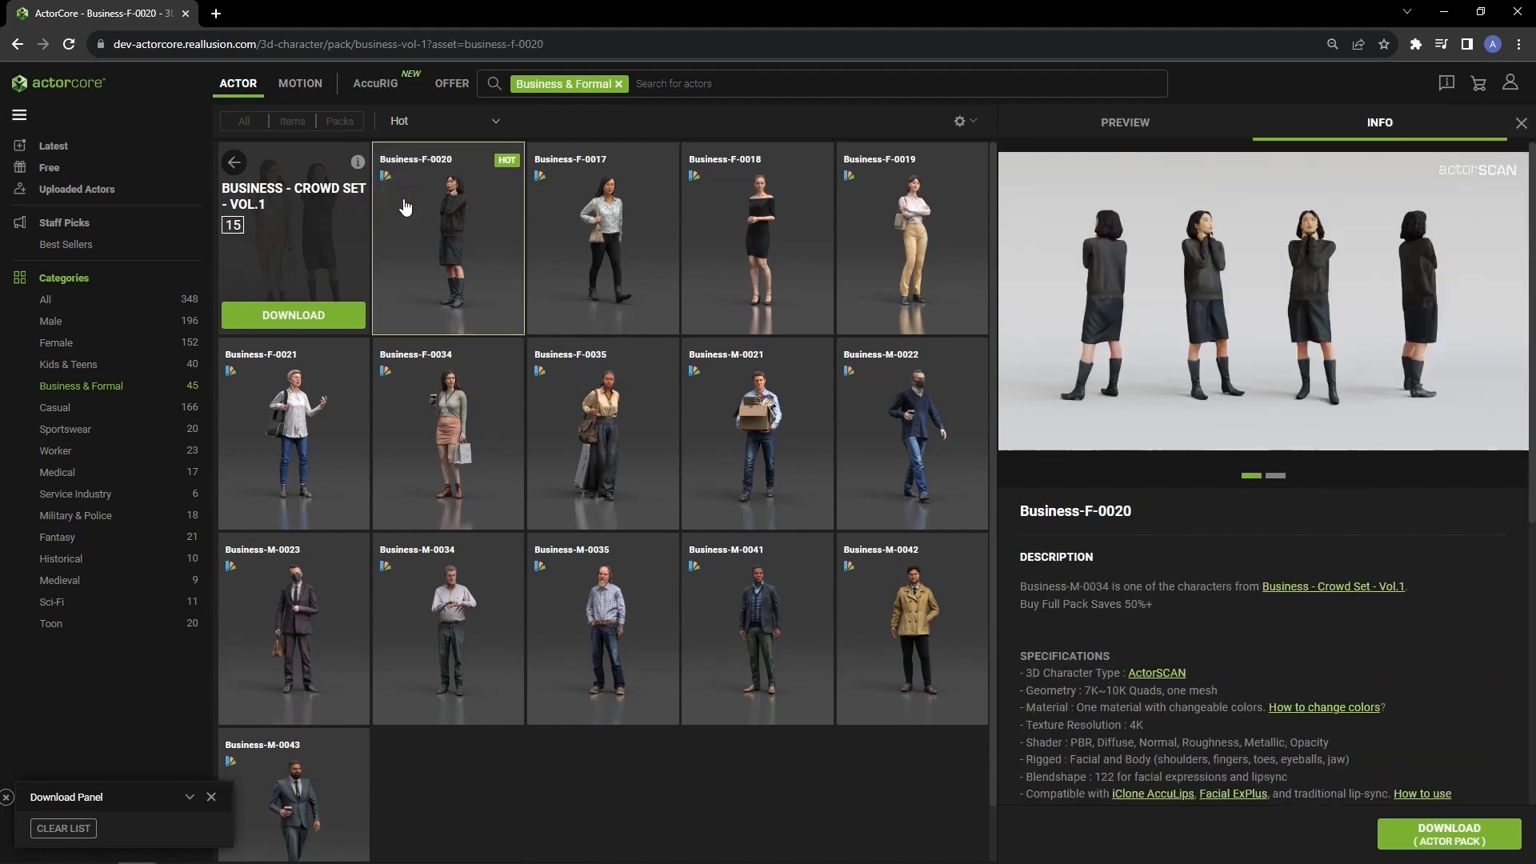
left_click(1123, 123)
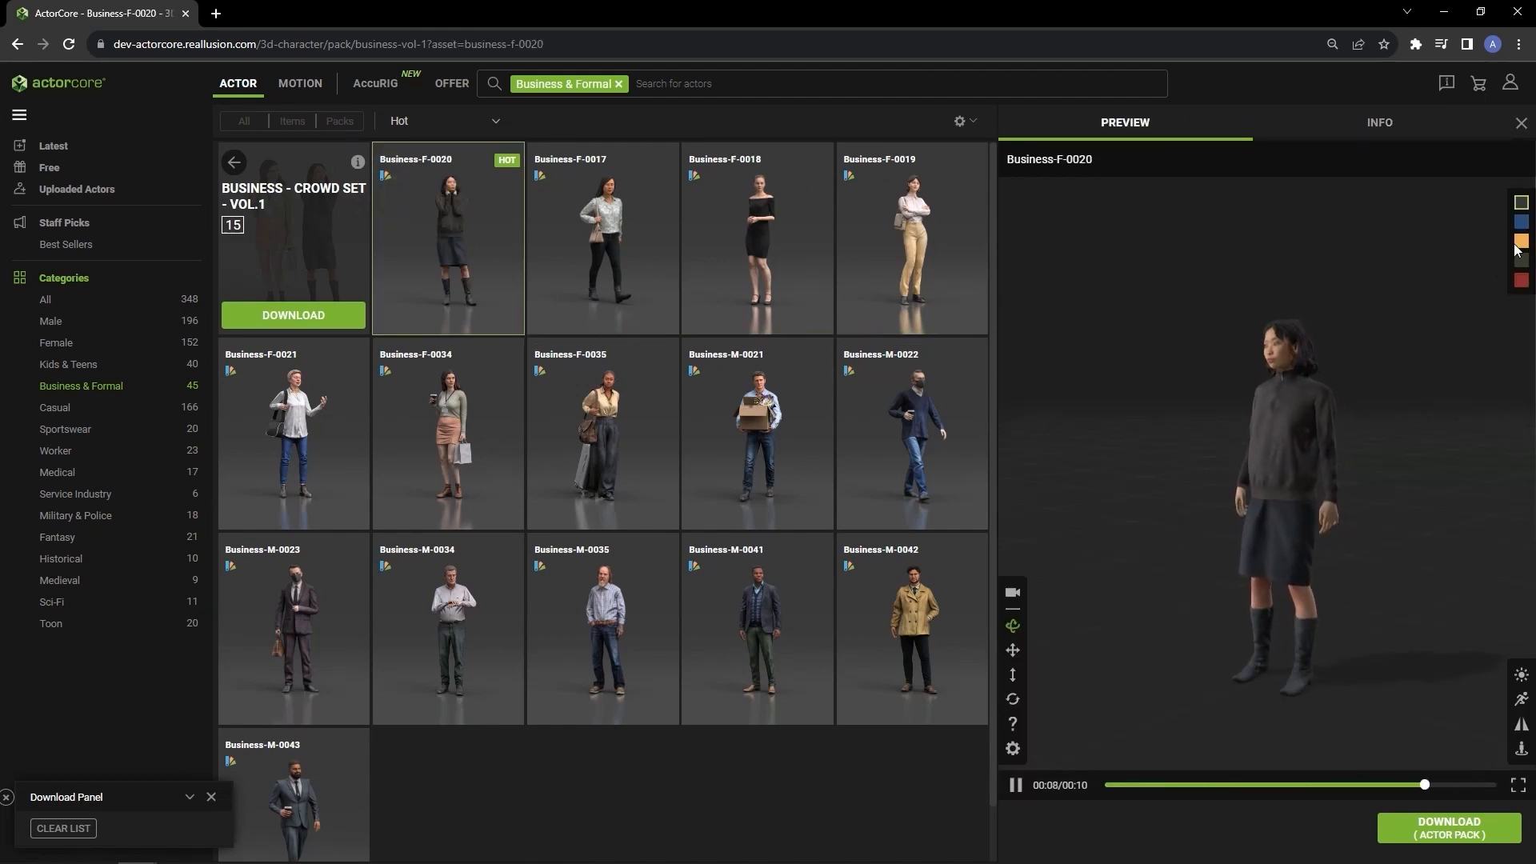
Preview the character in the yellow sweater and another outfit colour variation
left_click(1520, 242)
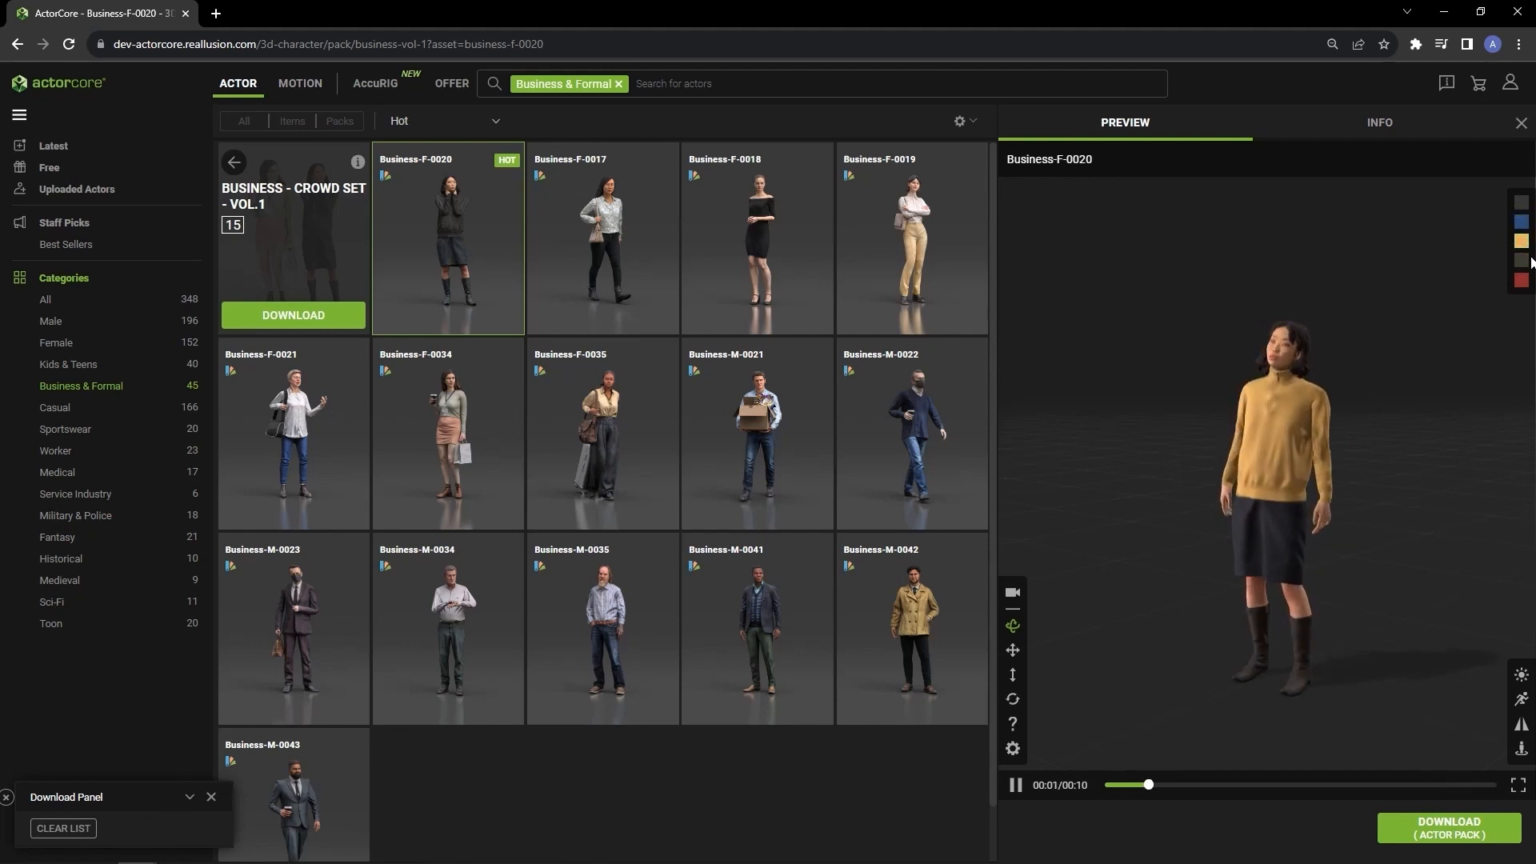
left_click(1520, 281)
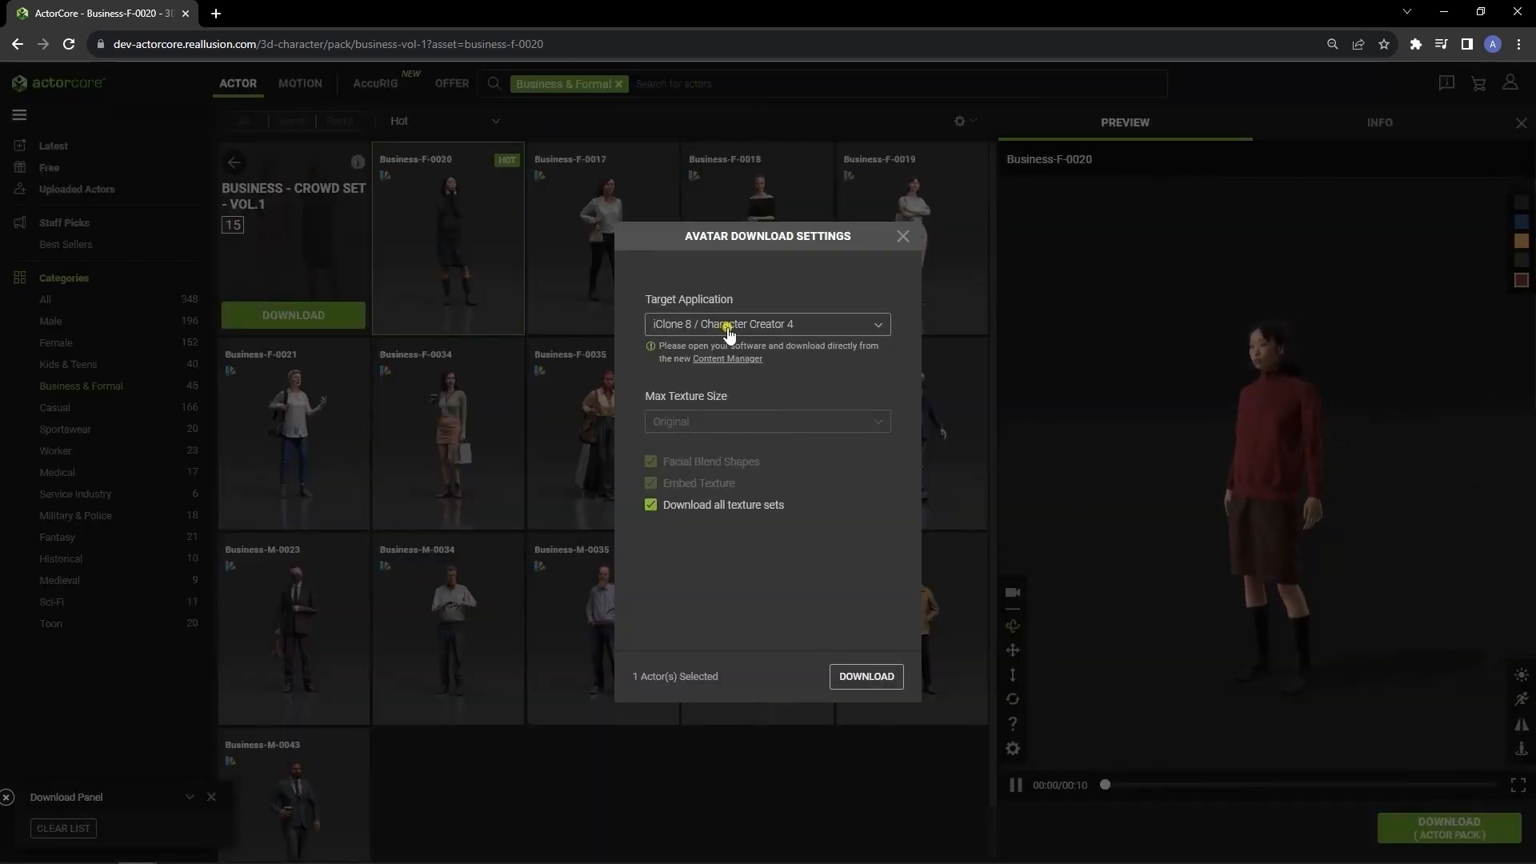
Download Business-F-0020 for iClone 8 / Character Creator 4 with all texture sets
left_click(767, 323)
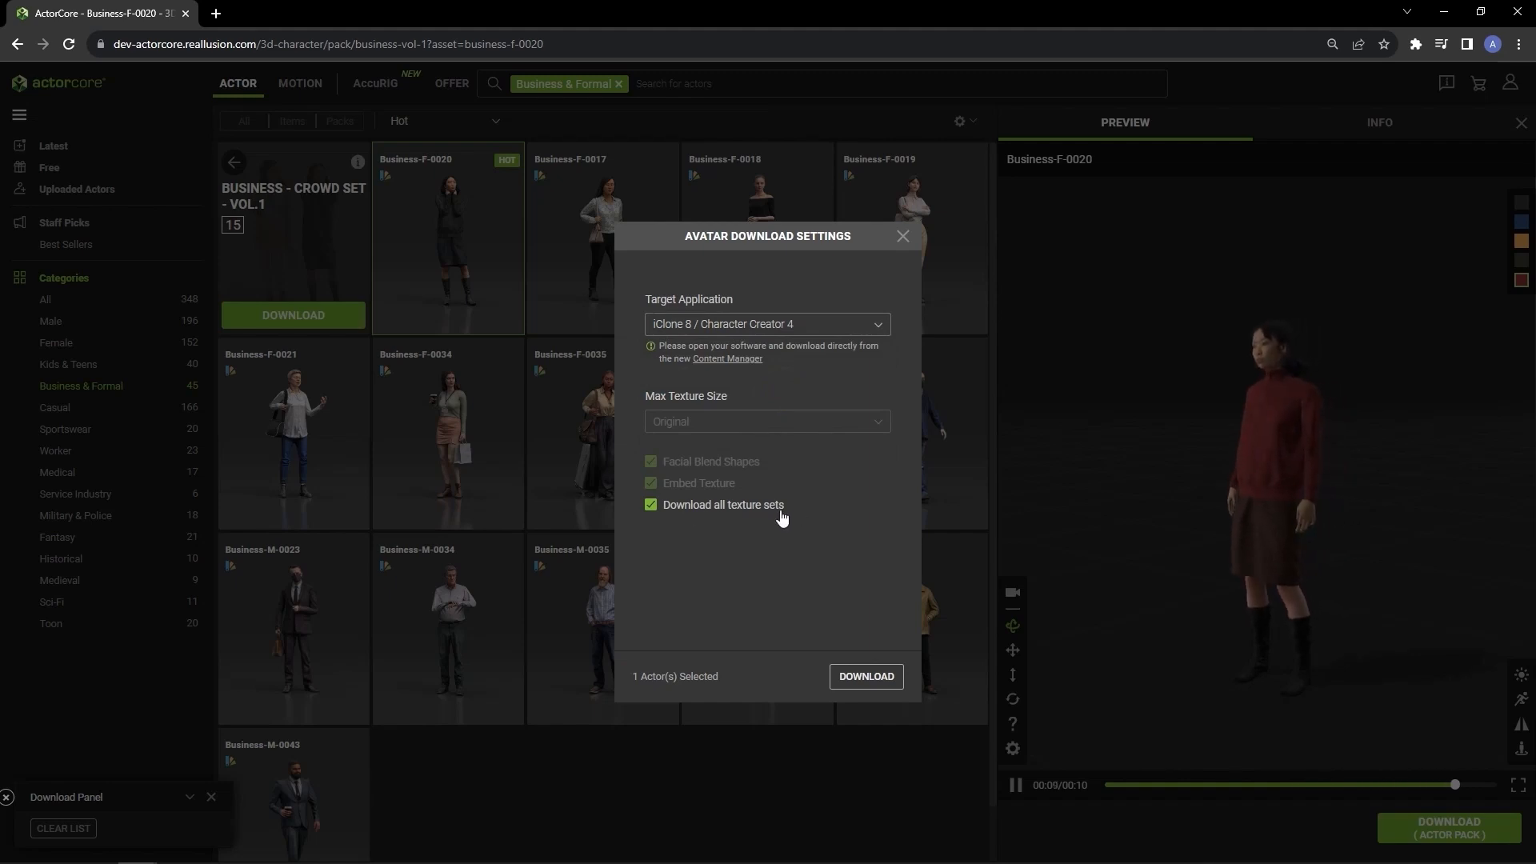
left_click(901, 237)
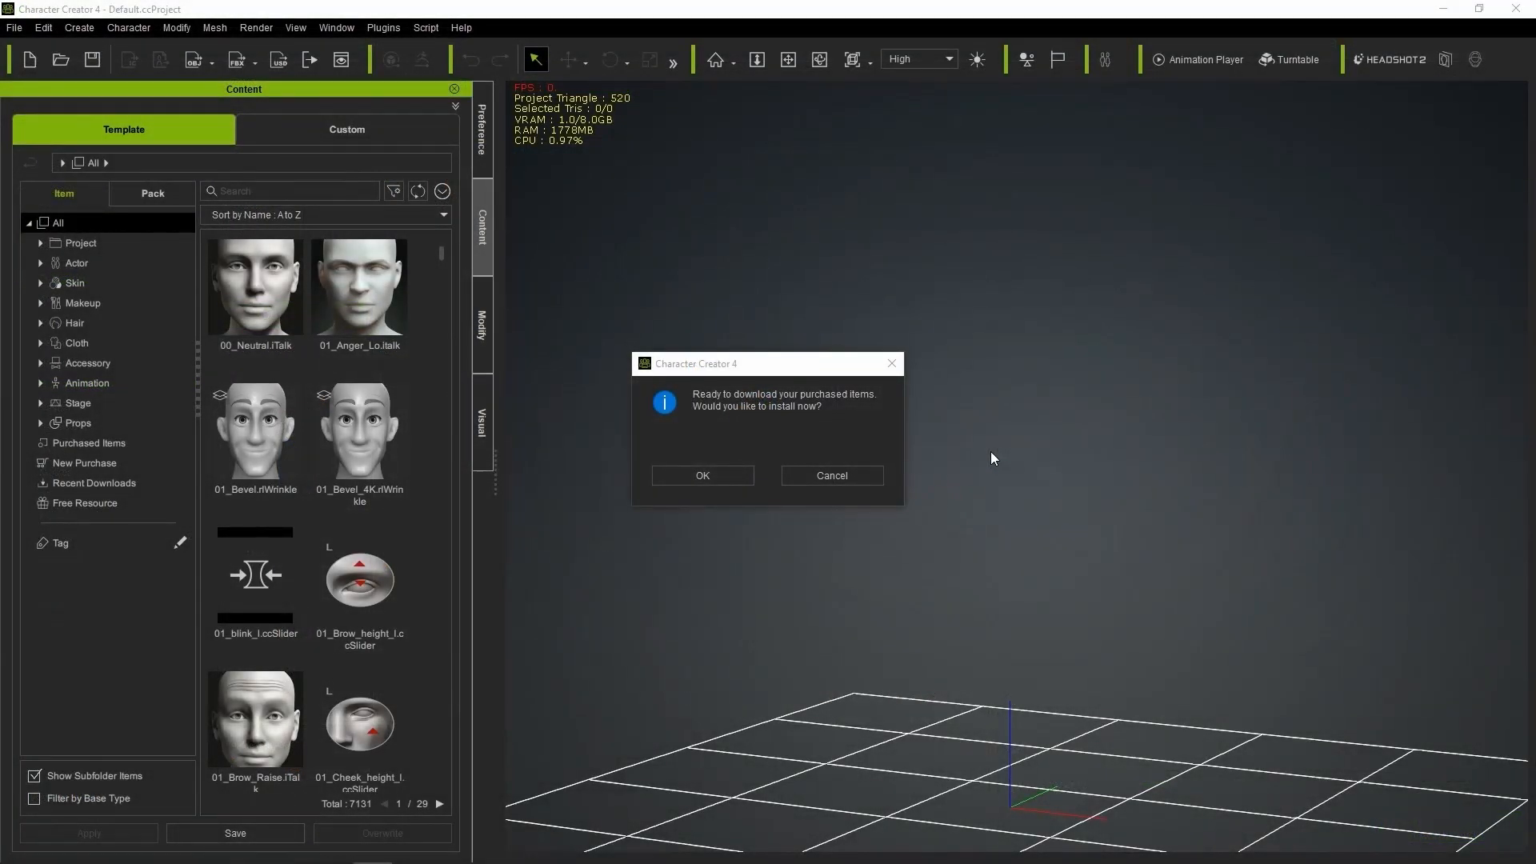
mouse_move(898, 465)
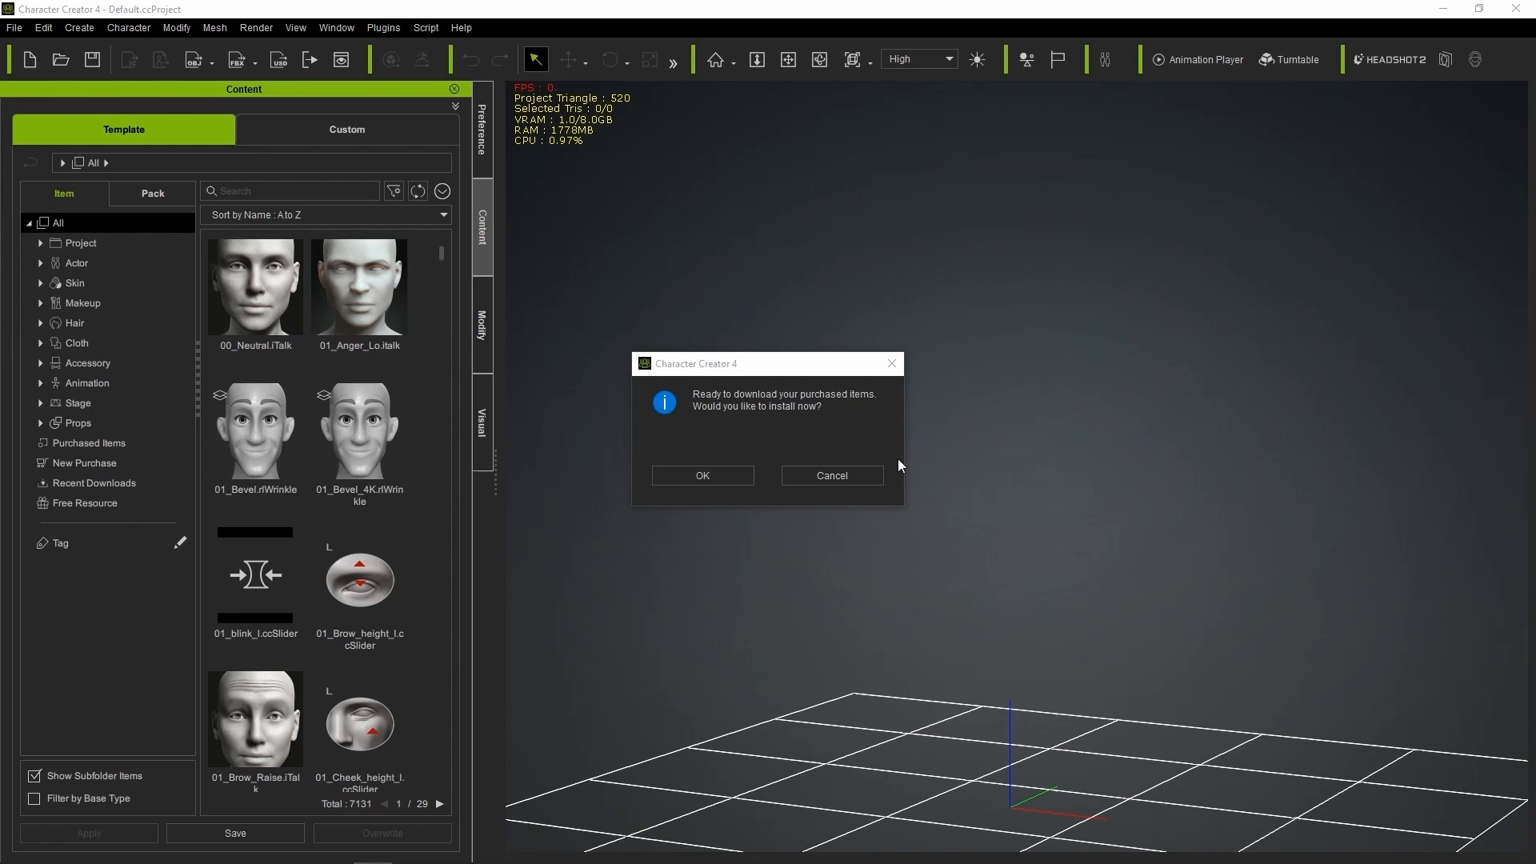
Install the purchased pack and load Business_F_0020.iAvatar without saving the current project
left_click(701, 476)
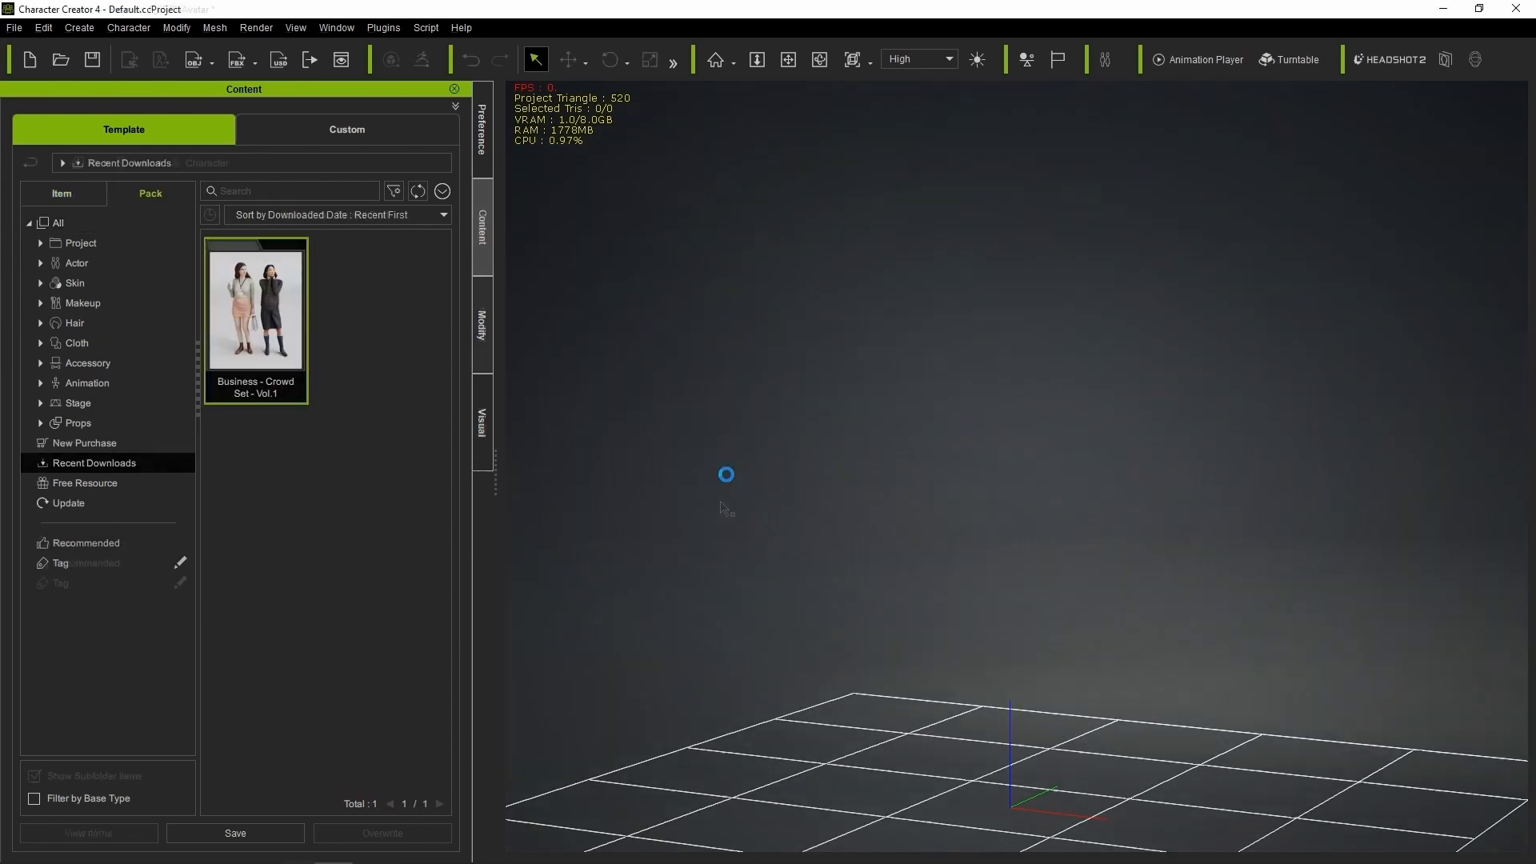
double_click(254, 304)
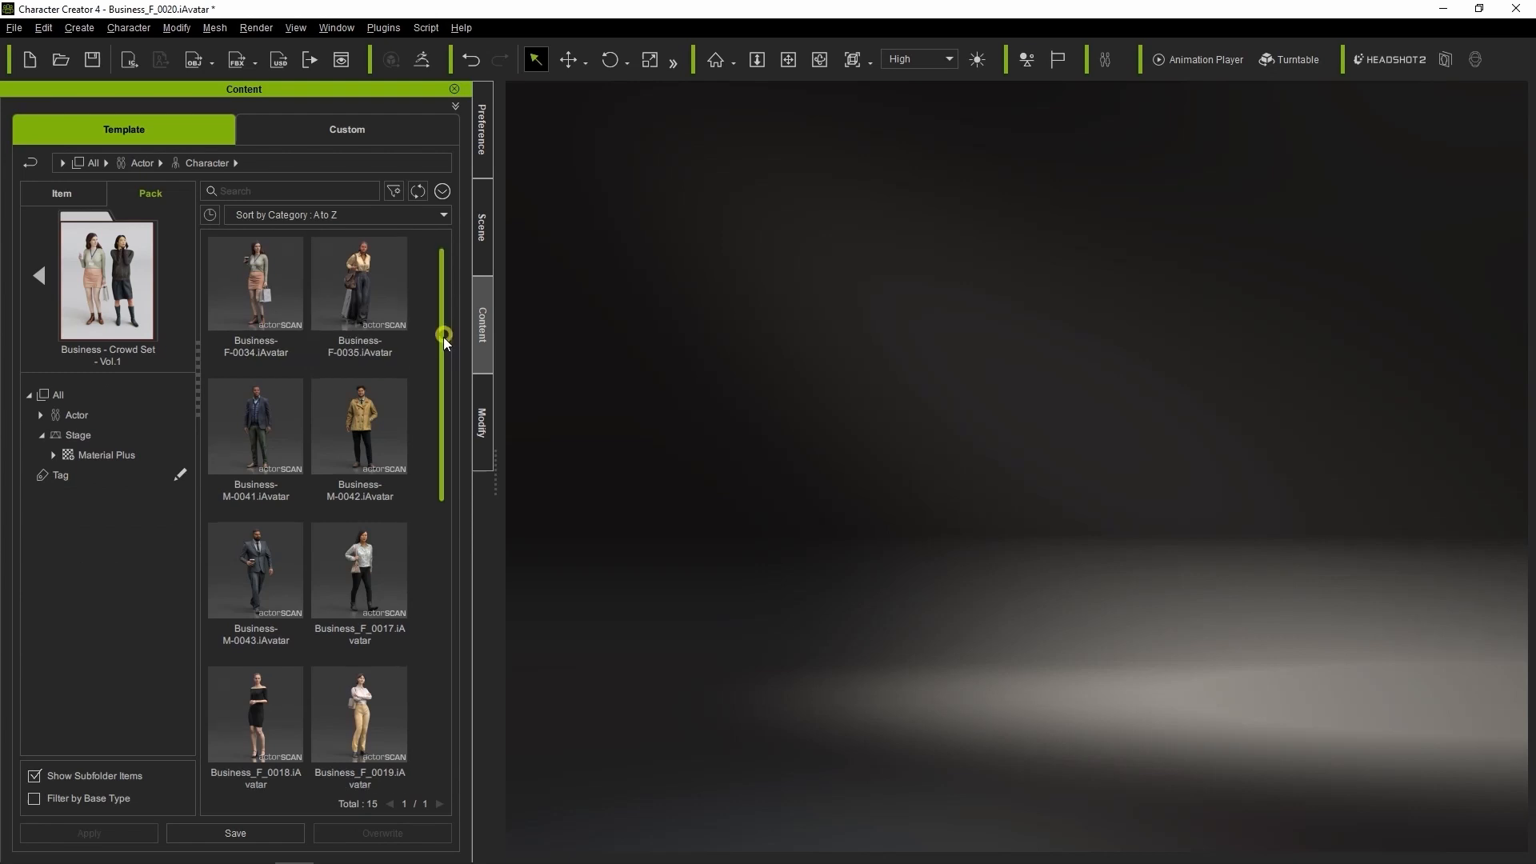
double_click(254, 625)
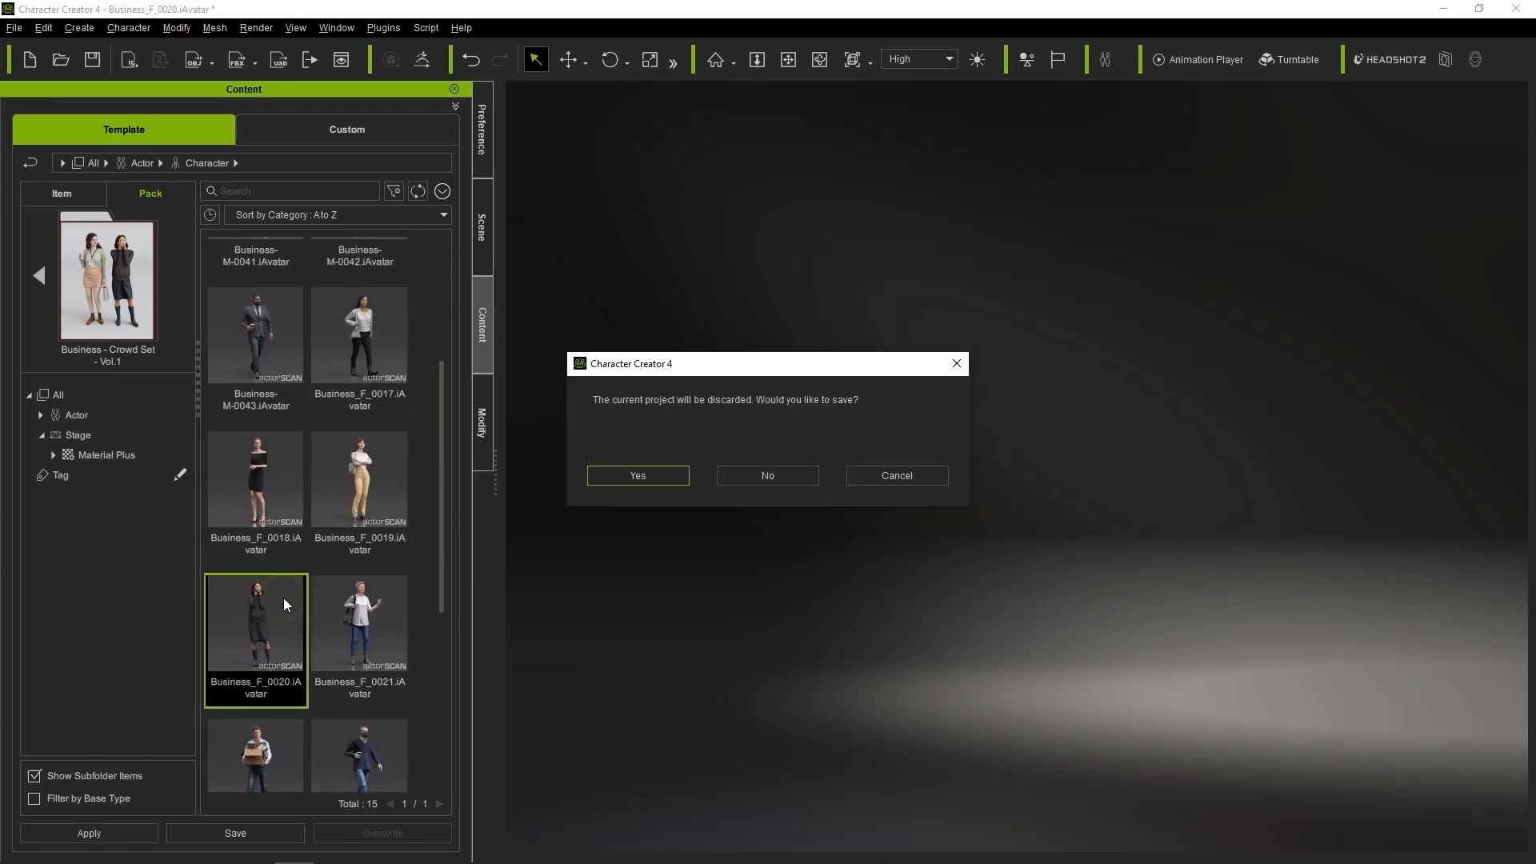
left_click(766, 476)
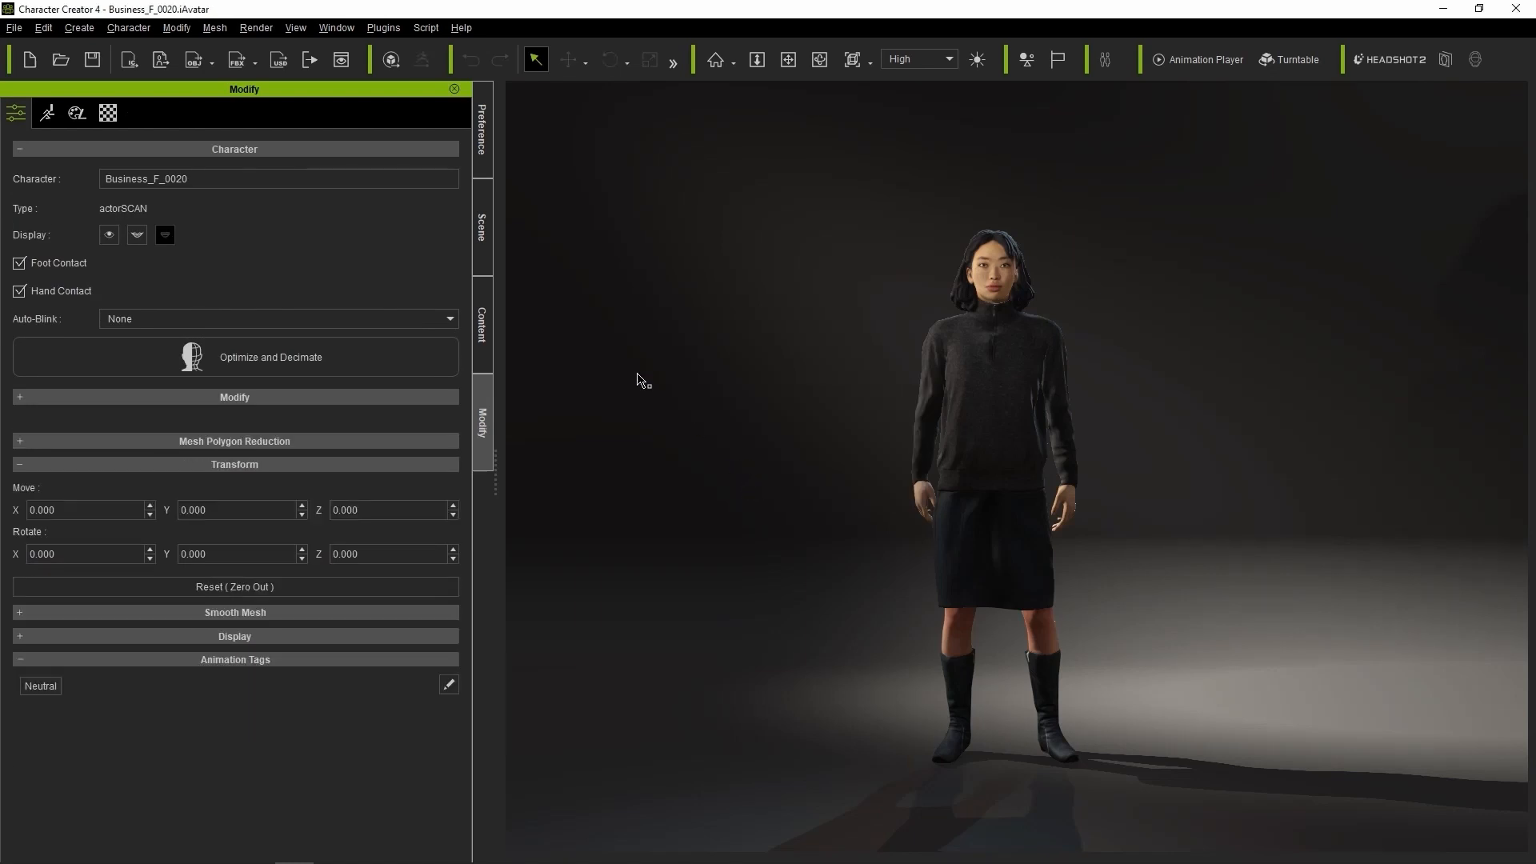
Filter Material Plus to F_0020 and apply a blue-sweater texture set to the character
left_click(481, 323)
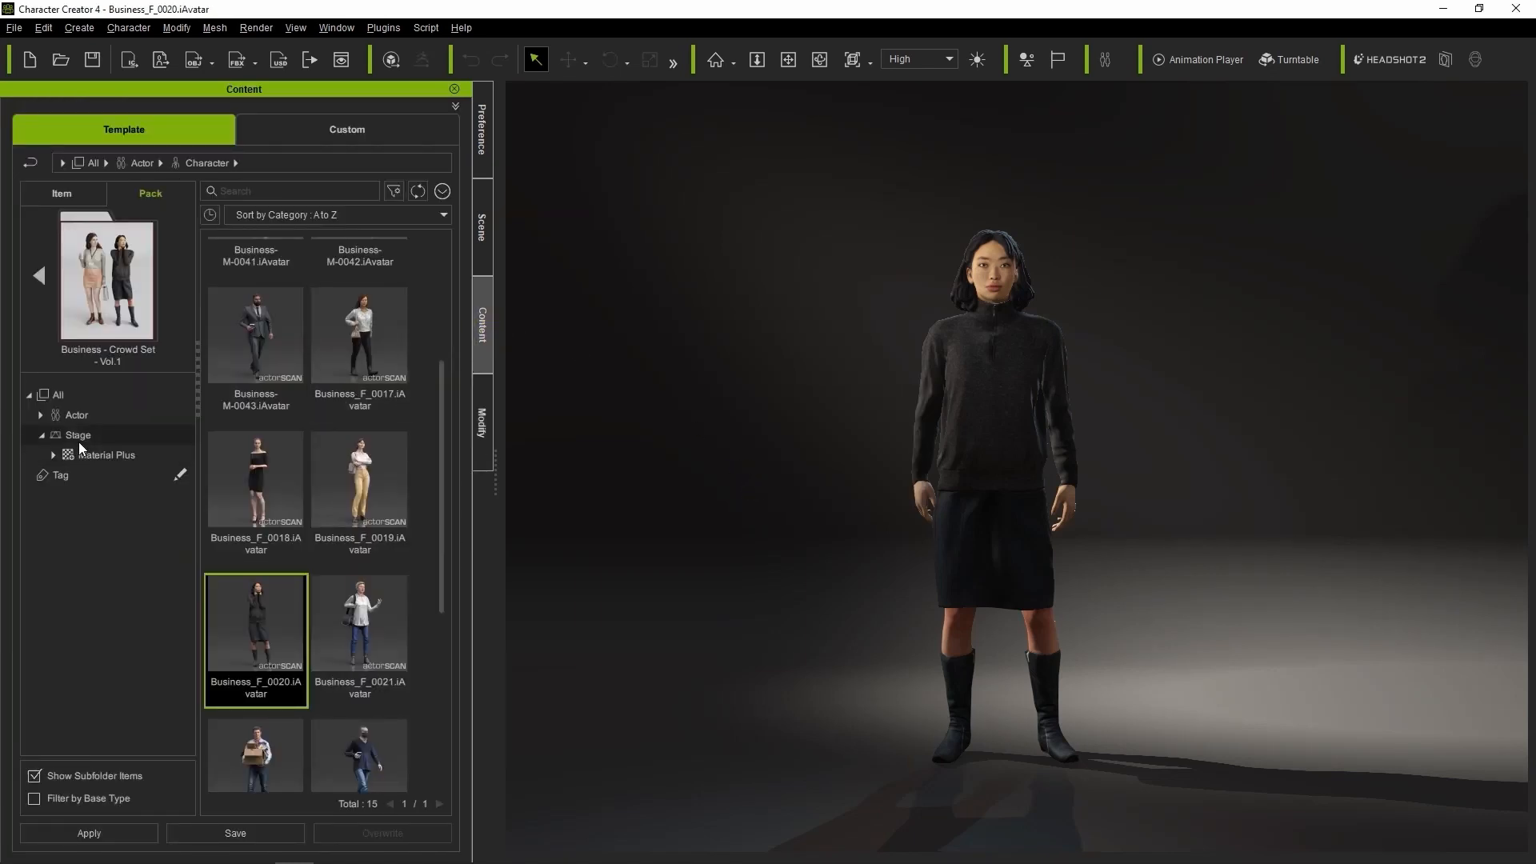
left_click(106, 455)
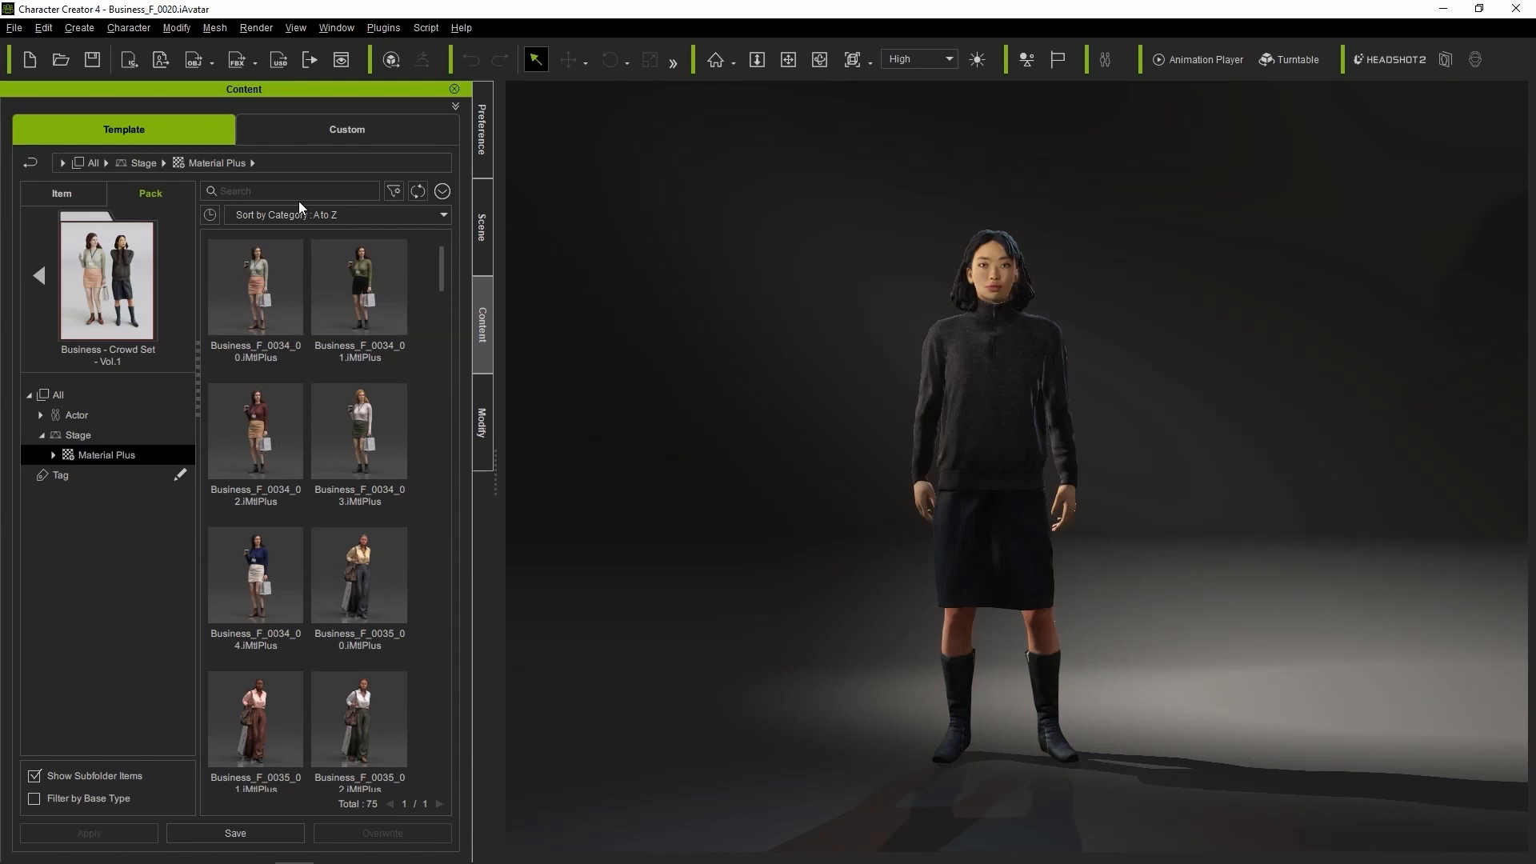
type("F_0020")
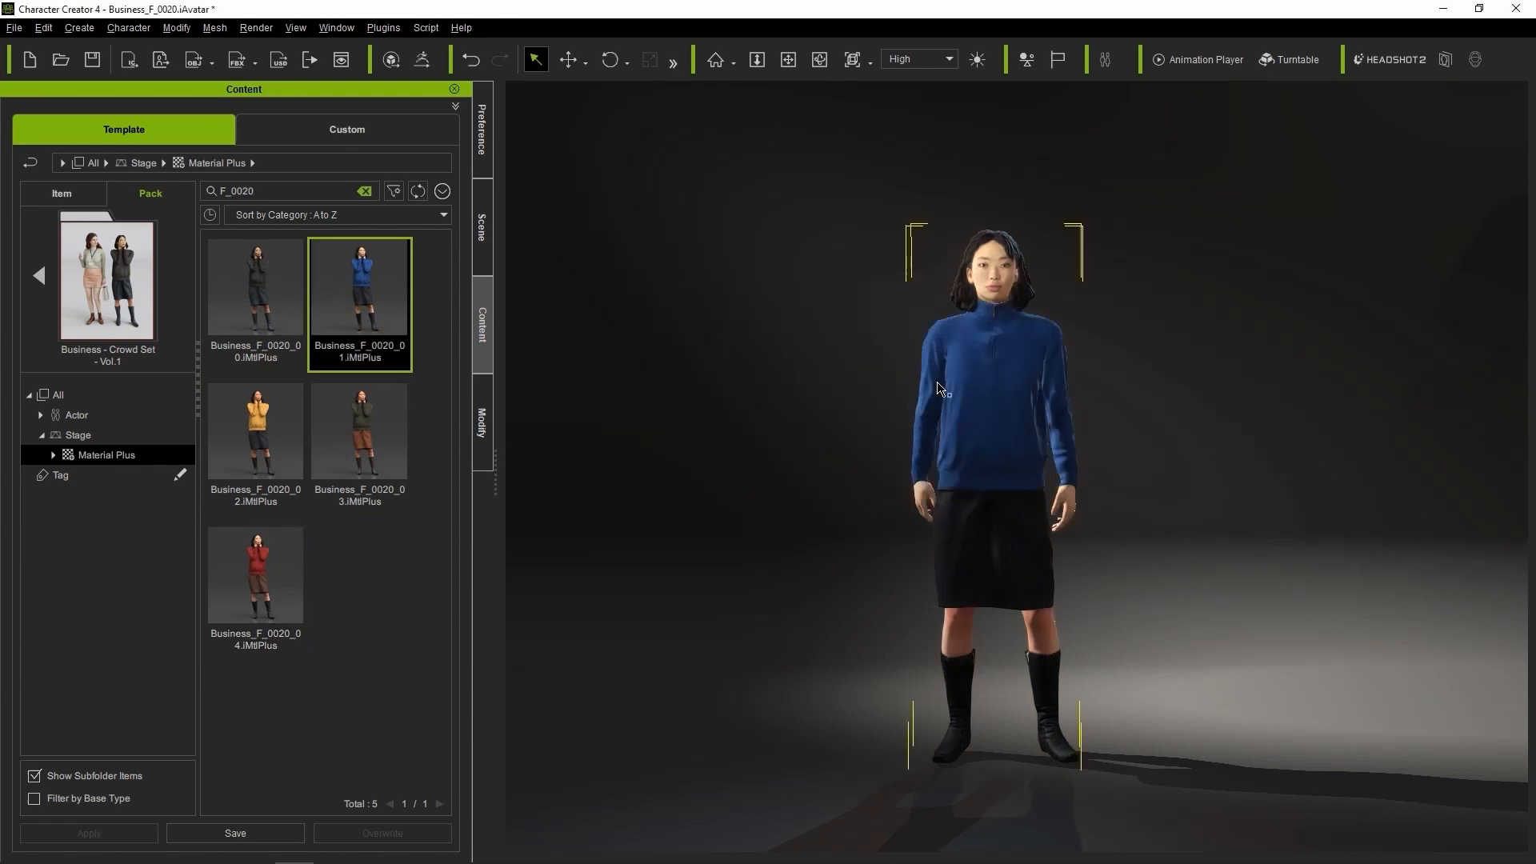
double_click(255, 431)
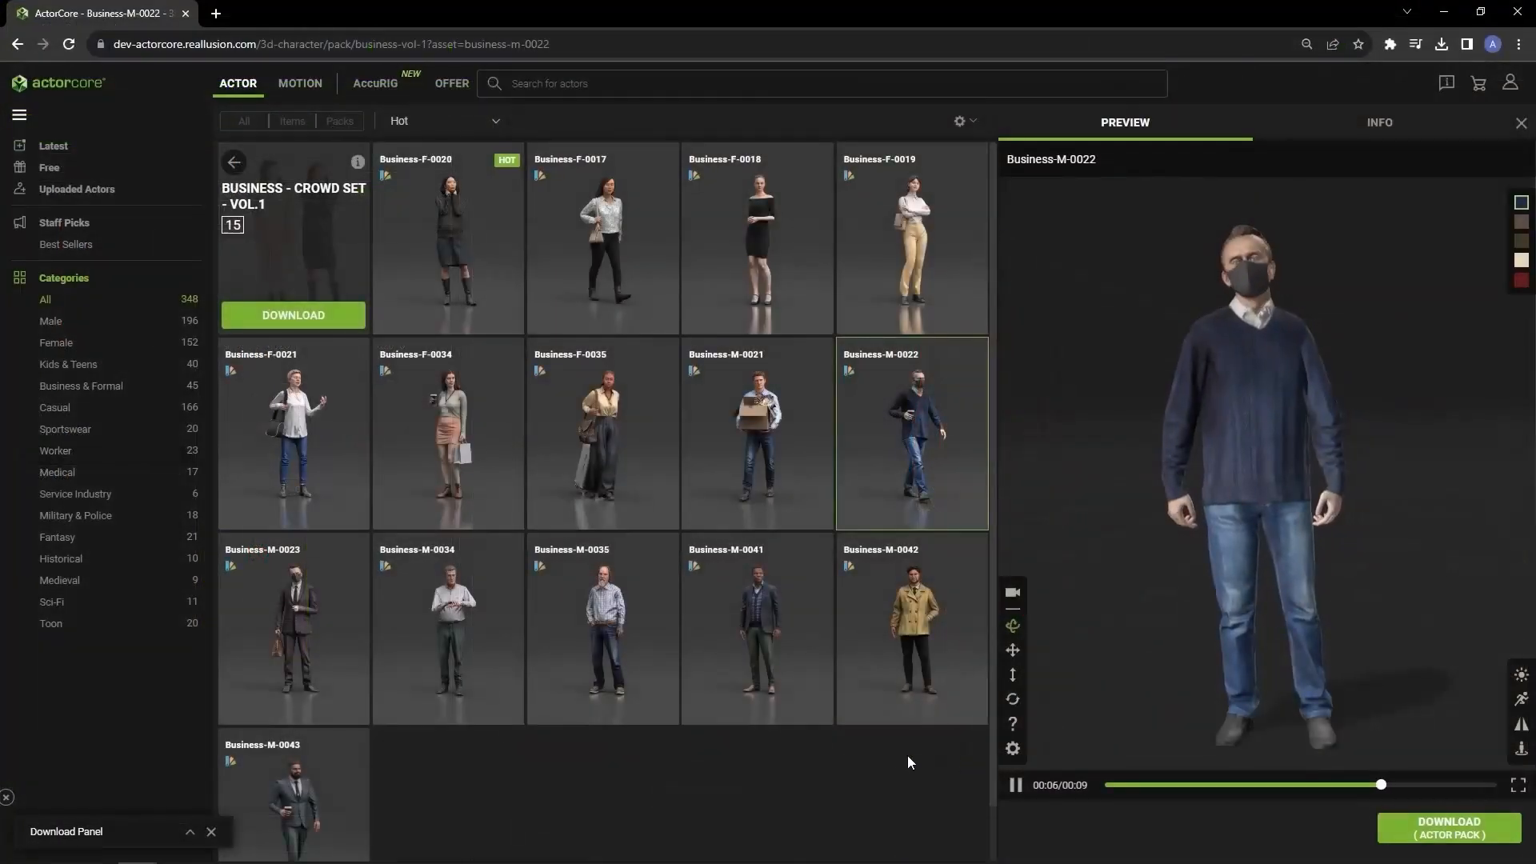
Set Business-M-0022's download target application to Blender
left_click(1447, 826)
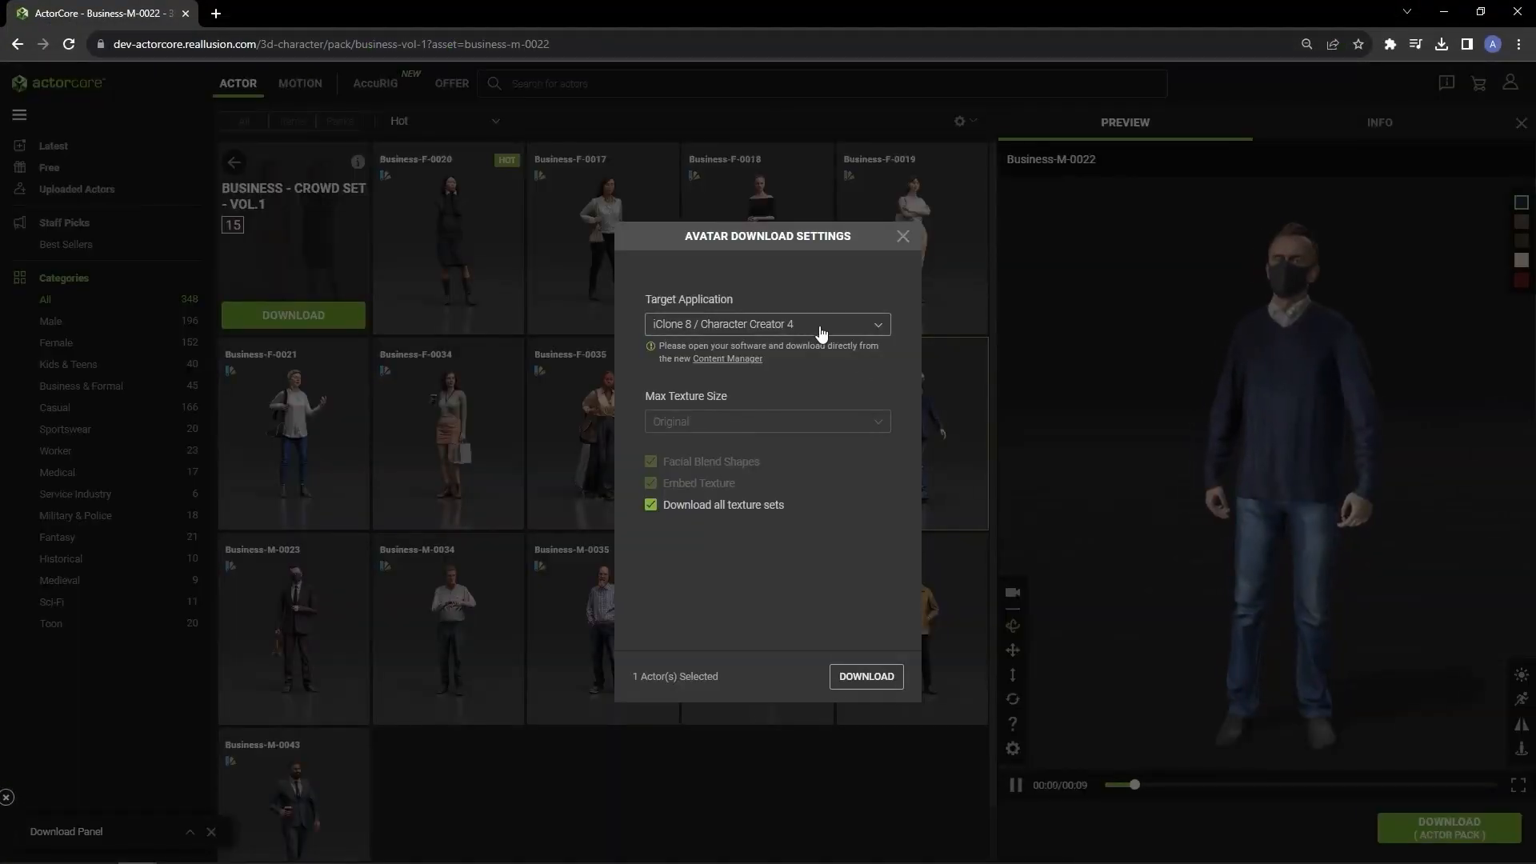
left_click(766, 323)
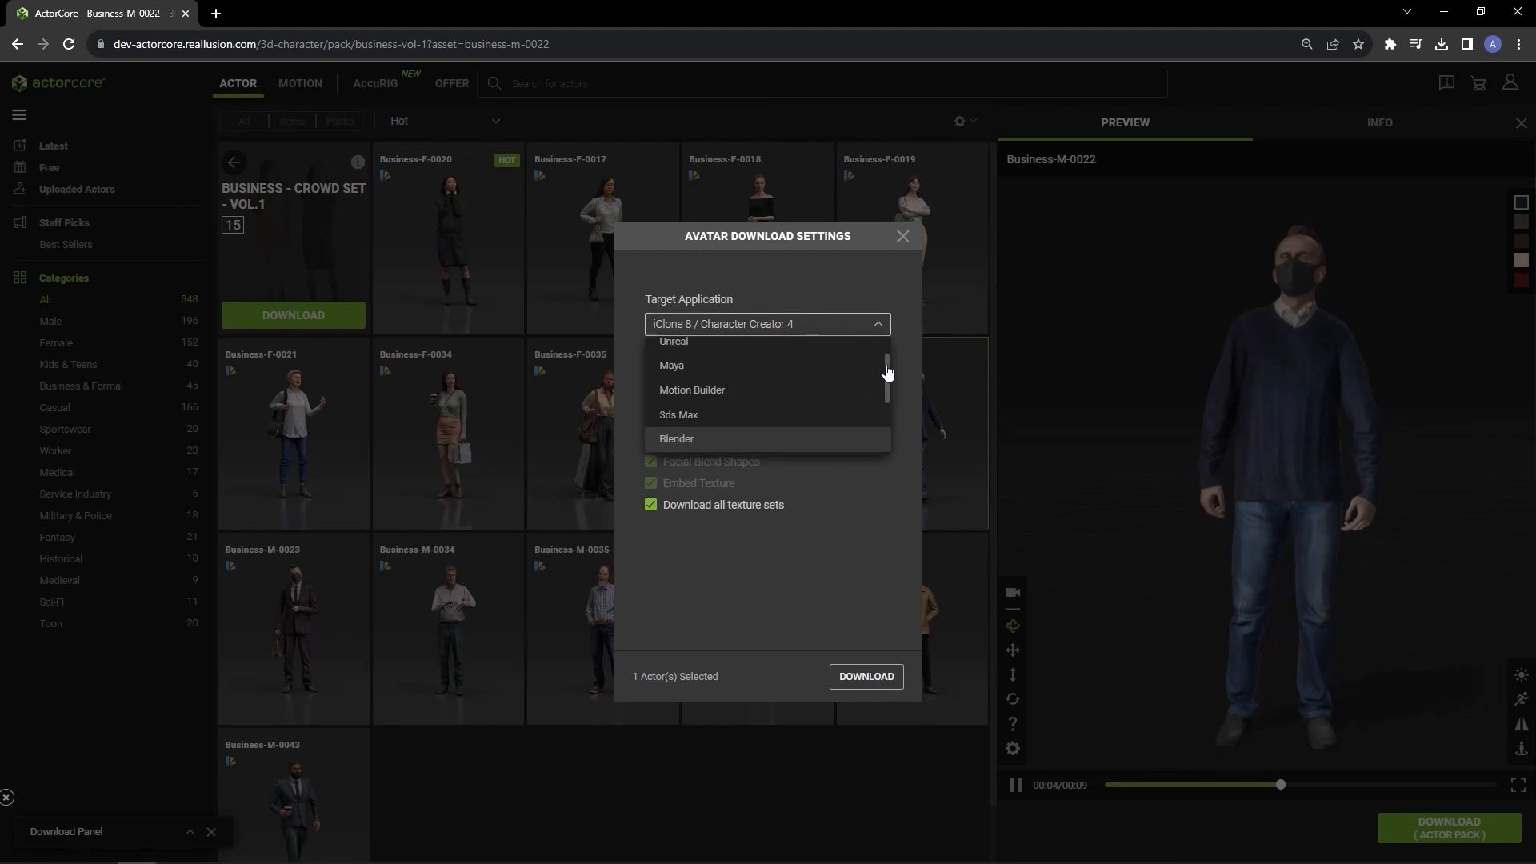
left_click(676, 439)
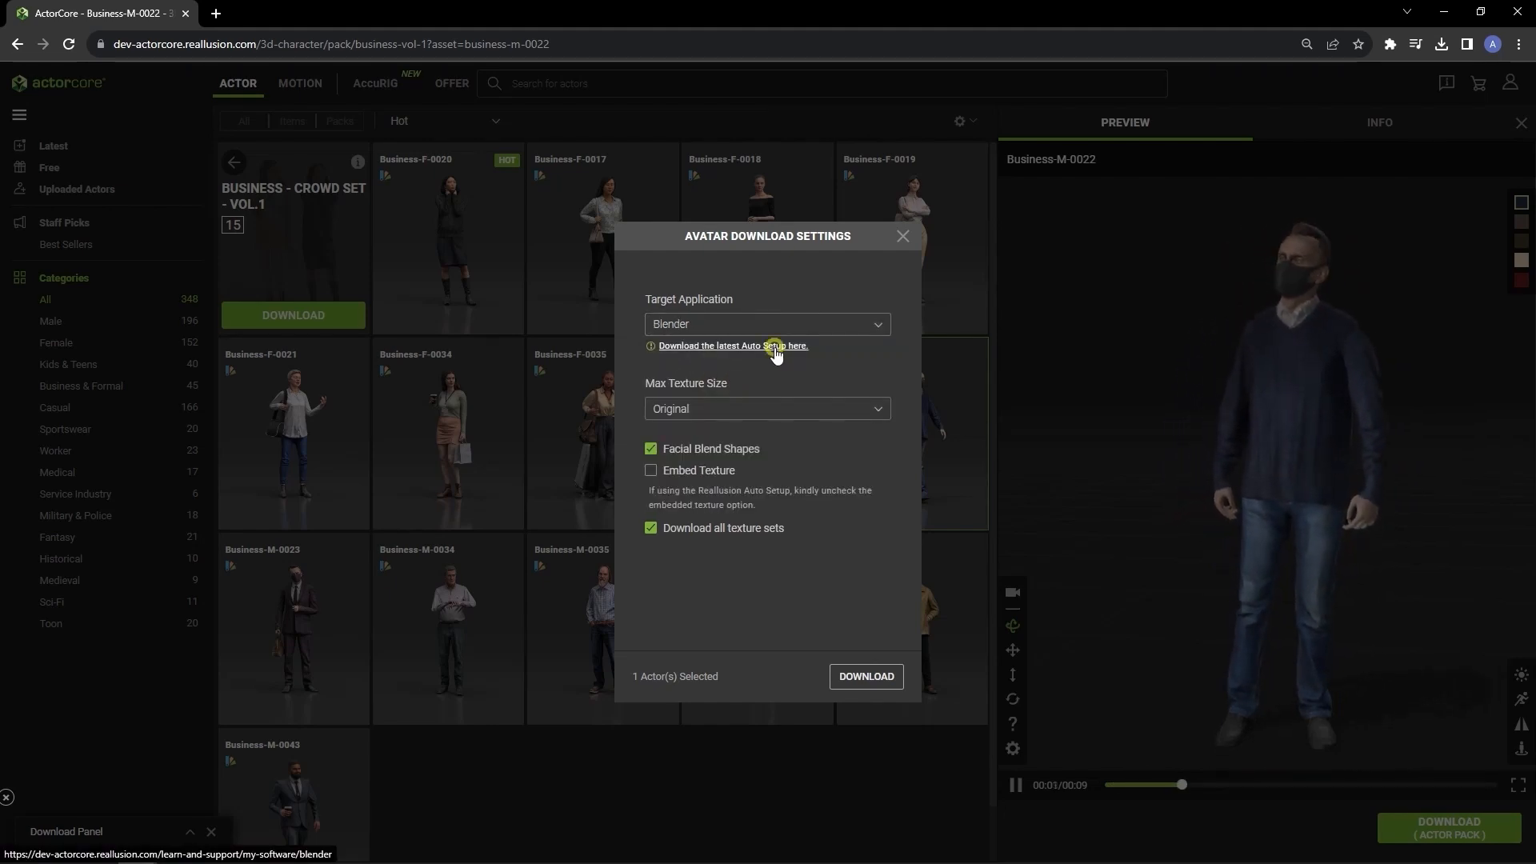
Browse the Auto Setup guide pages for Blender, Unity and Unreal Engine
left_click(731, 346)
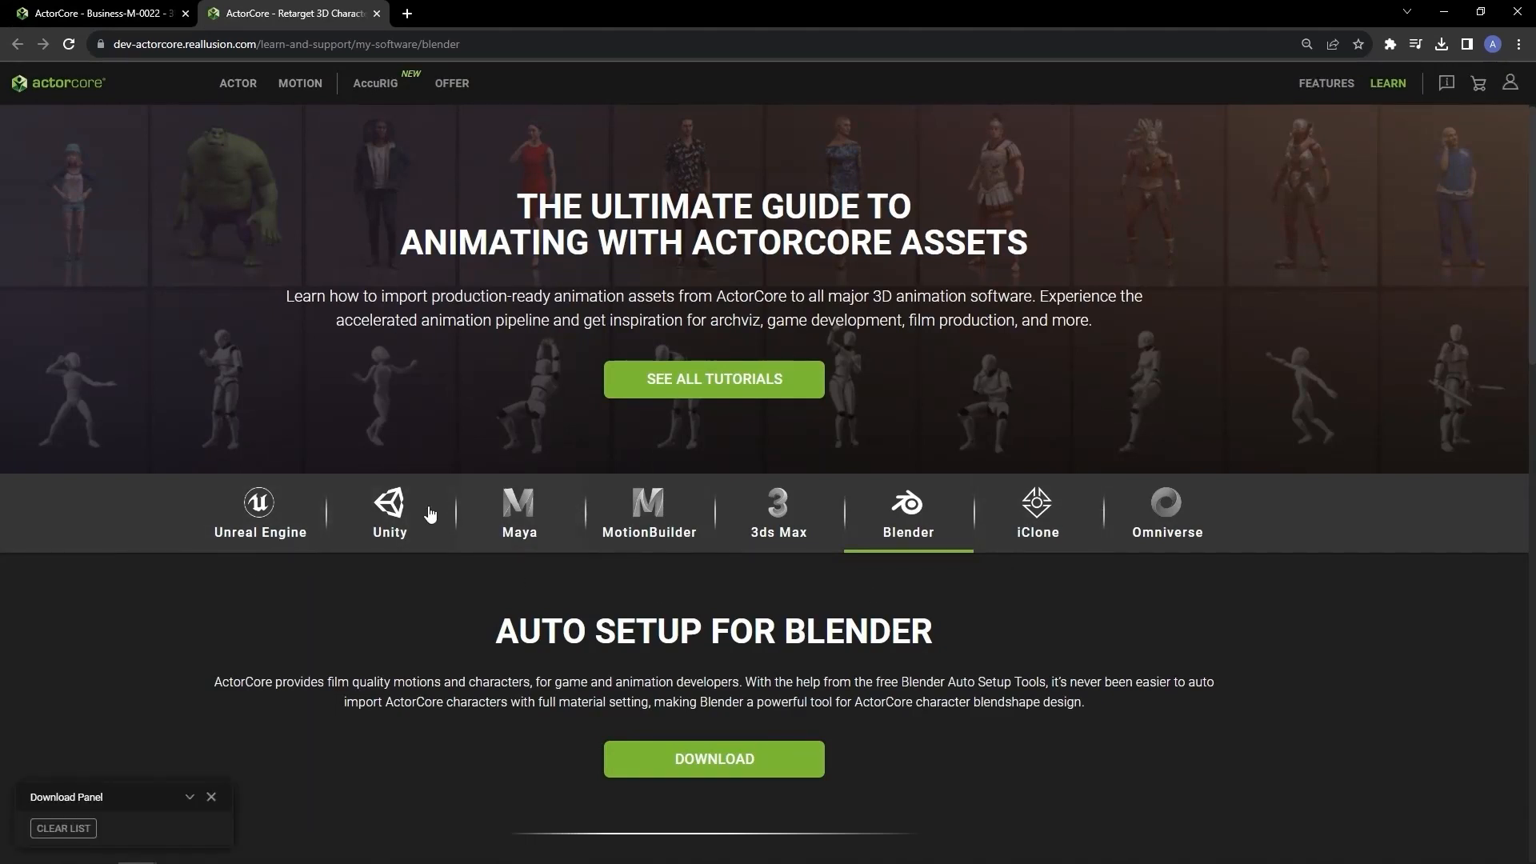
left_click(389, 513)
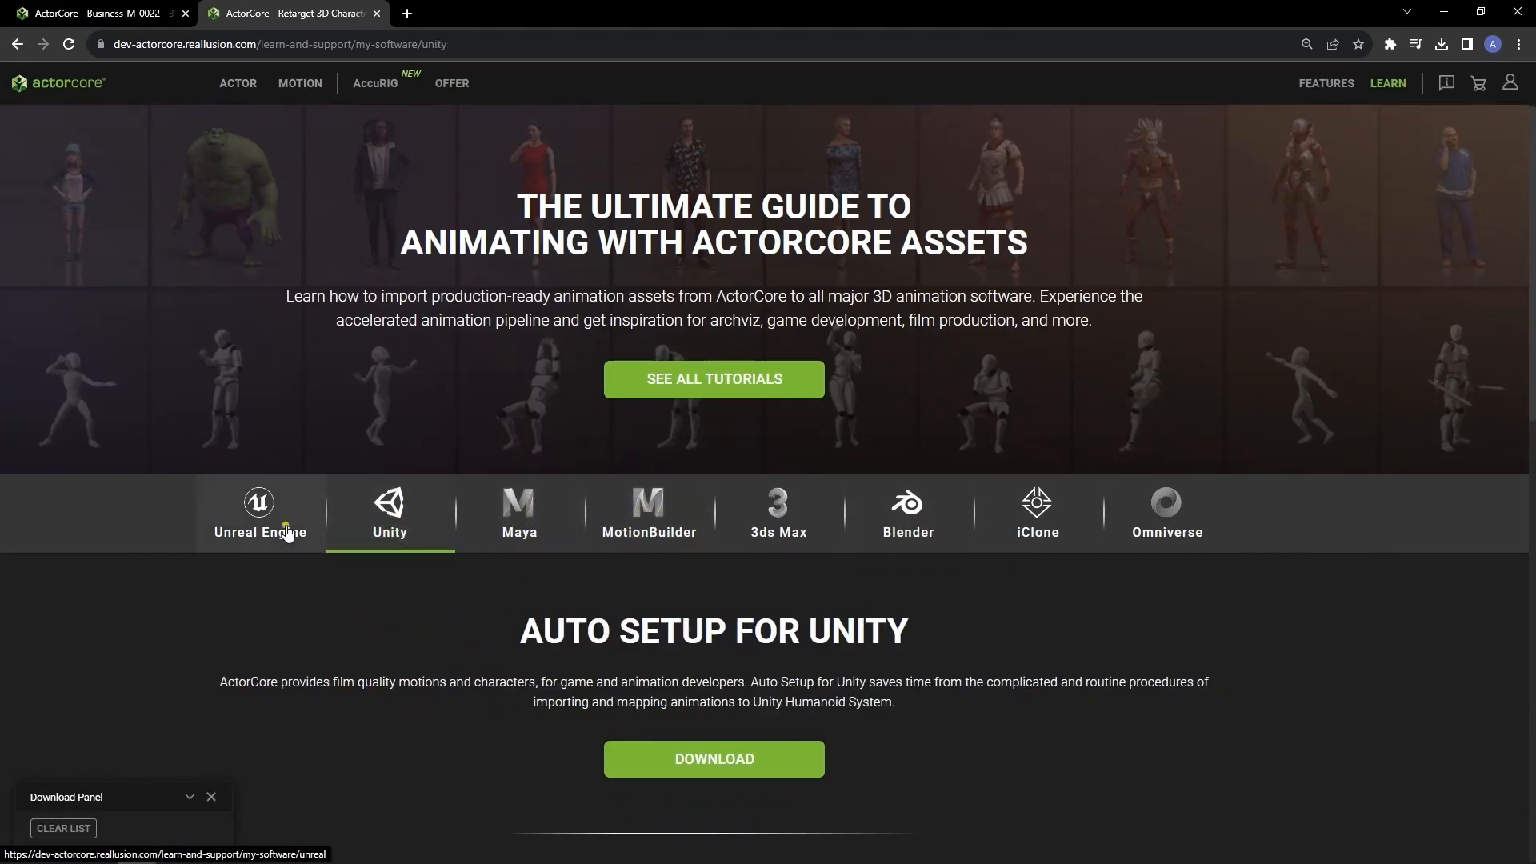
left_click(260, 514)
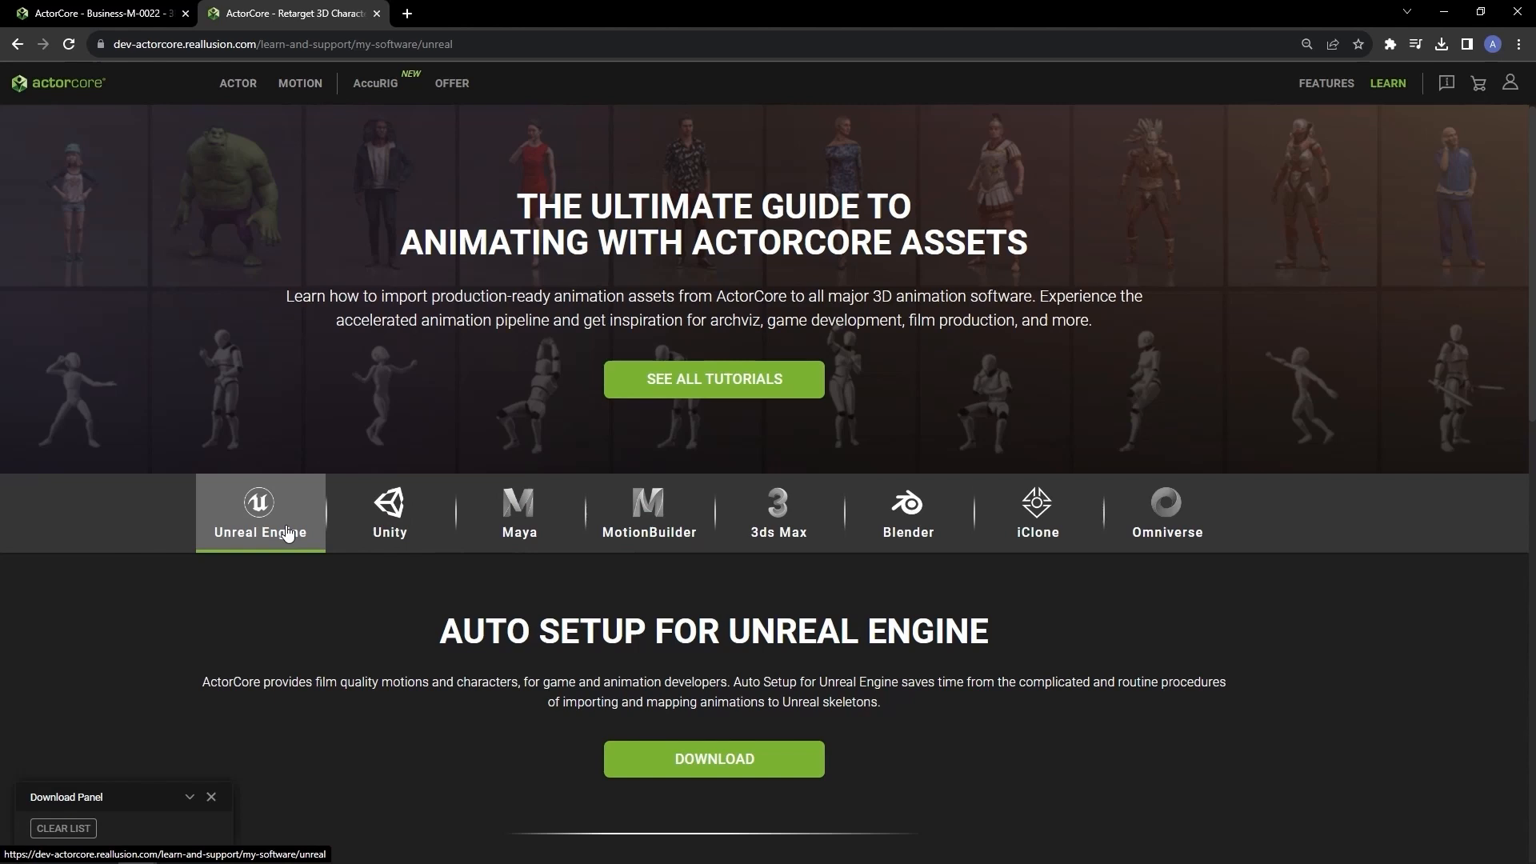
left_click(97, 13)
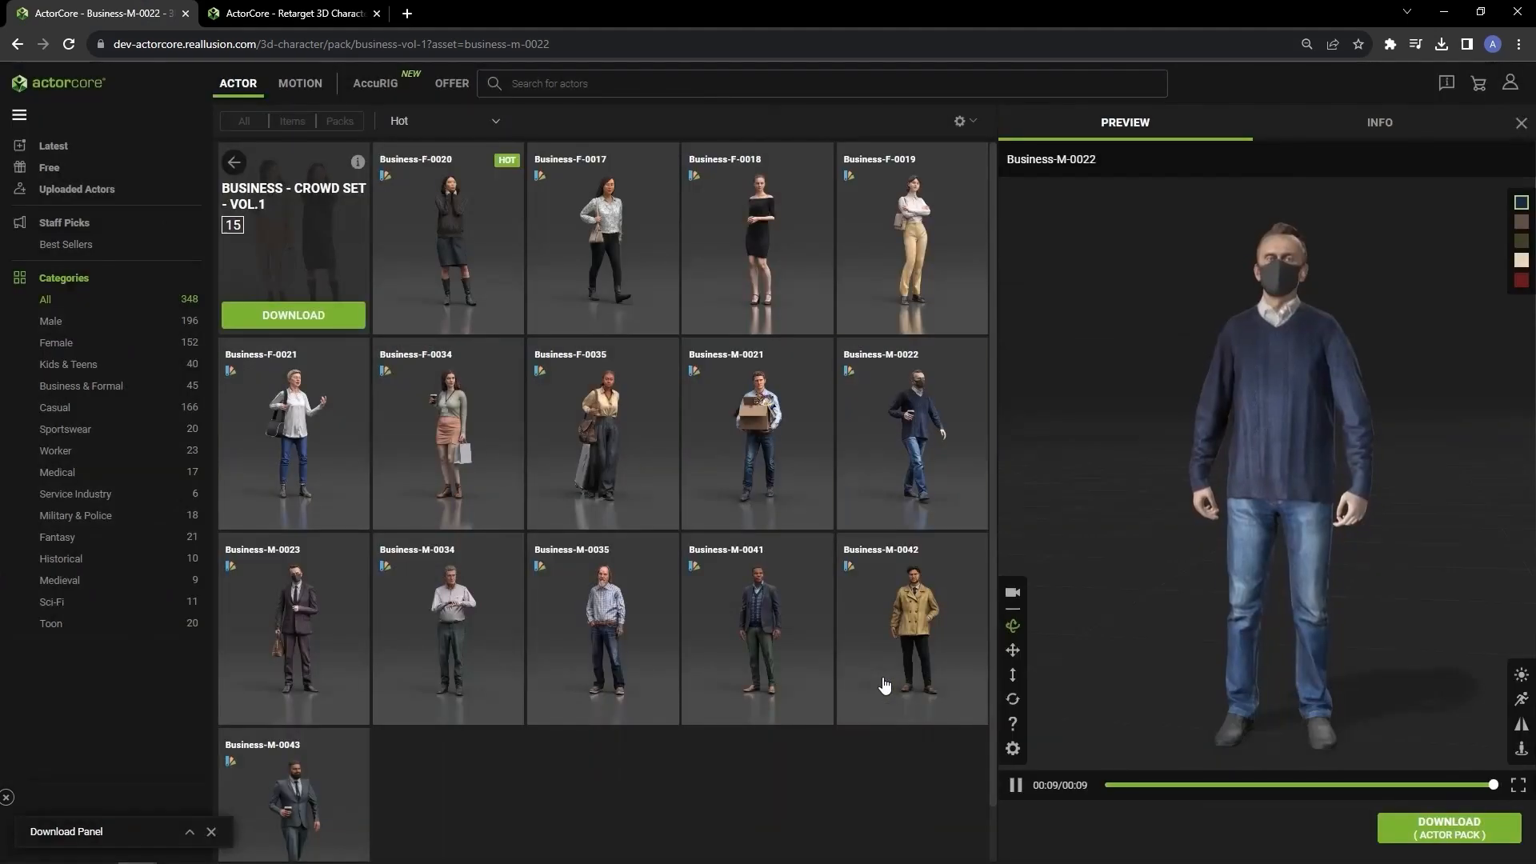
Locate the downloaded pack and go into Actor > business-vol-1 > business-m-0022
left_click(1448, 827)
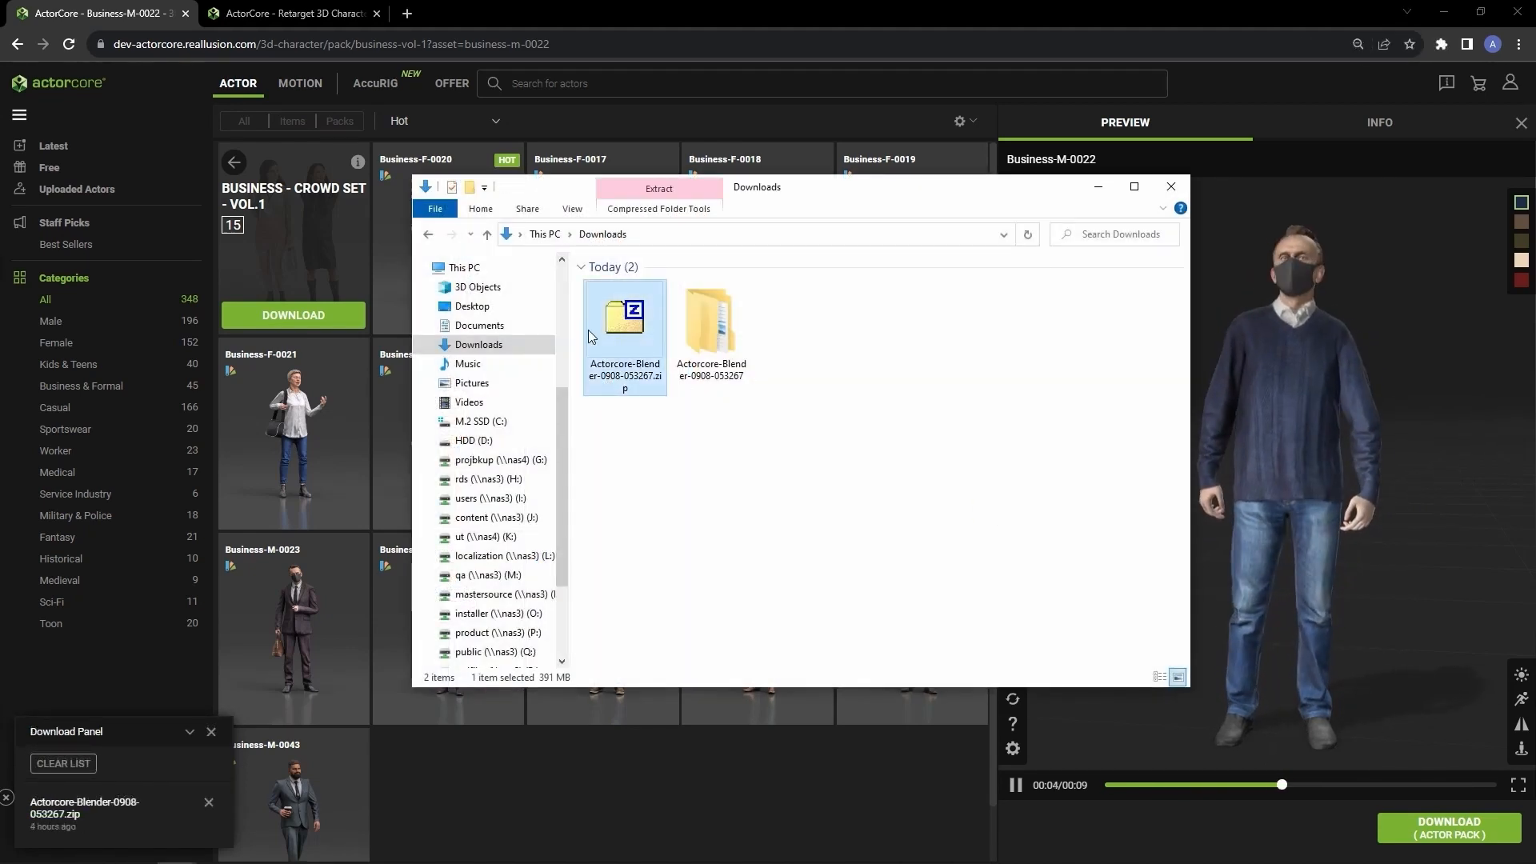
double_click(709, 319)
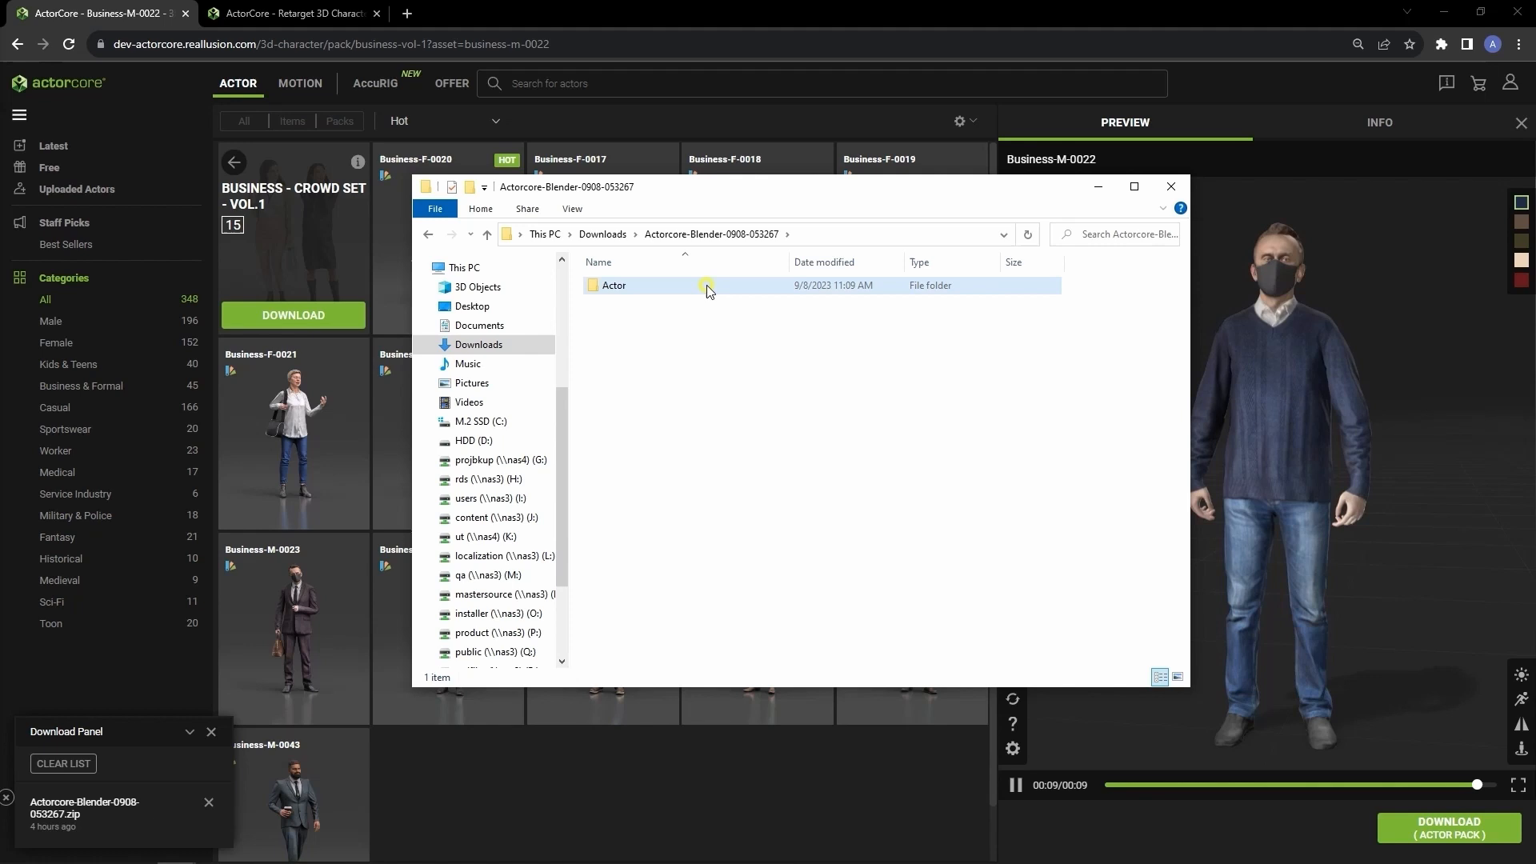
double_click(615, 285)
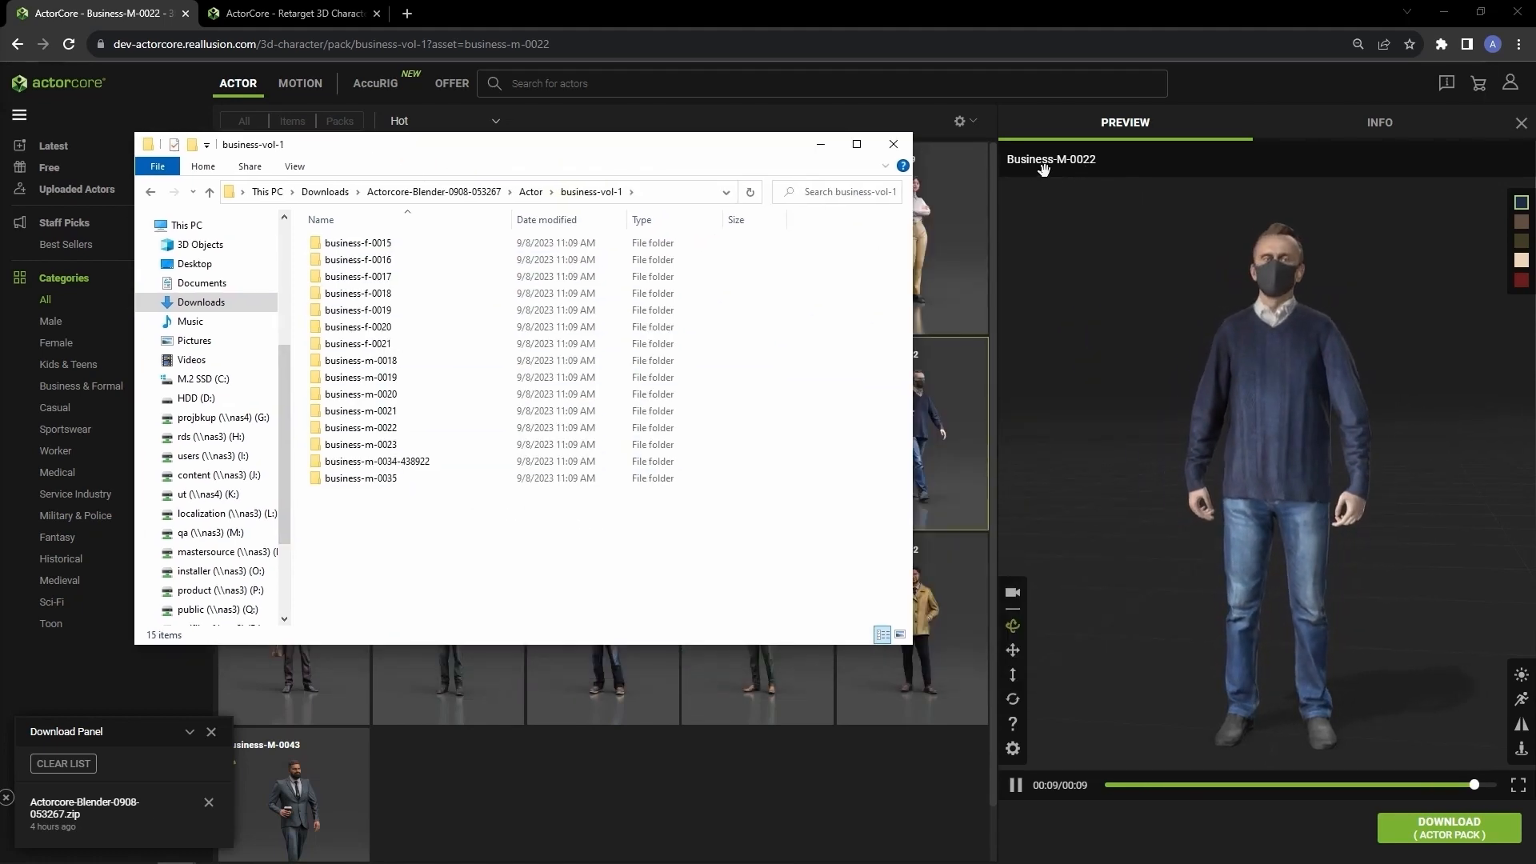
left_click(360, 428)
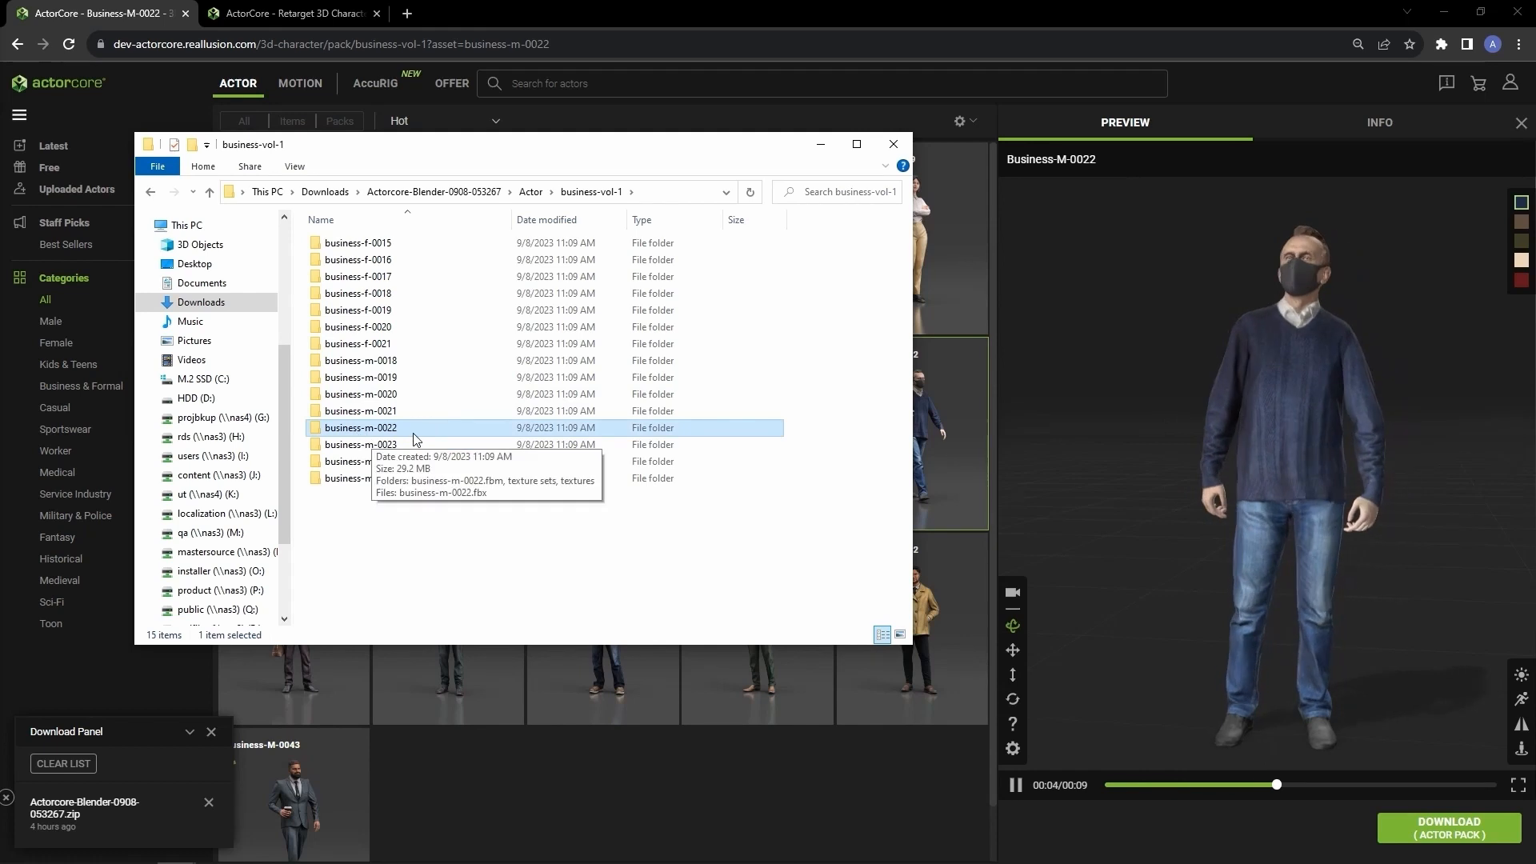
double_click(360, 427)
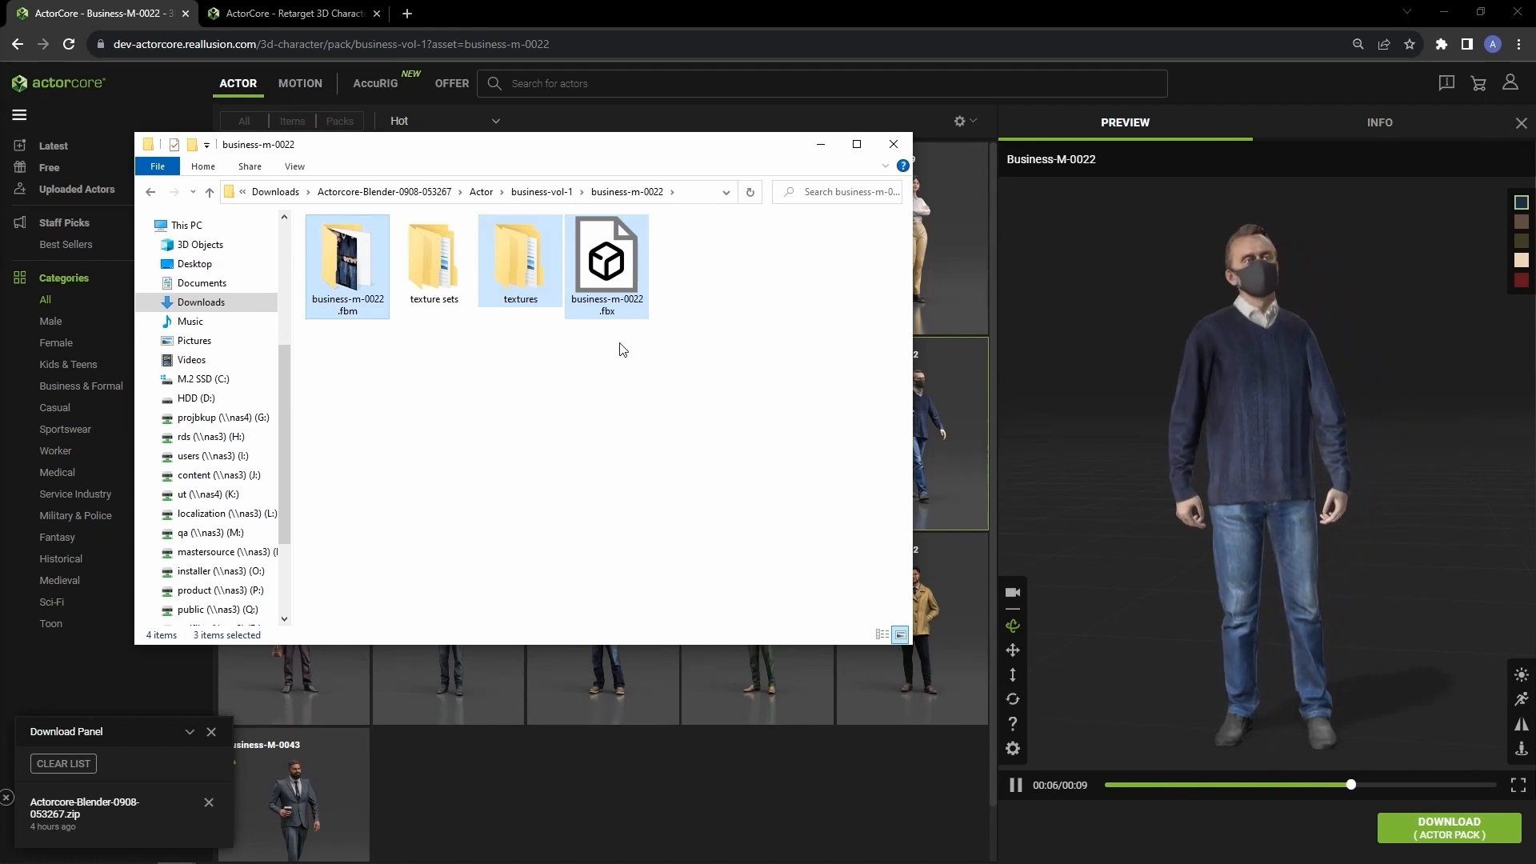
Enter texture sets > 00 and view one of its texture maps
left_click(534, 347)
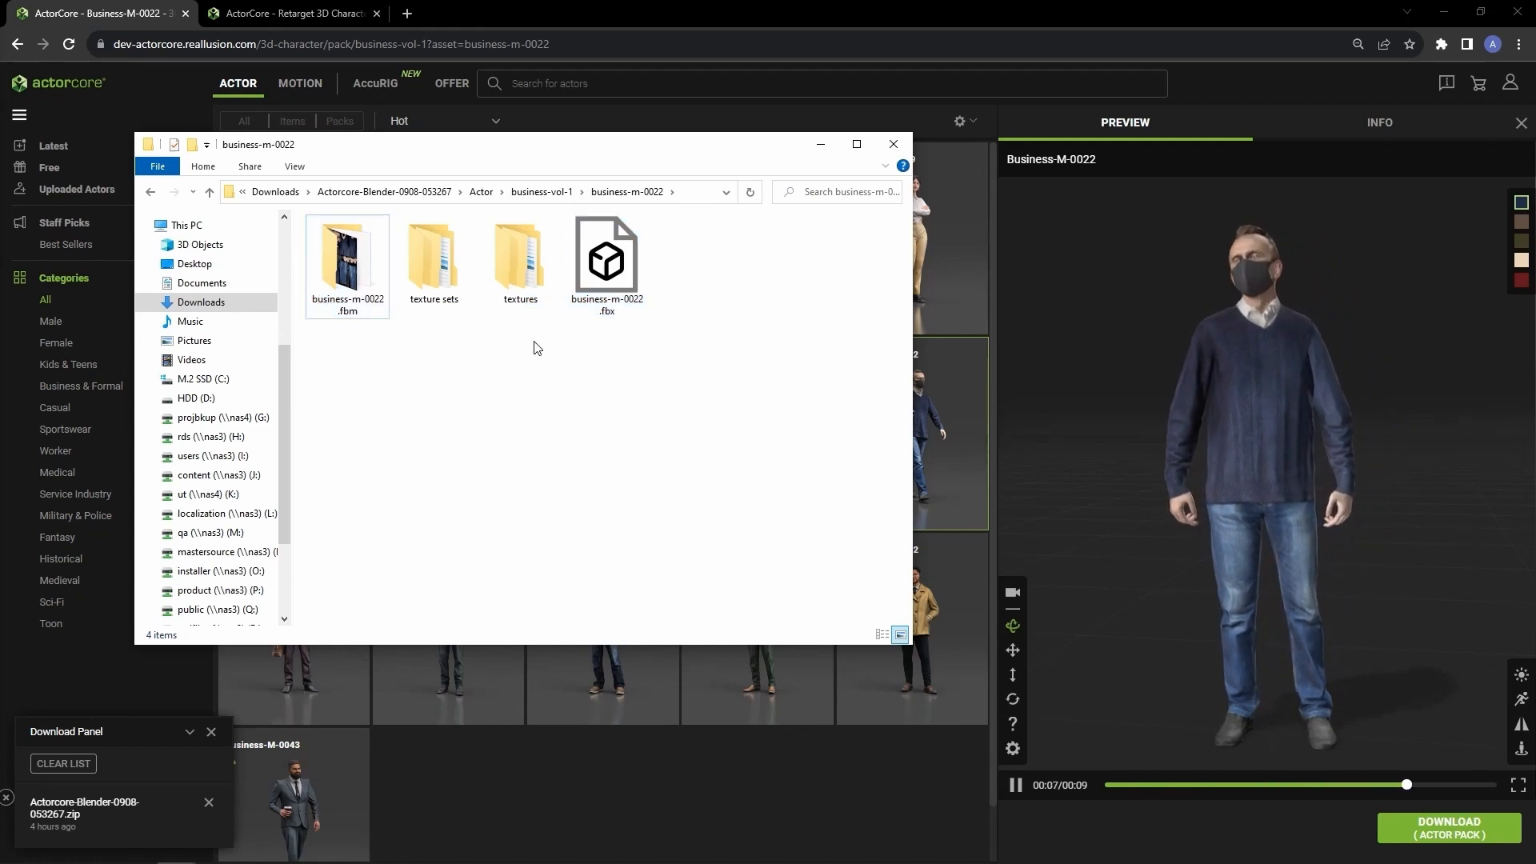
left_click(434, 256)
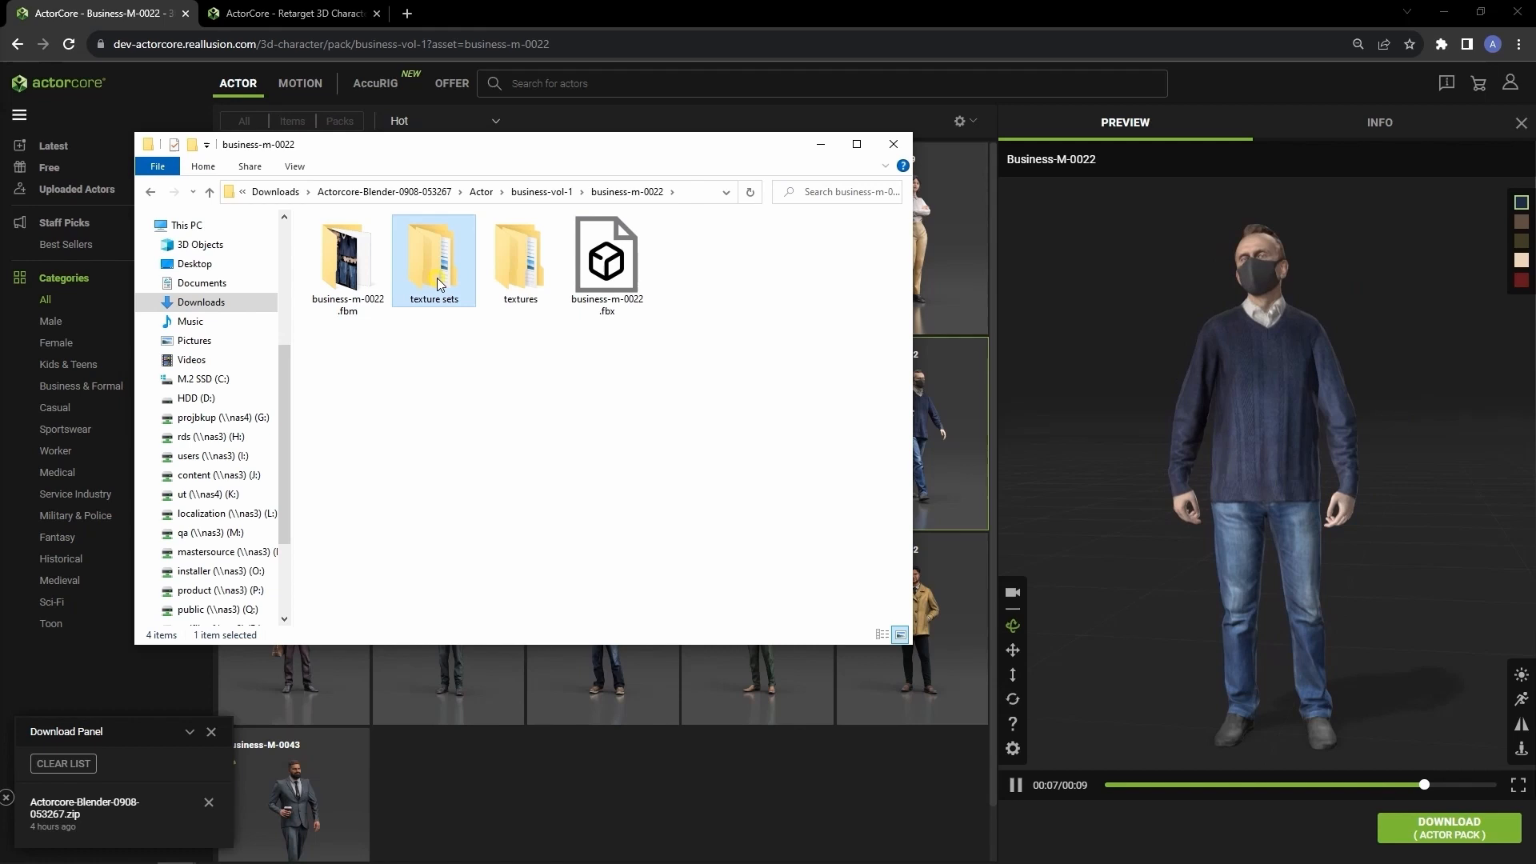
double_click(434, 252)
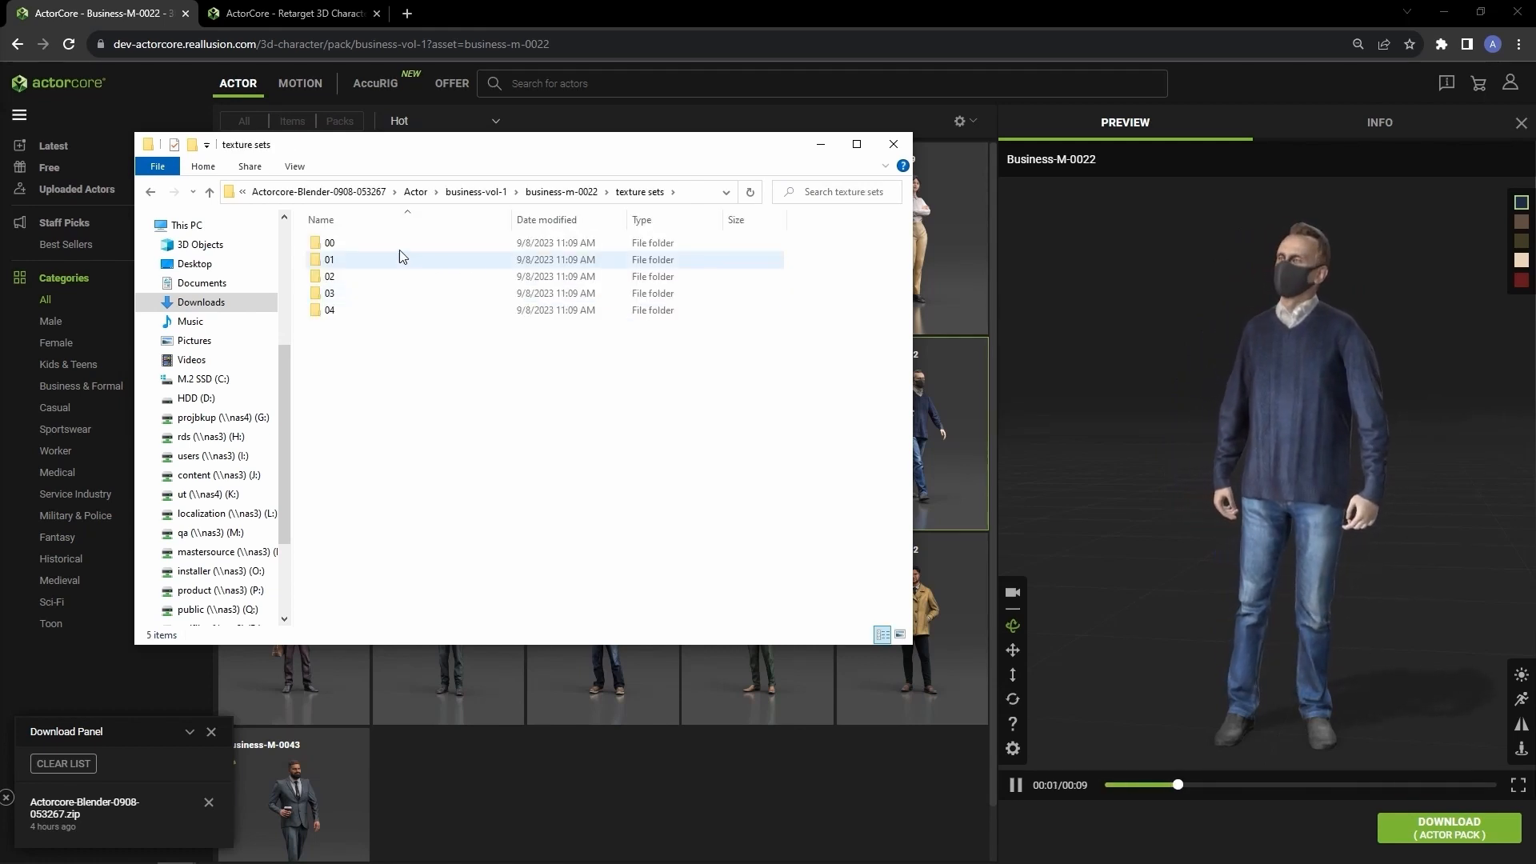
double_click(328, 241)
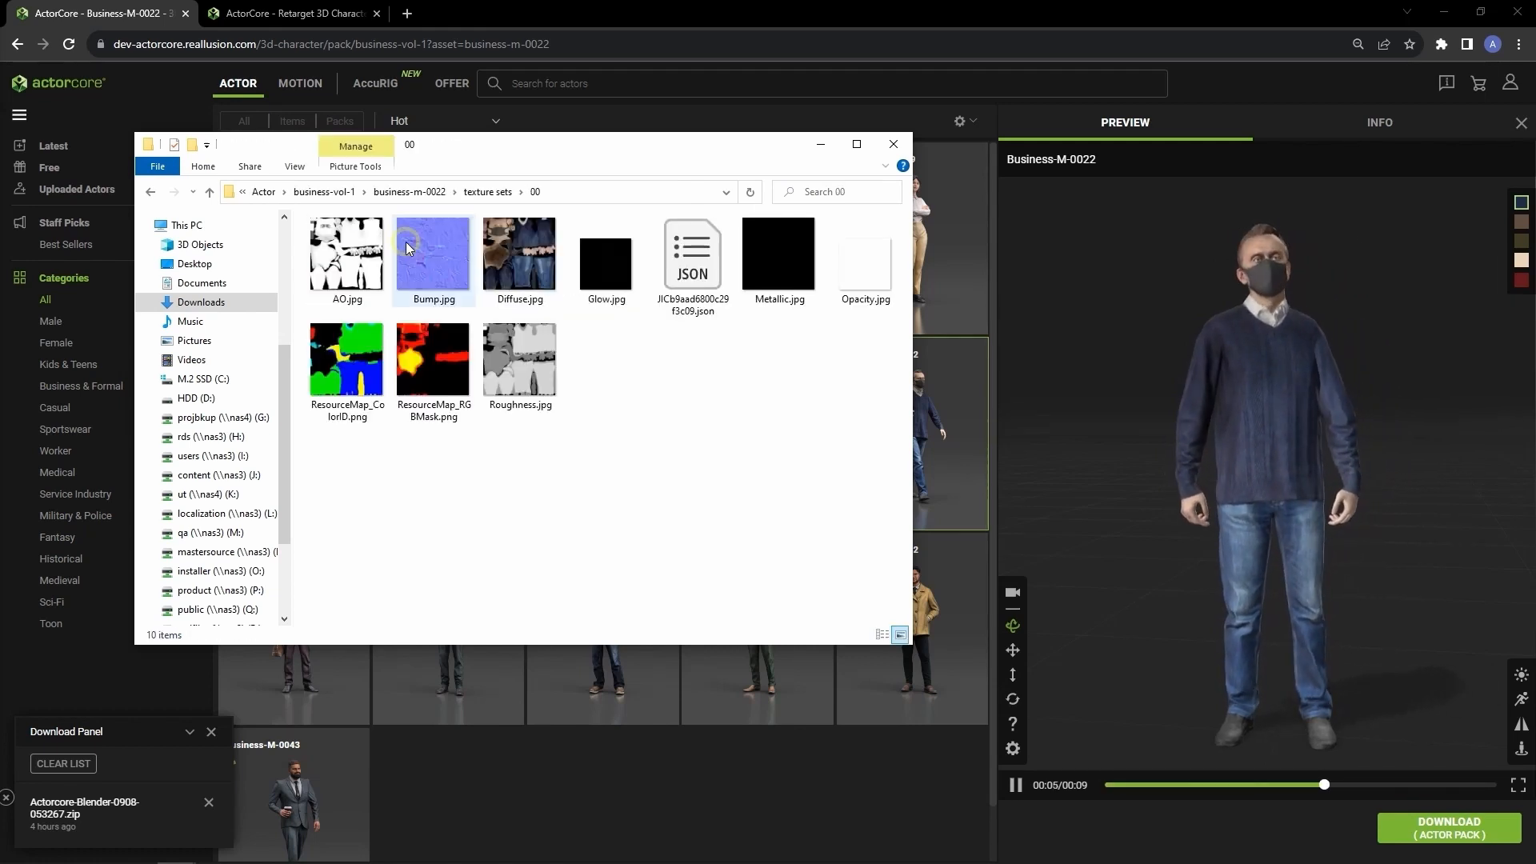
double_click(518, 251)
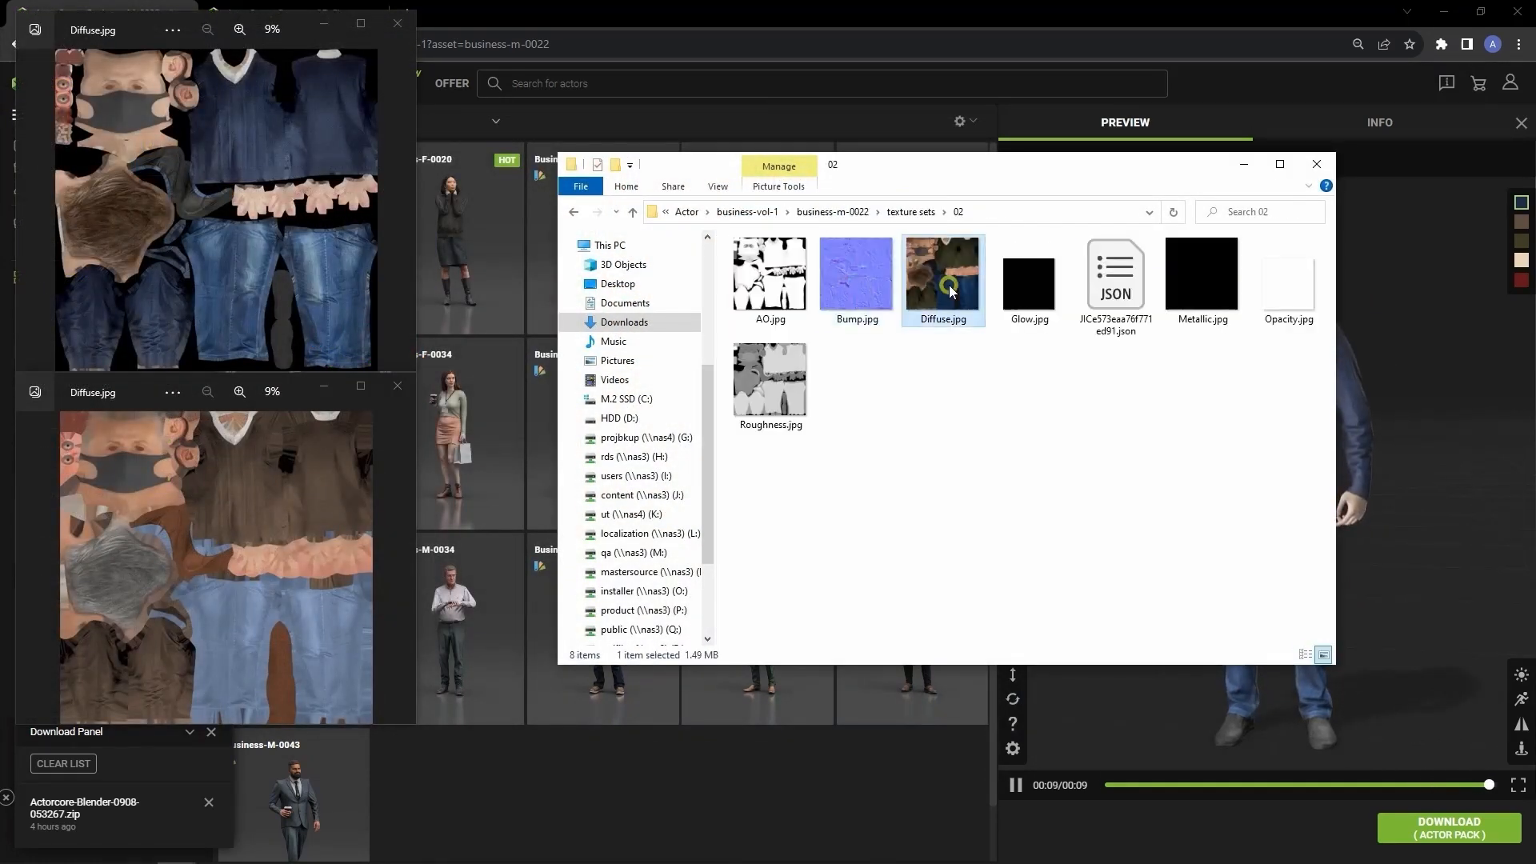
View the Diffuse map of texture set 02 alongside the first one in Photos
double_click(940, 273)
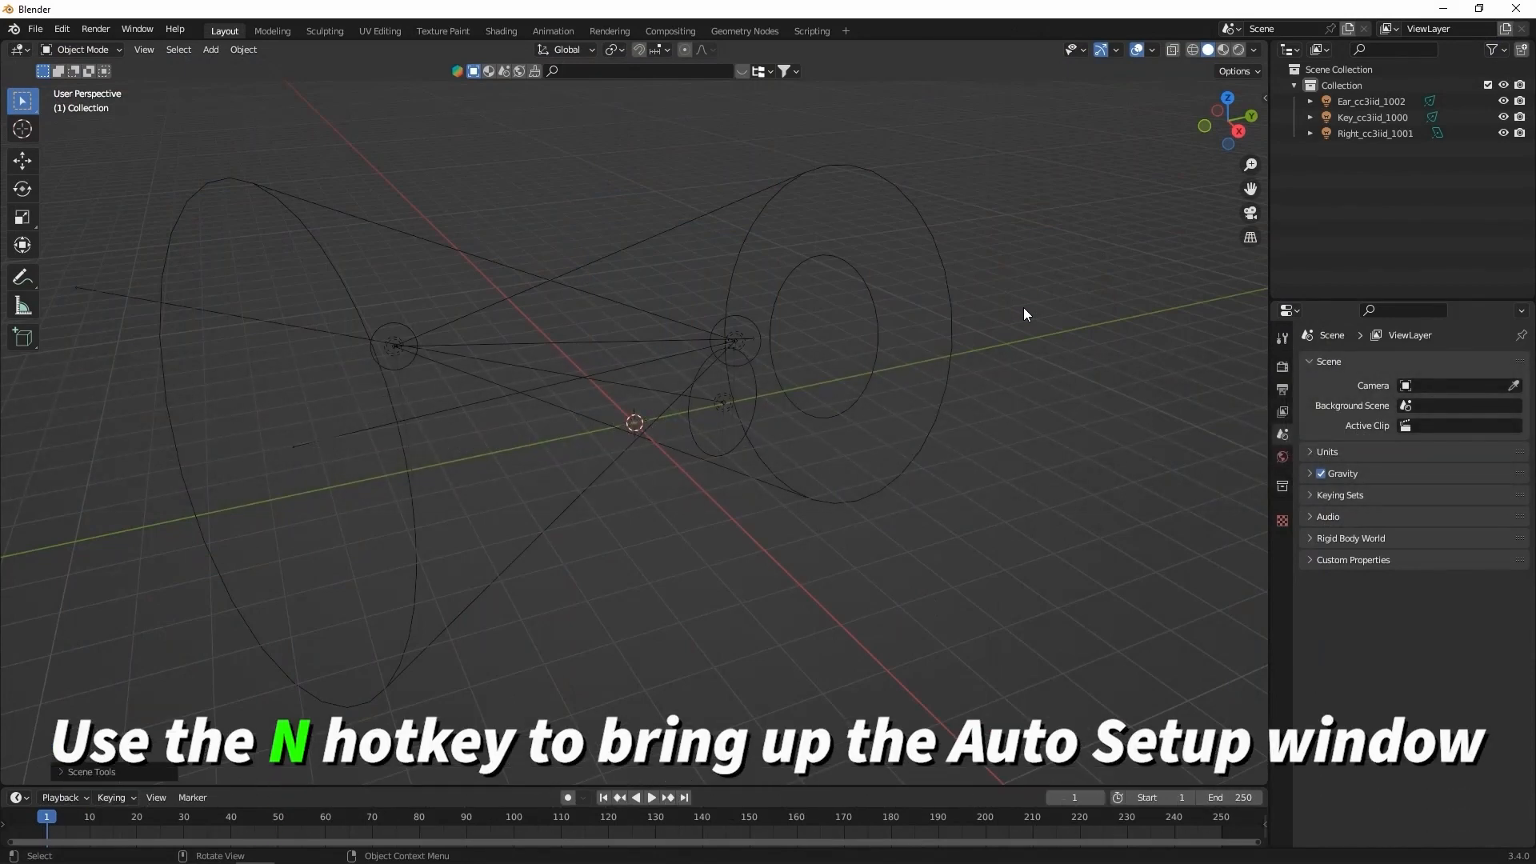
Import business-m-0022.fbx via the CC/iC Pipeline sidebar and go to the Shading workspace
key("n")
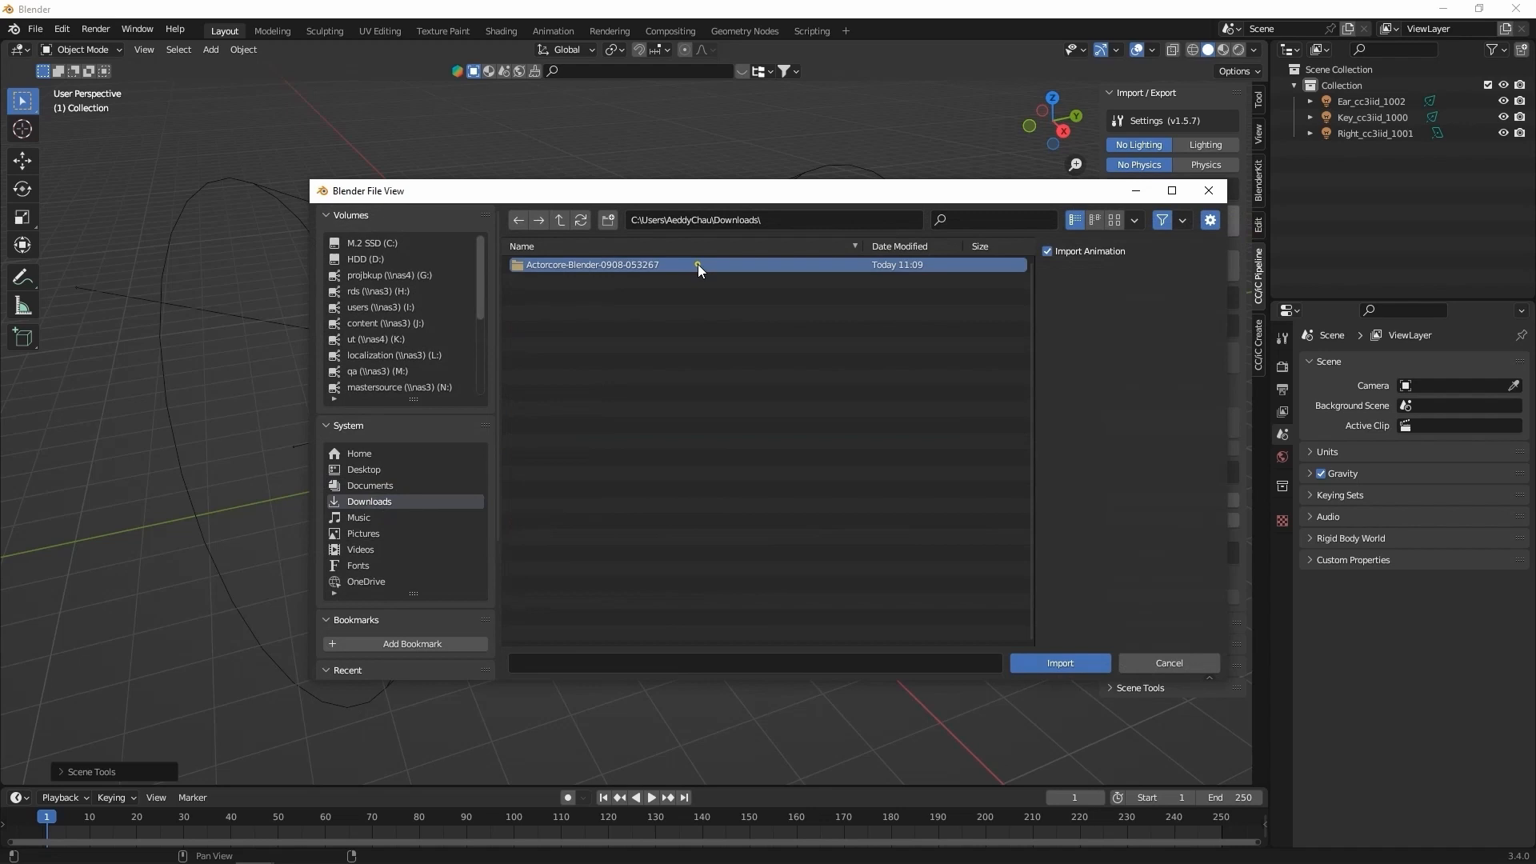
double_click(592, 264)
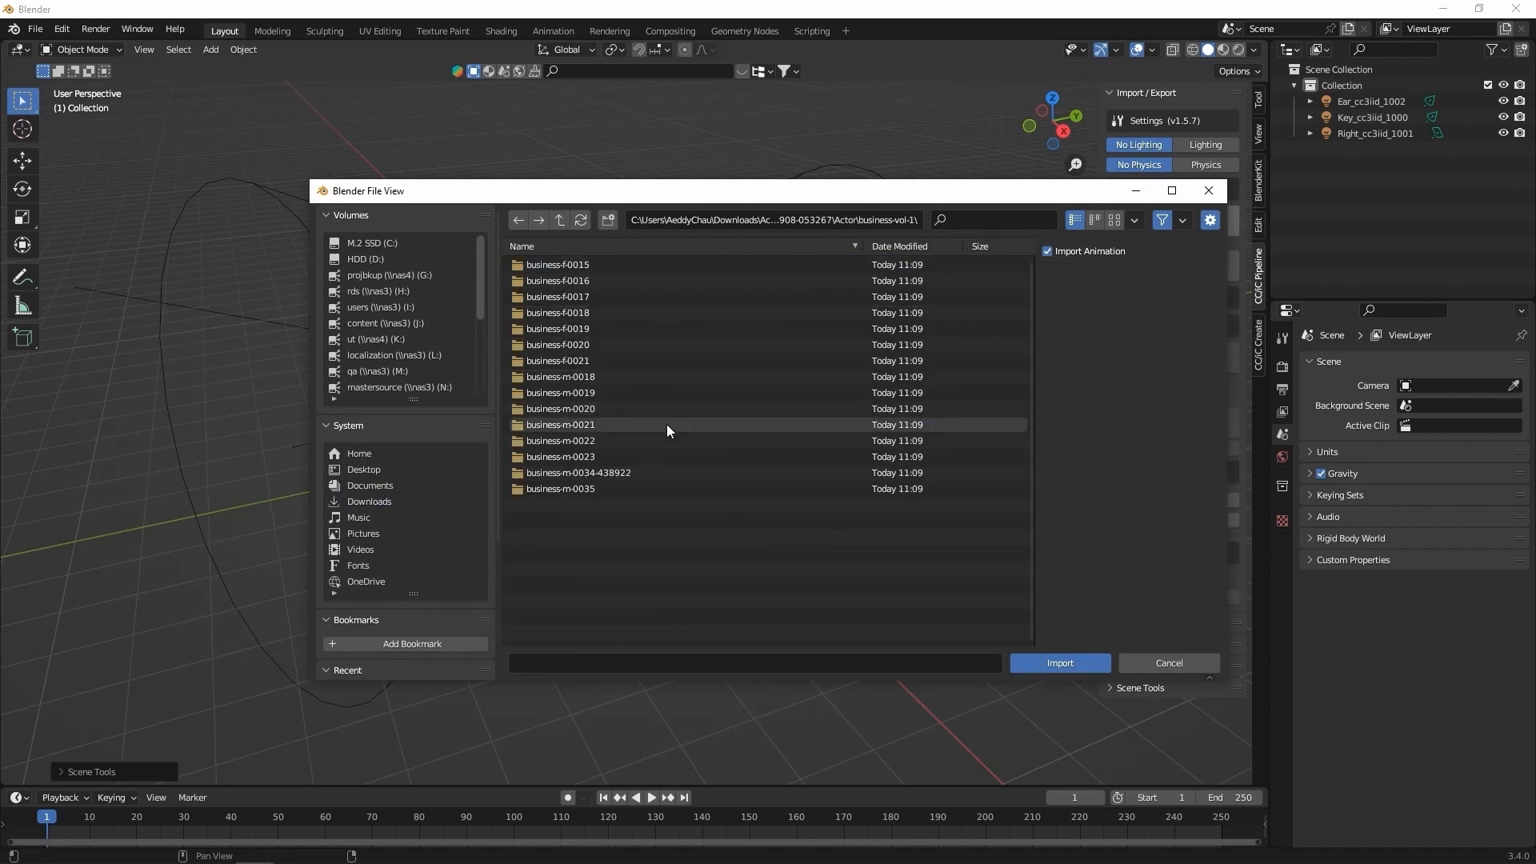
left_click(587, 440)
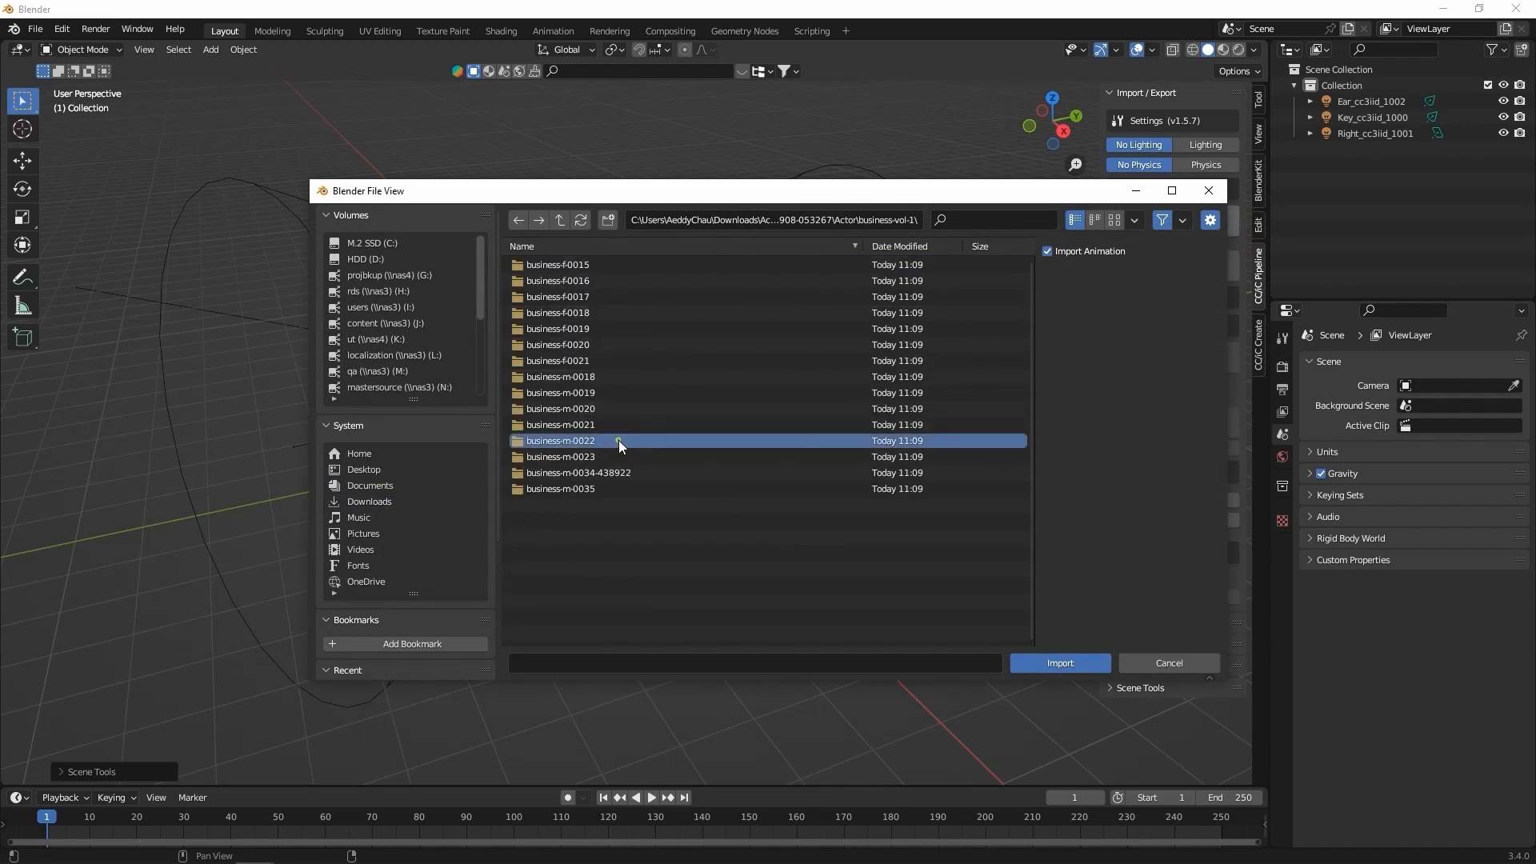
double_click(561, 440)
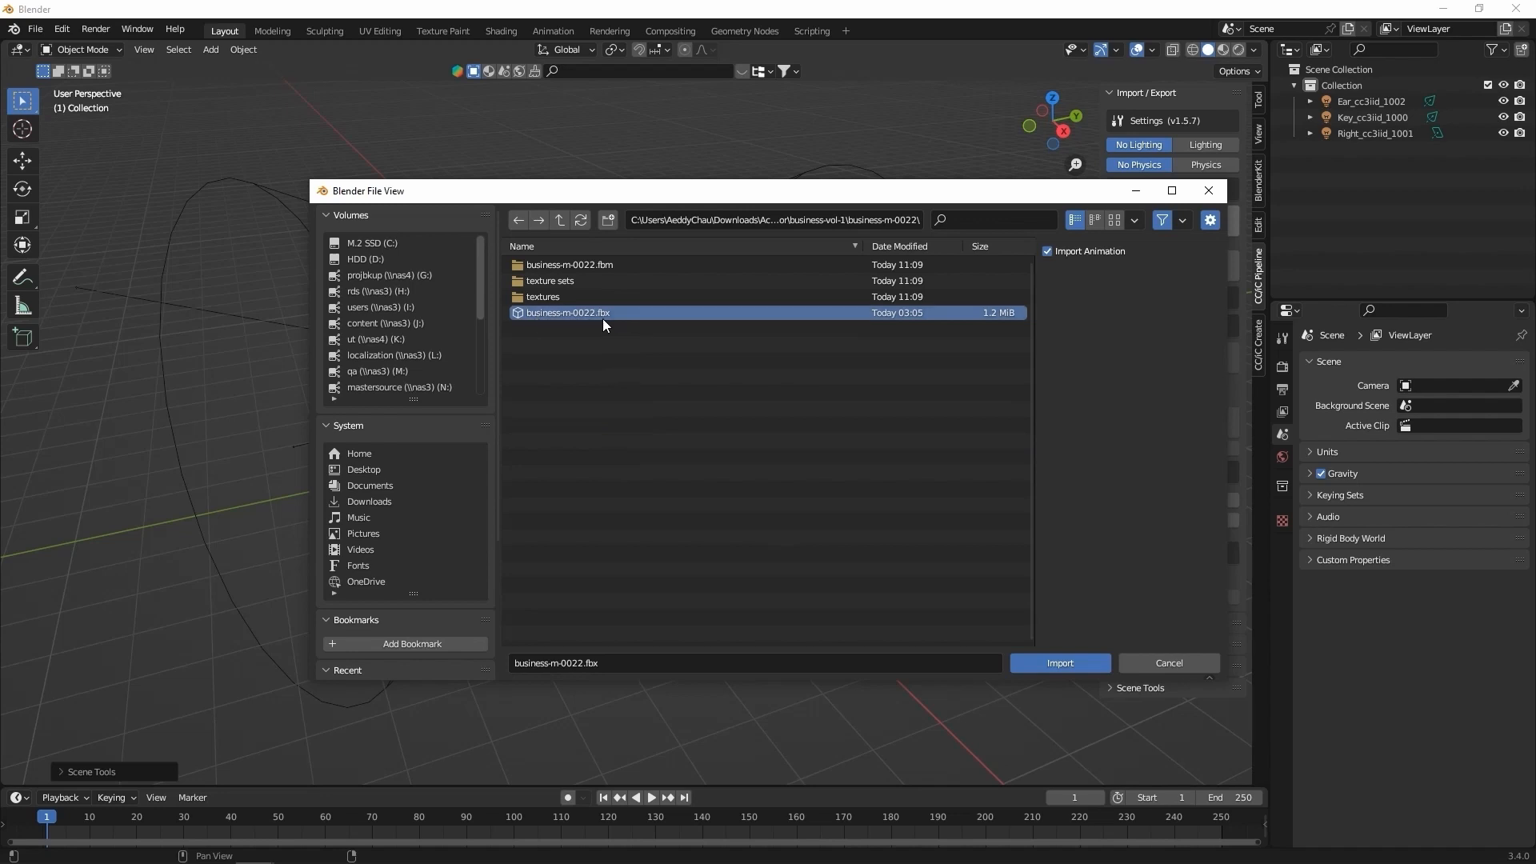
left_click(1059, 662)
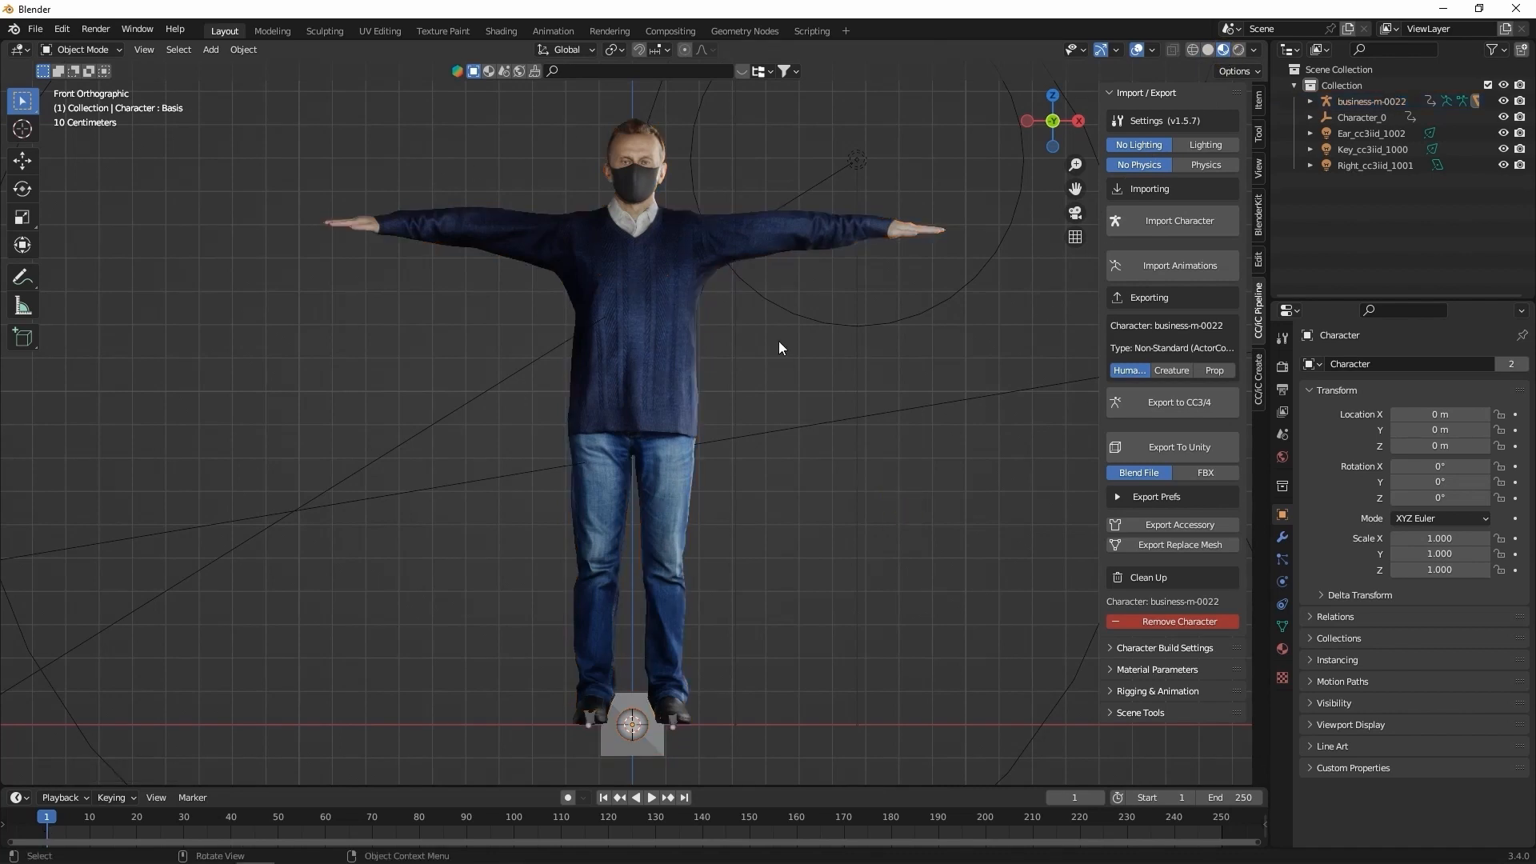
mouse_move(1179, 80)
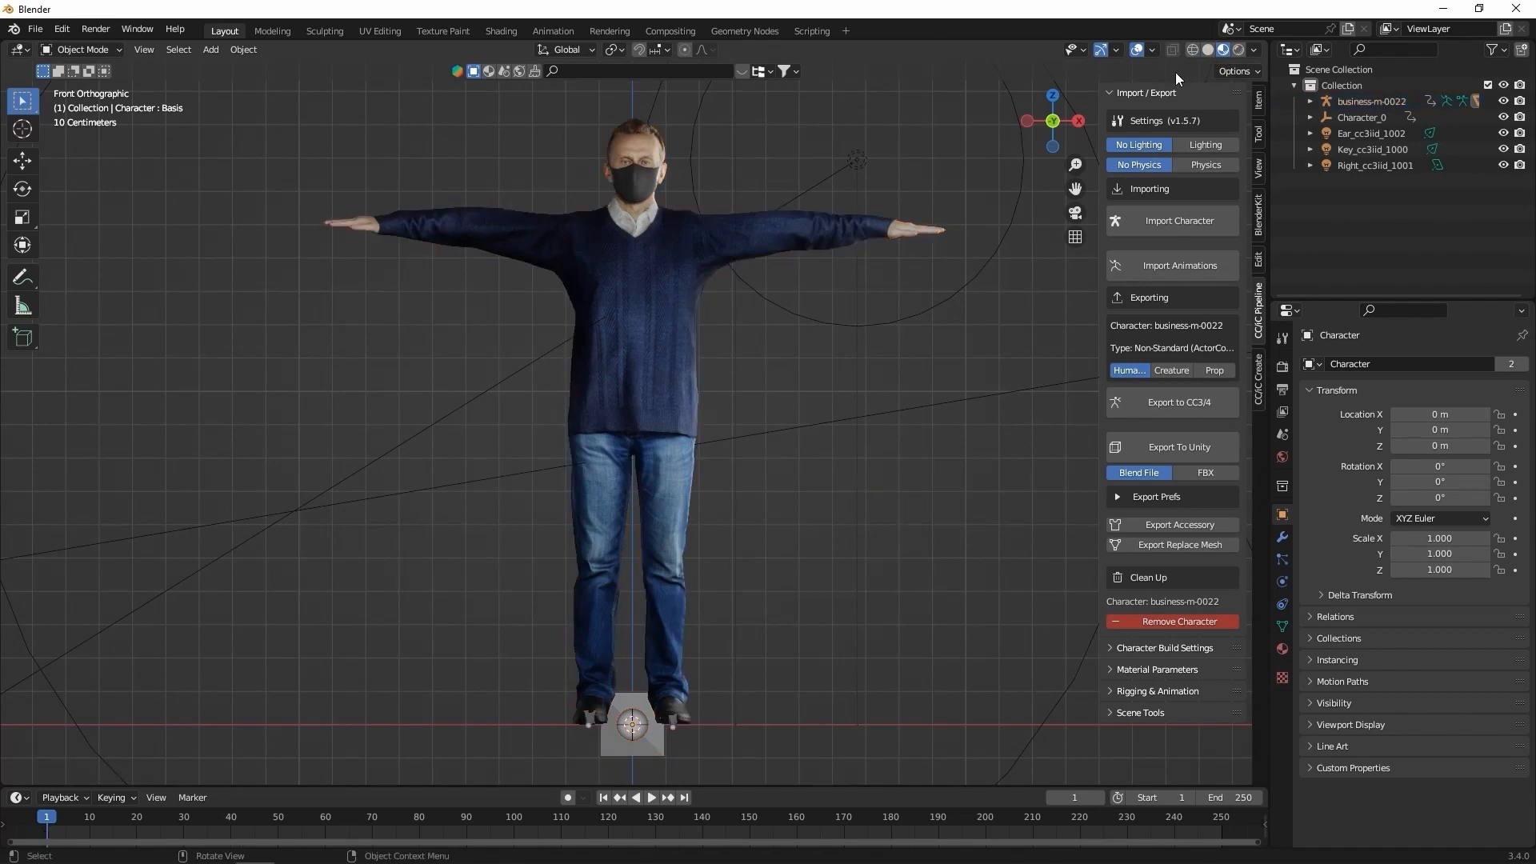
left_click(501, 30)
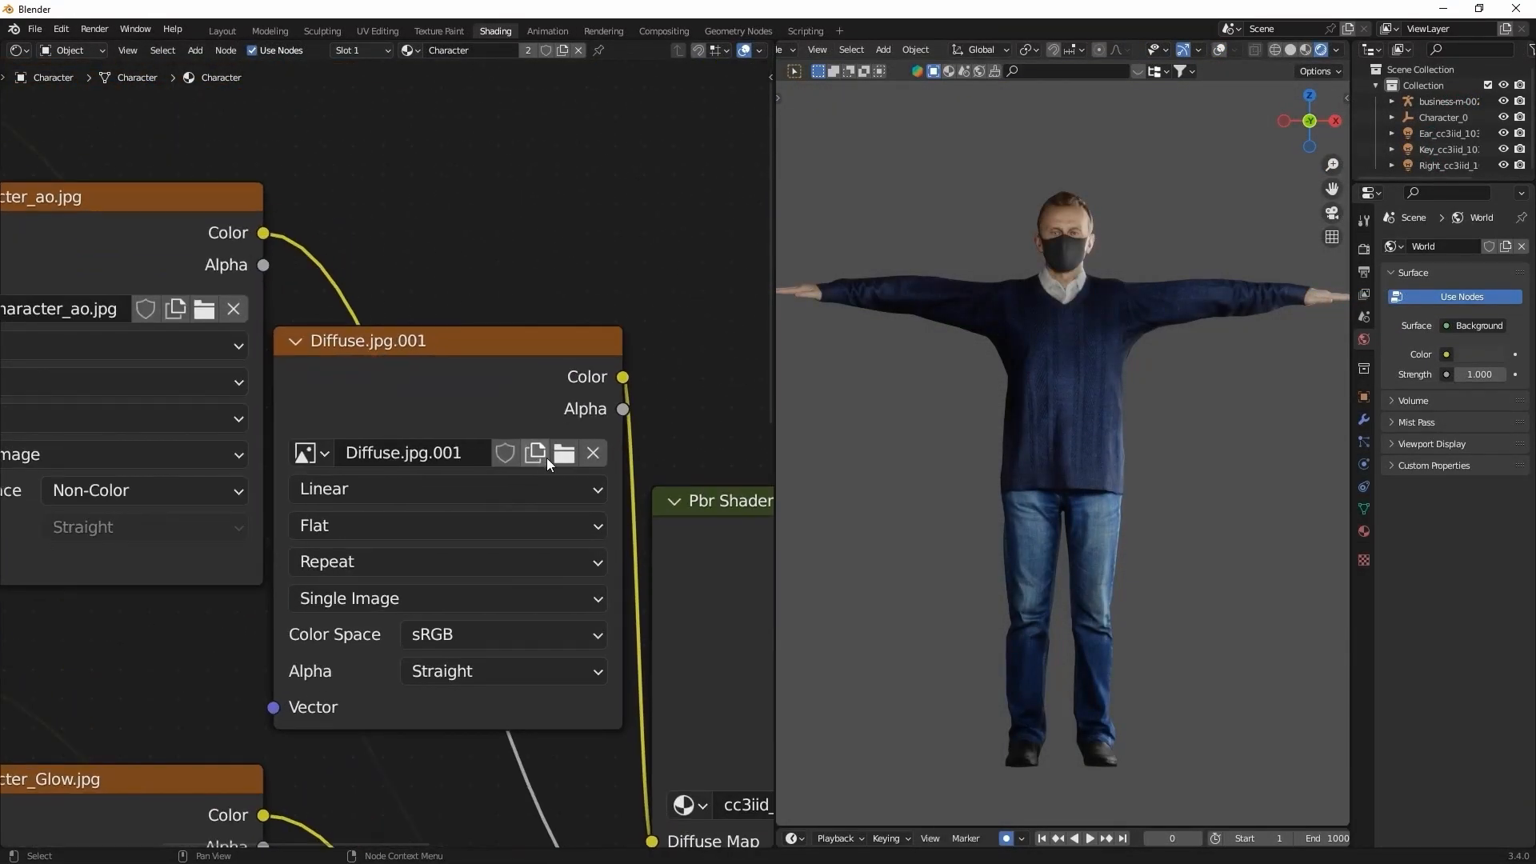
Load the Diffuse map from texture set 01 onto the character and preview the animation
left_click(563, 452)
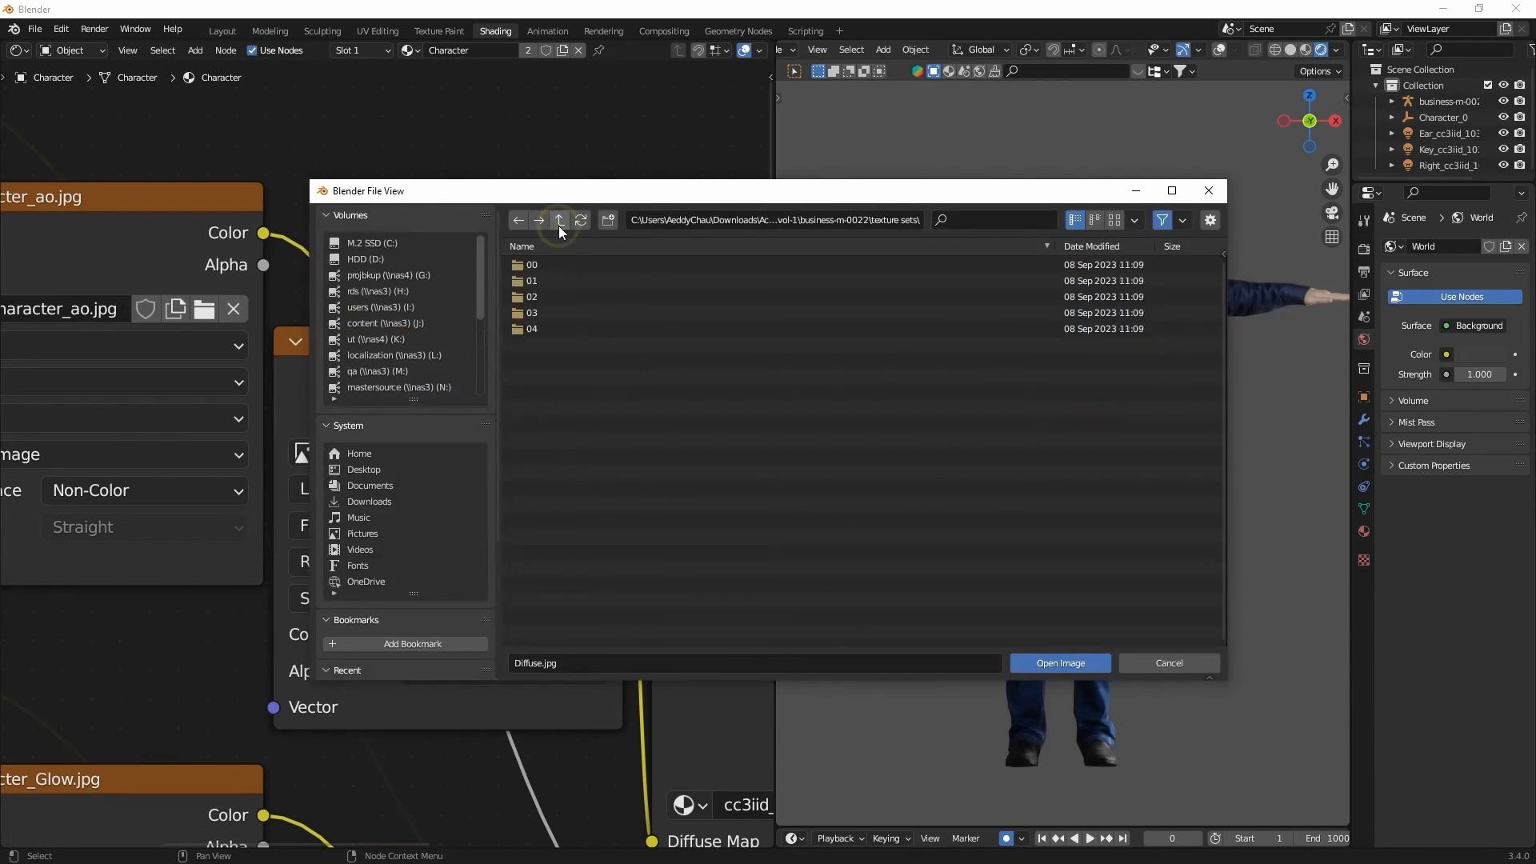
double_click(531, 280)
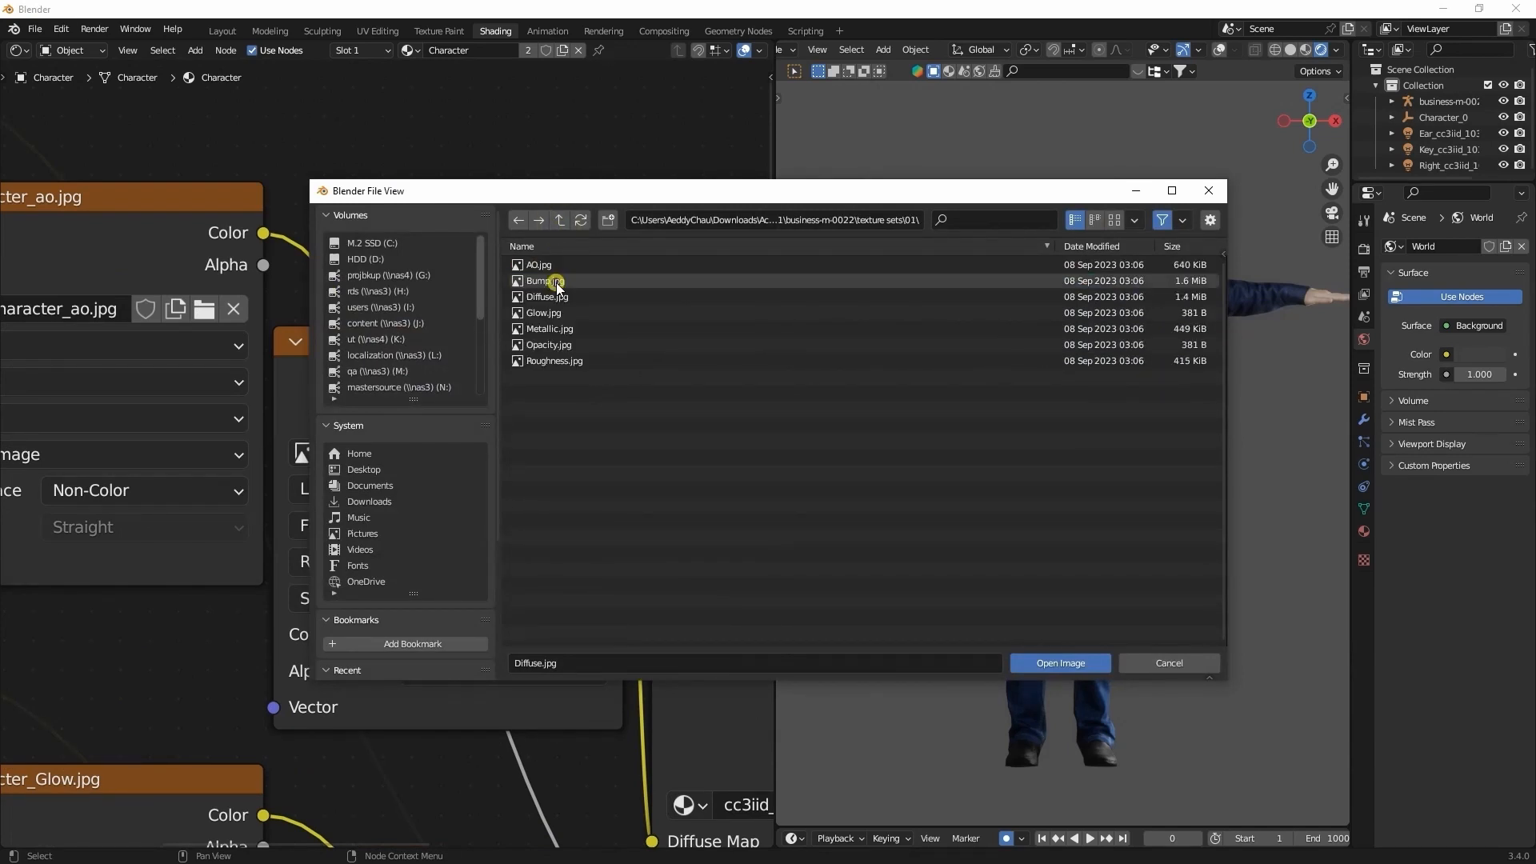
left_click(548, 296)
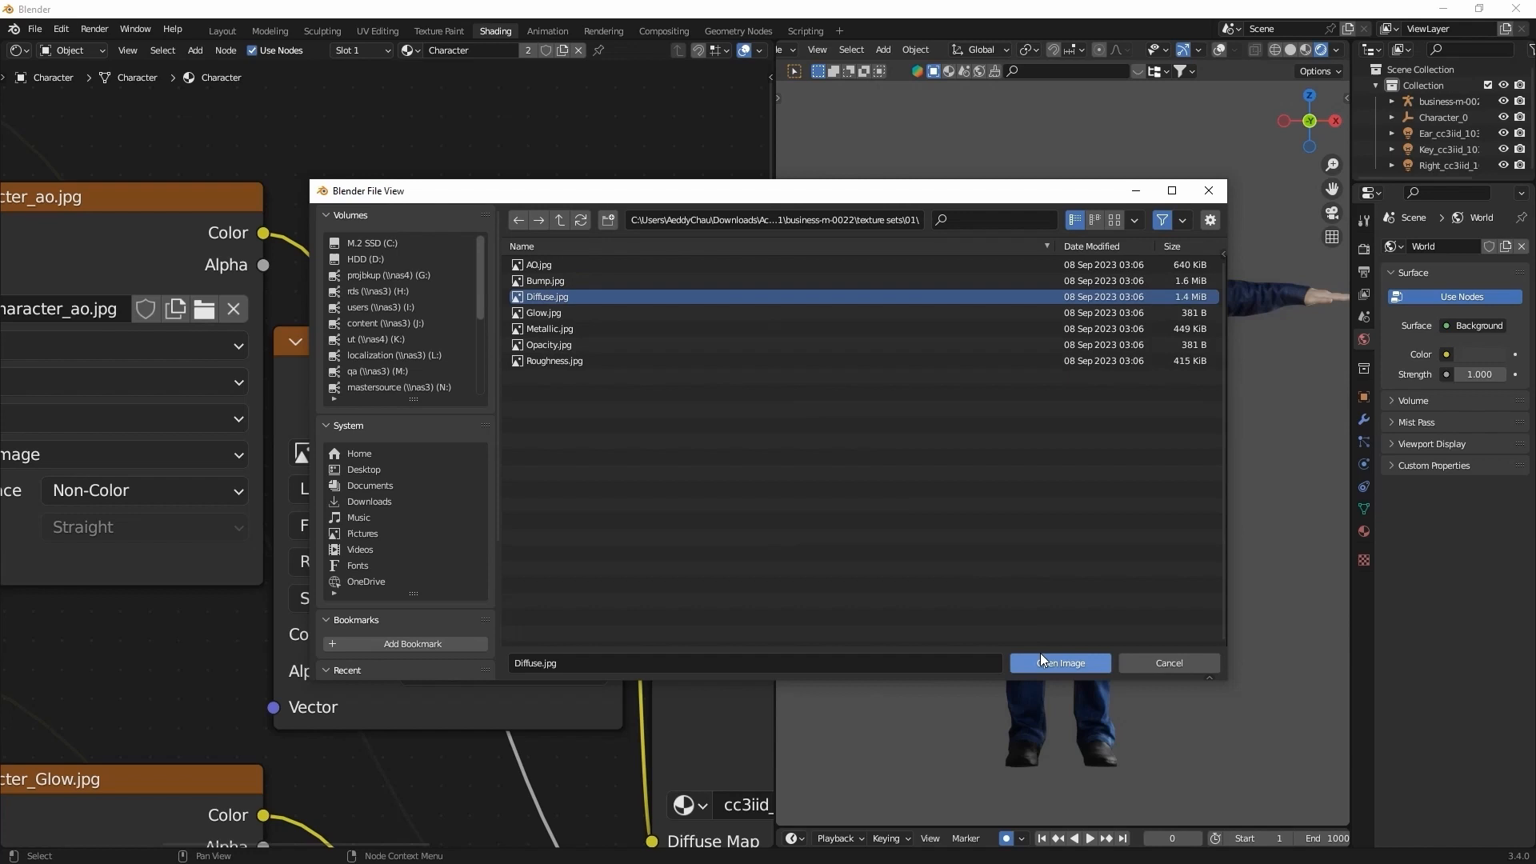
left_click(1060, 663)
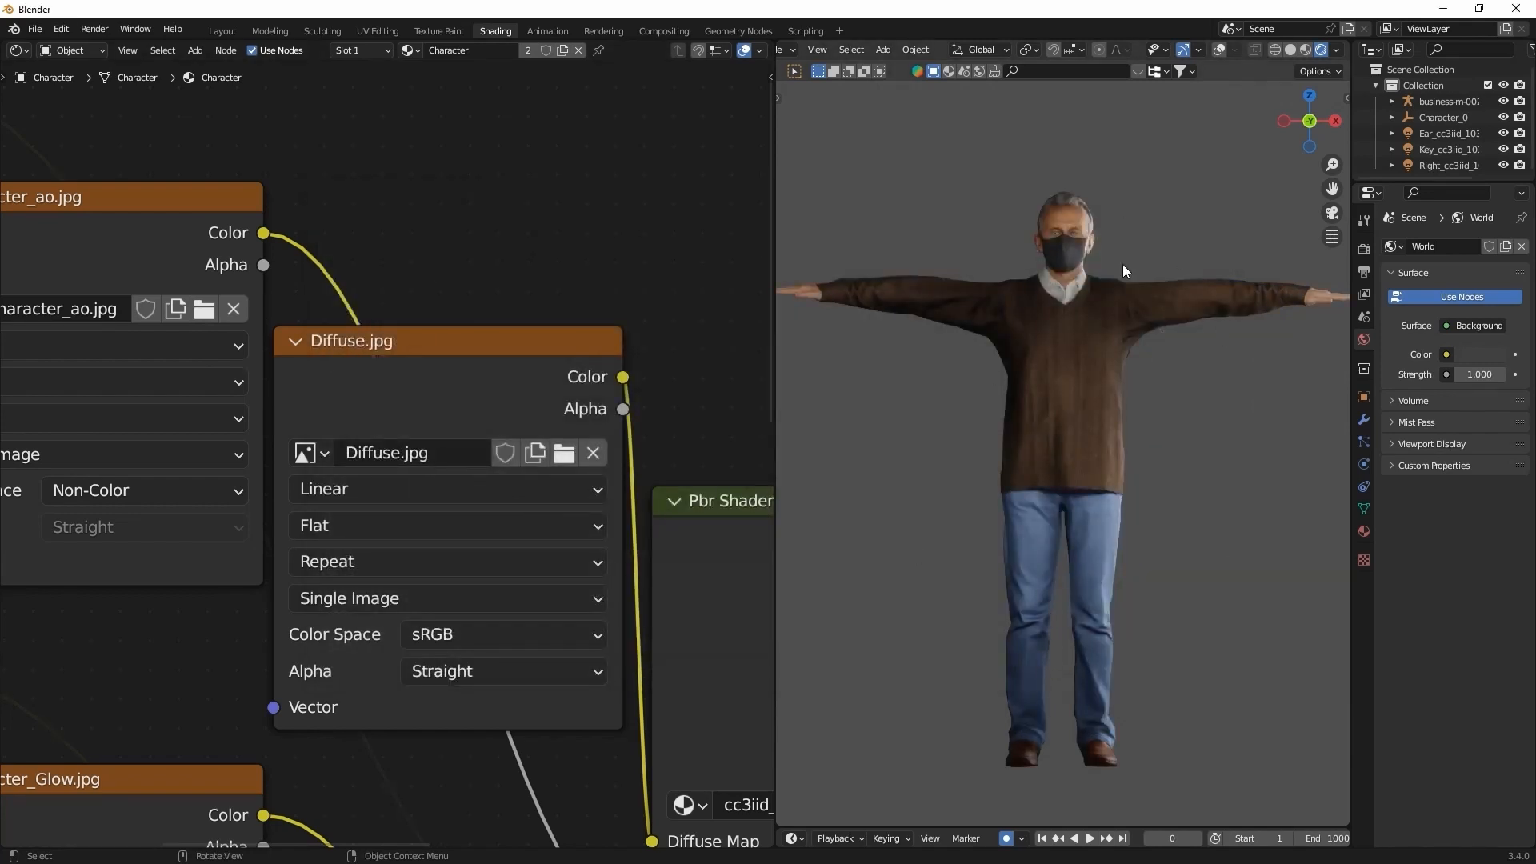
left_click(1090, 837)
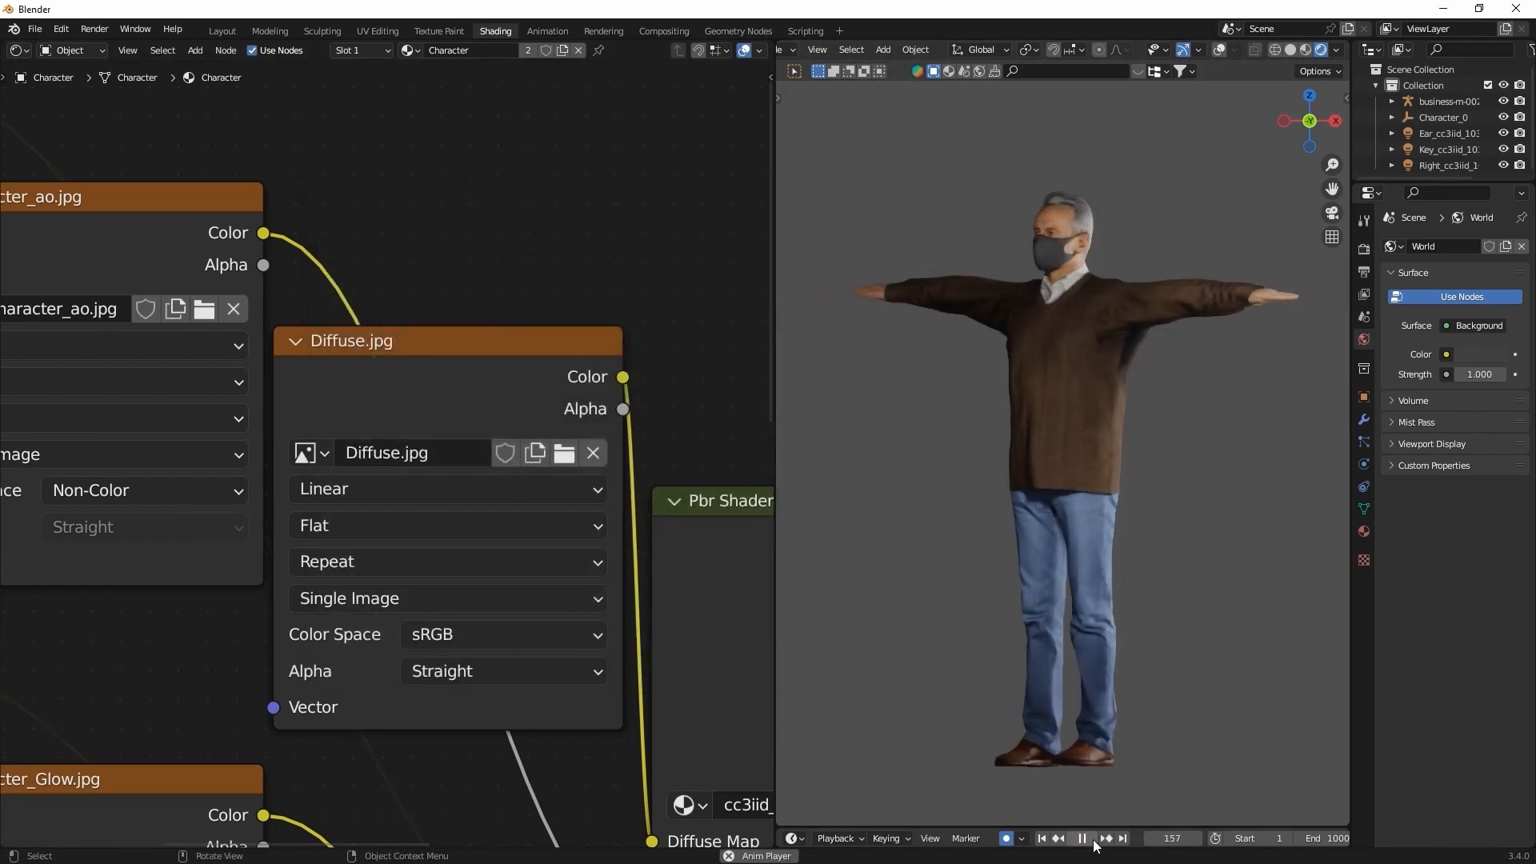
left_click(564, 453)
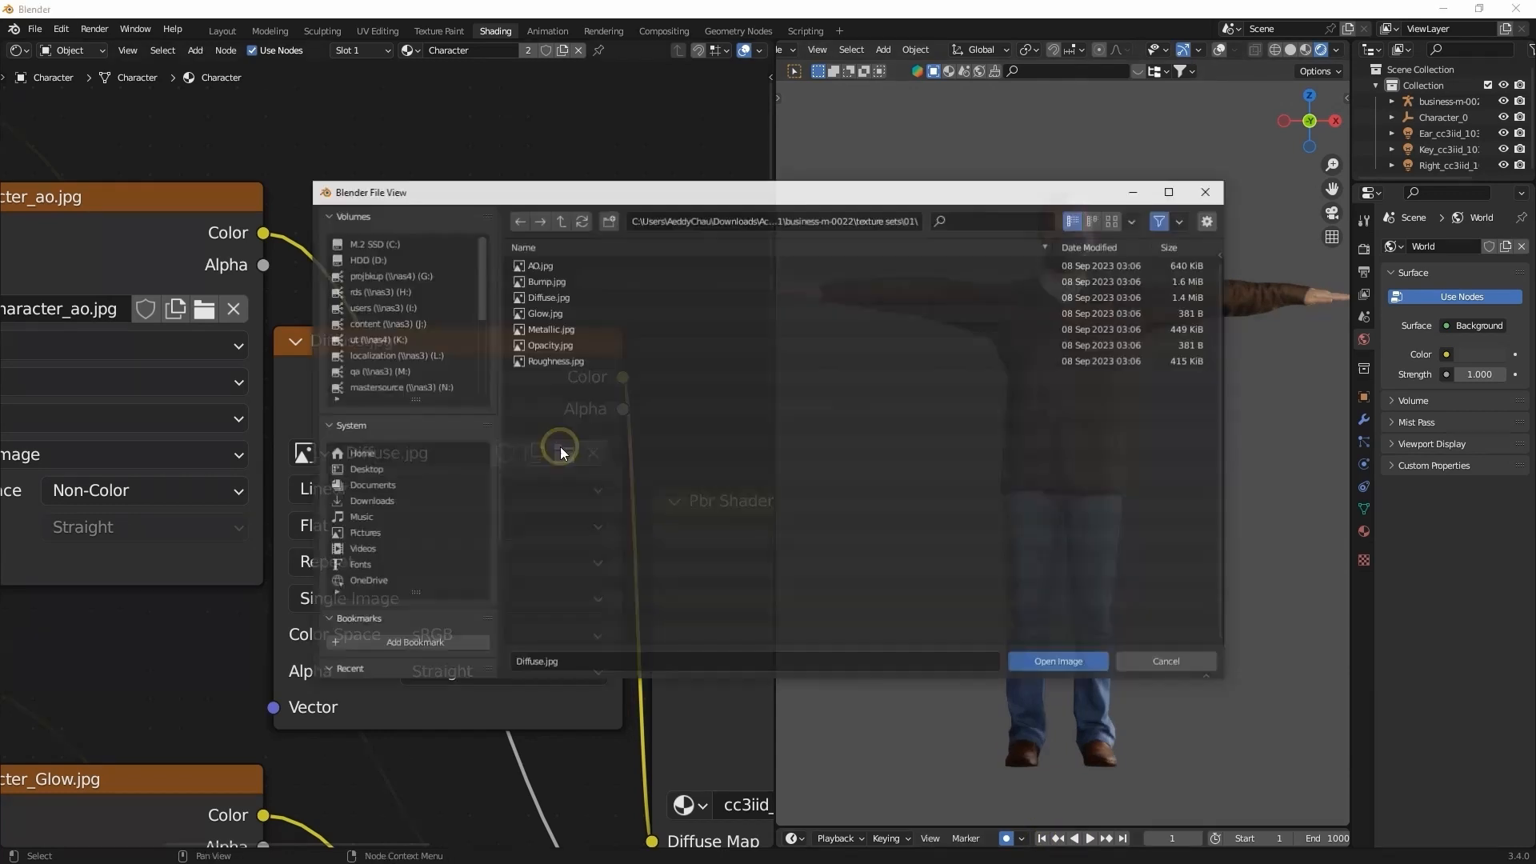
Swap through the Diffuse maps of sets 03 and 04, ending with the red sweater, and preview it
left_click(1058, 661)
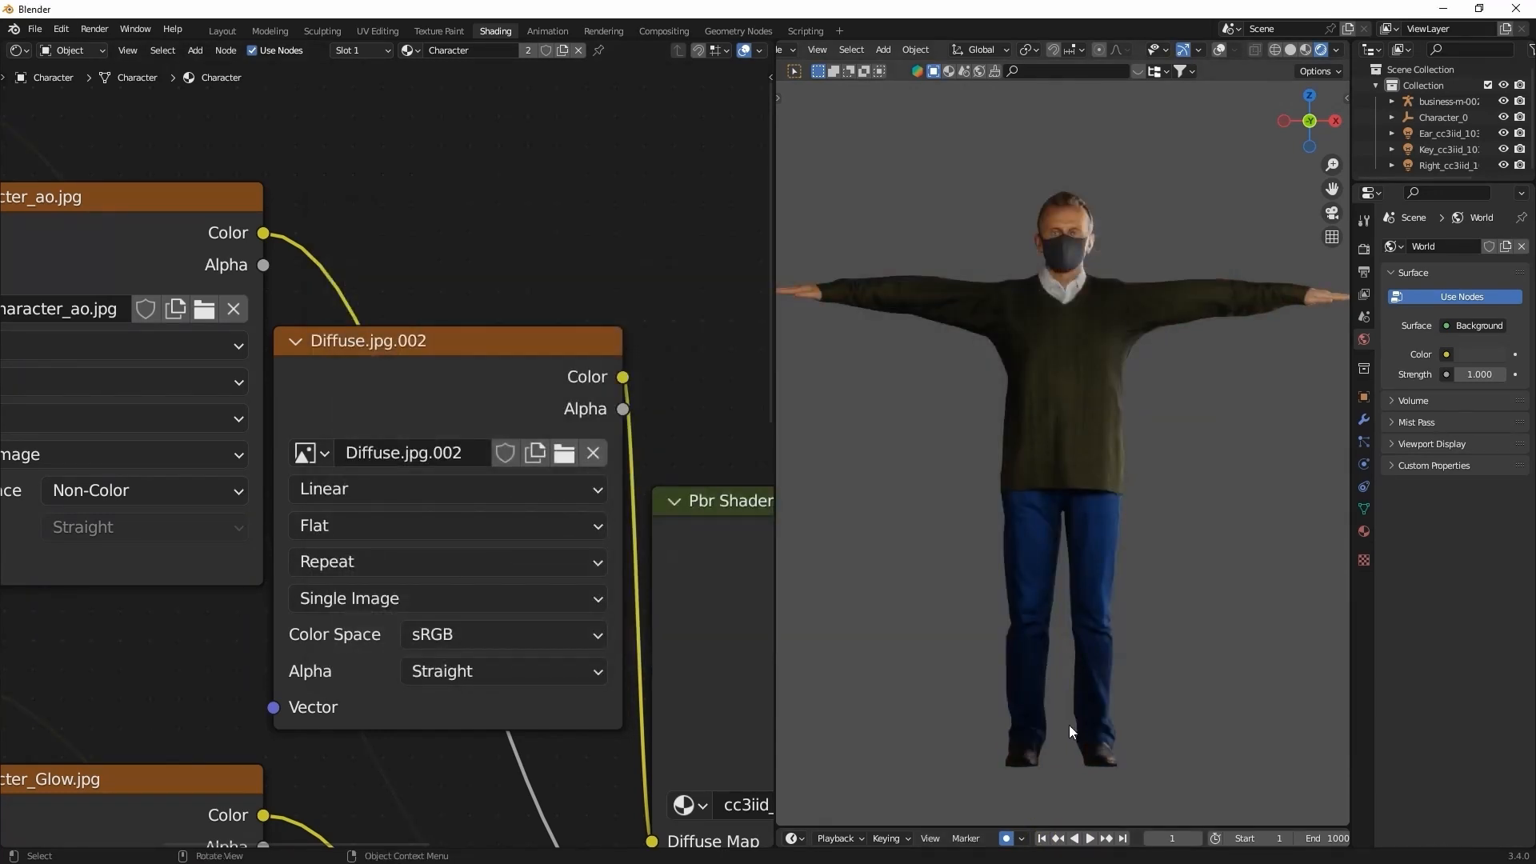
left_click(1088, 837)
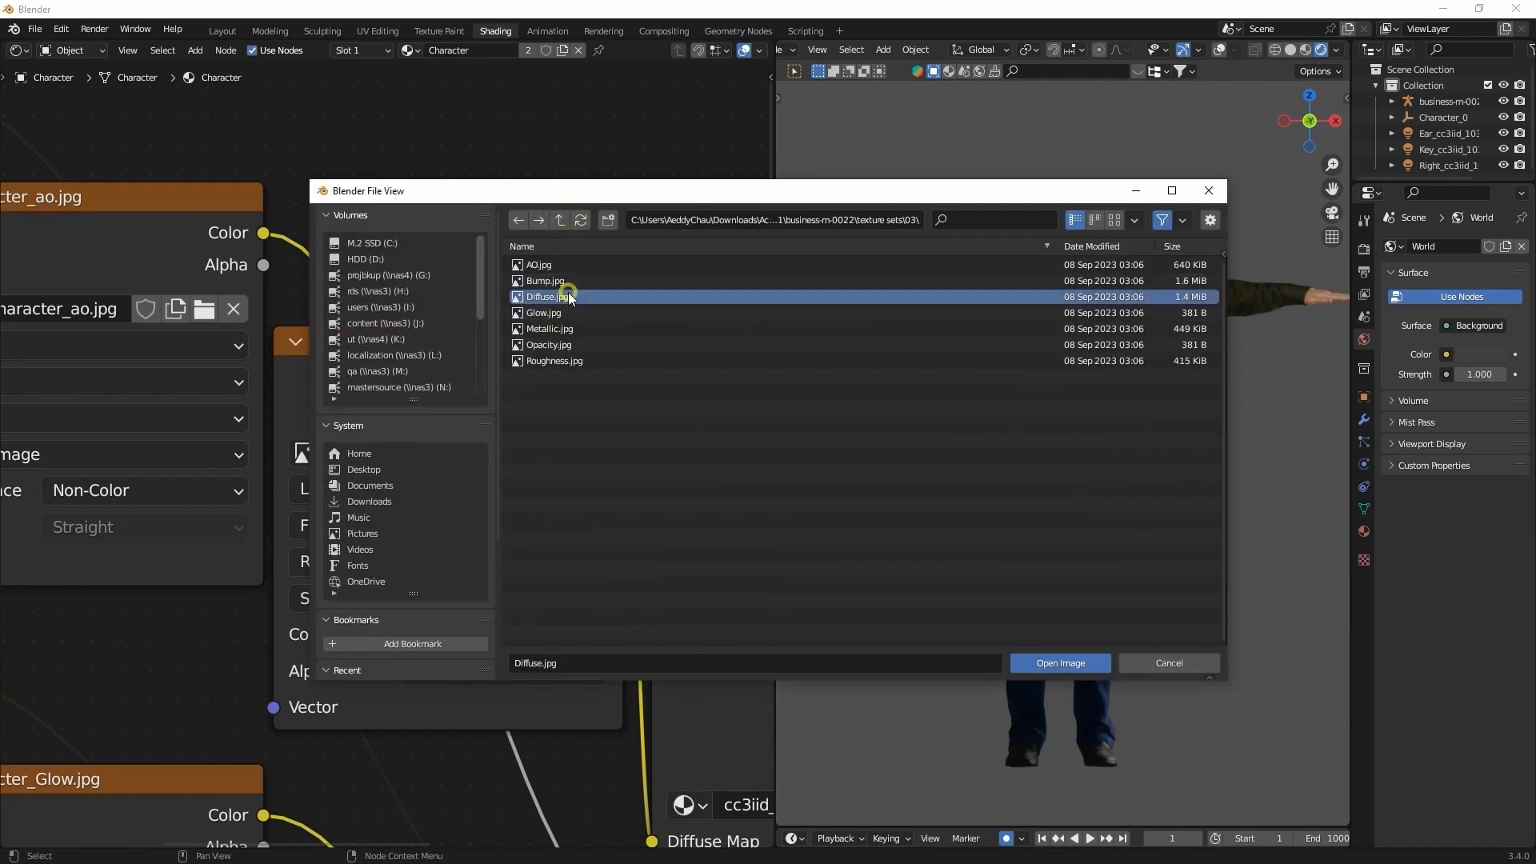
left_click(1058, 662)
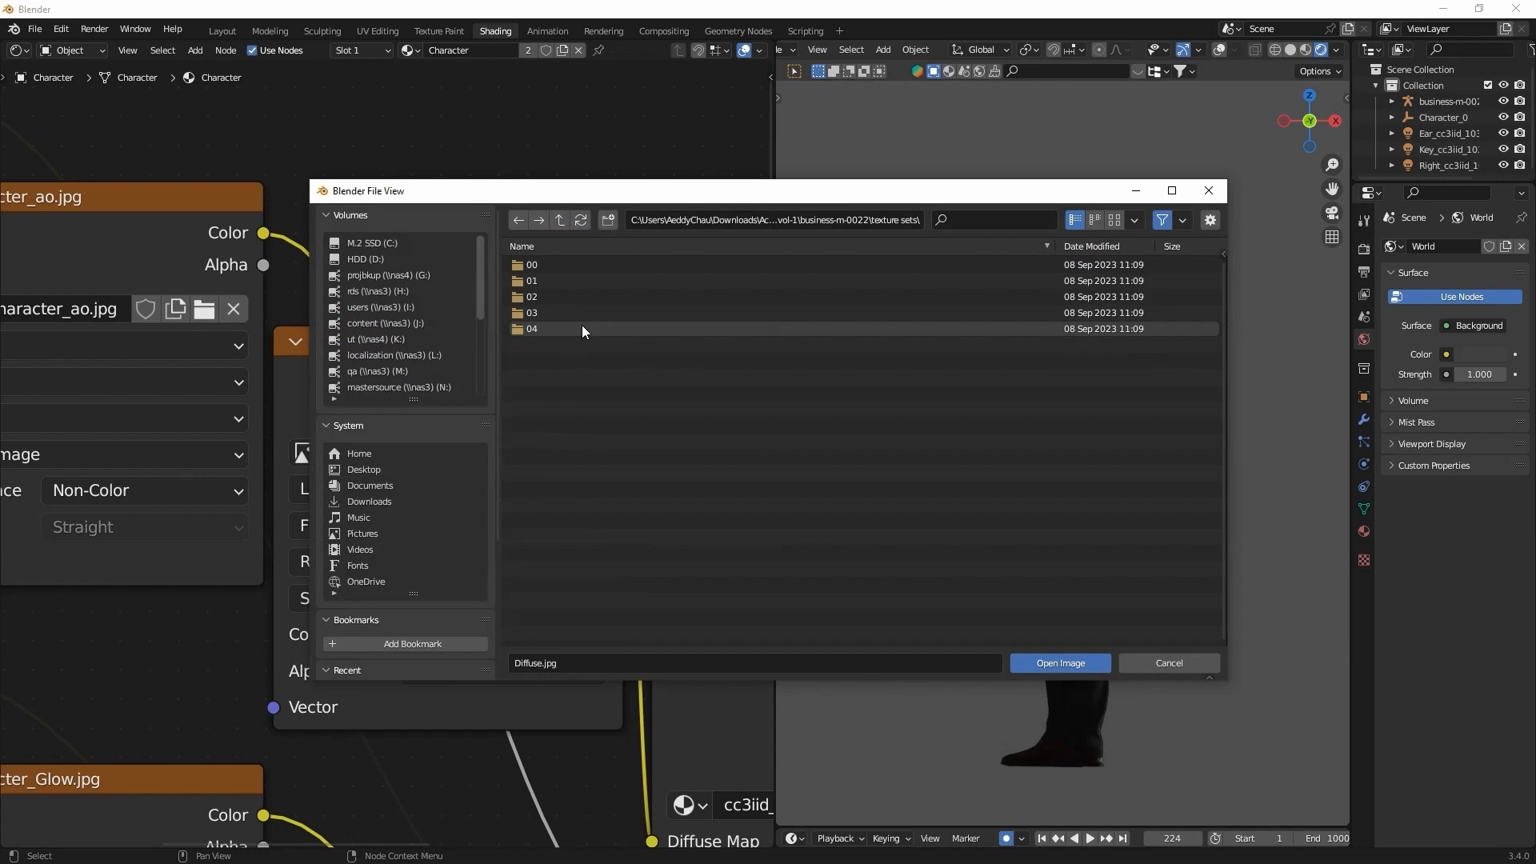
left_click(1060, 663)
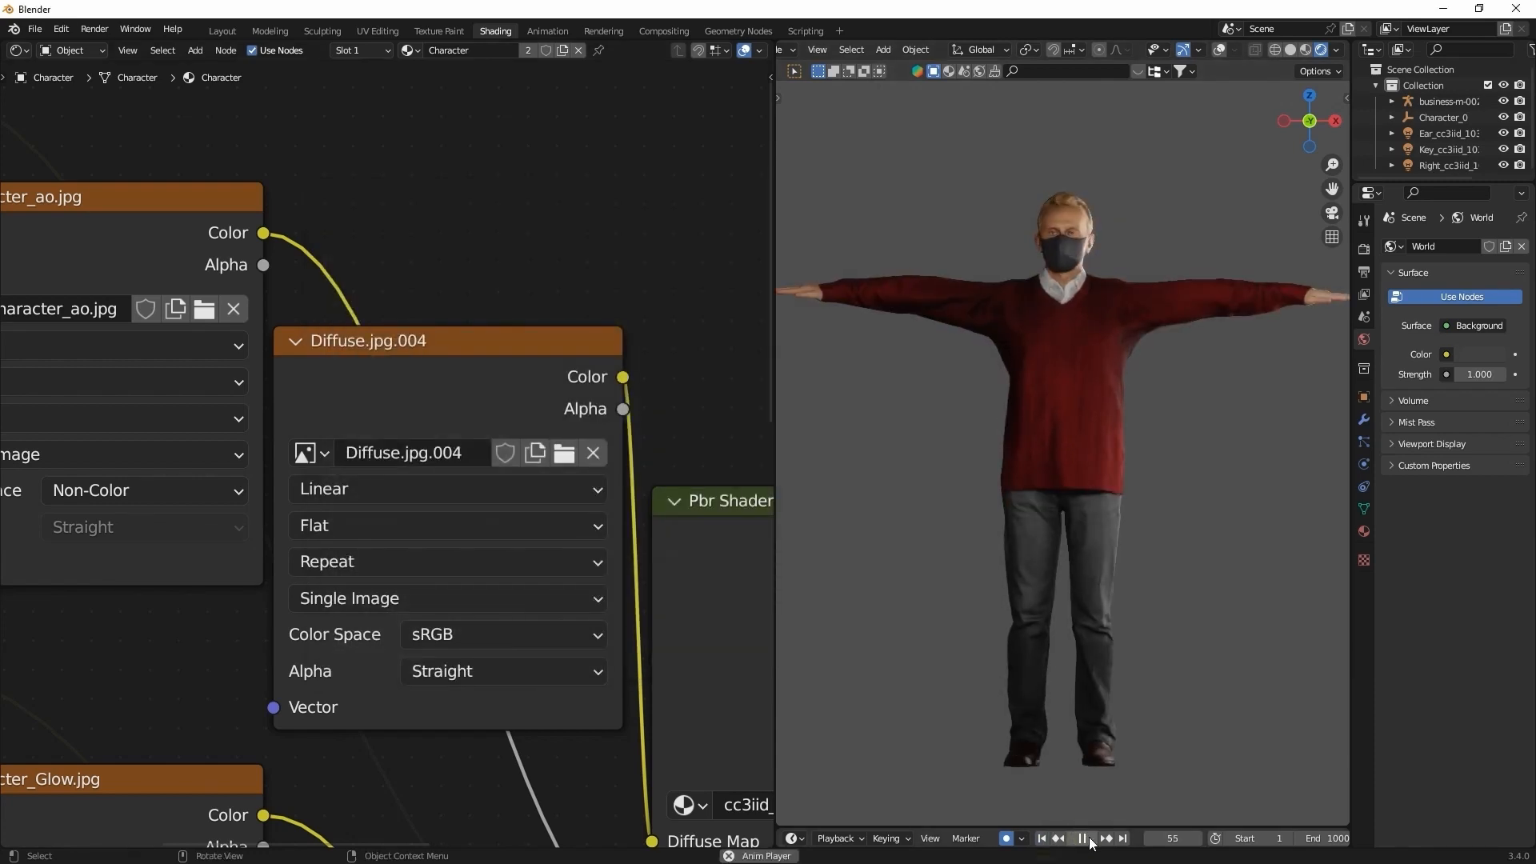
left_click(1085, 837)
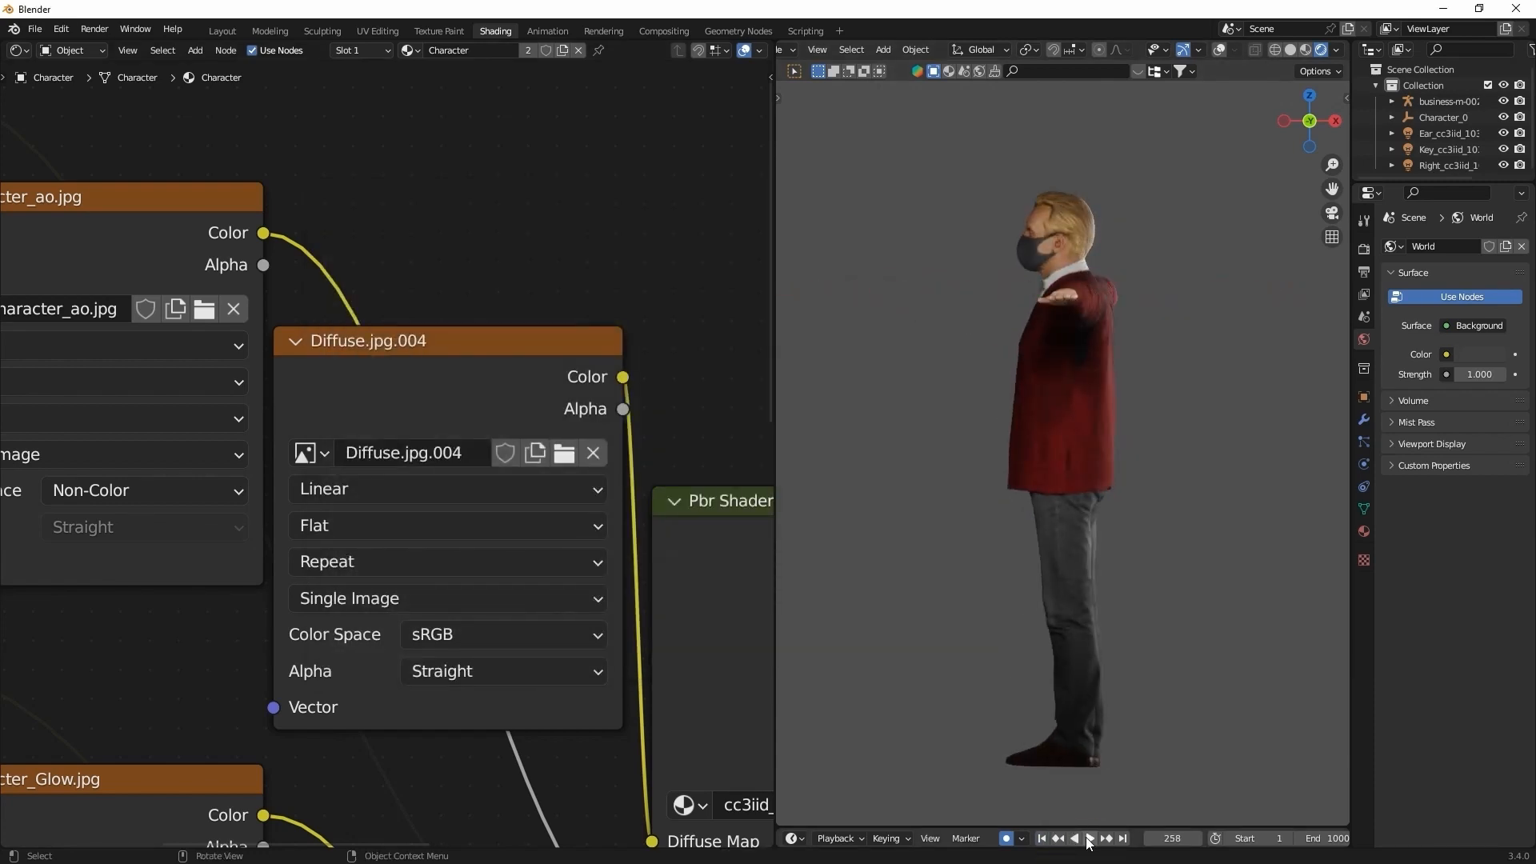
left_click(222, 31)
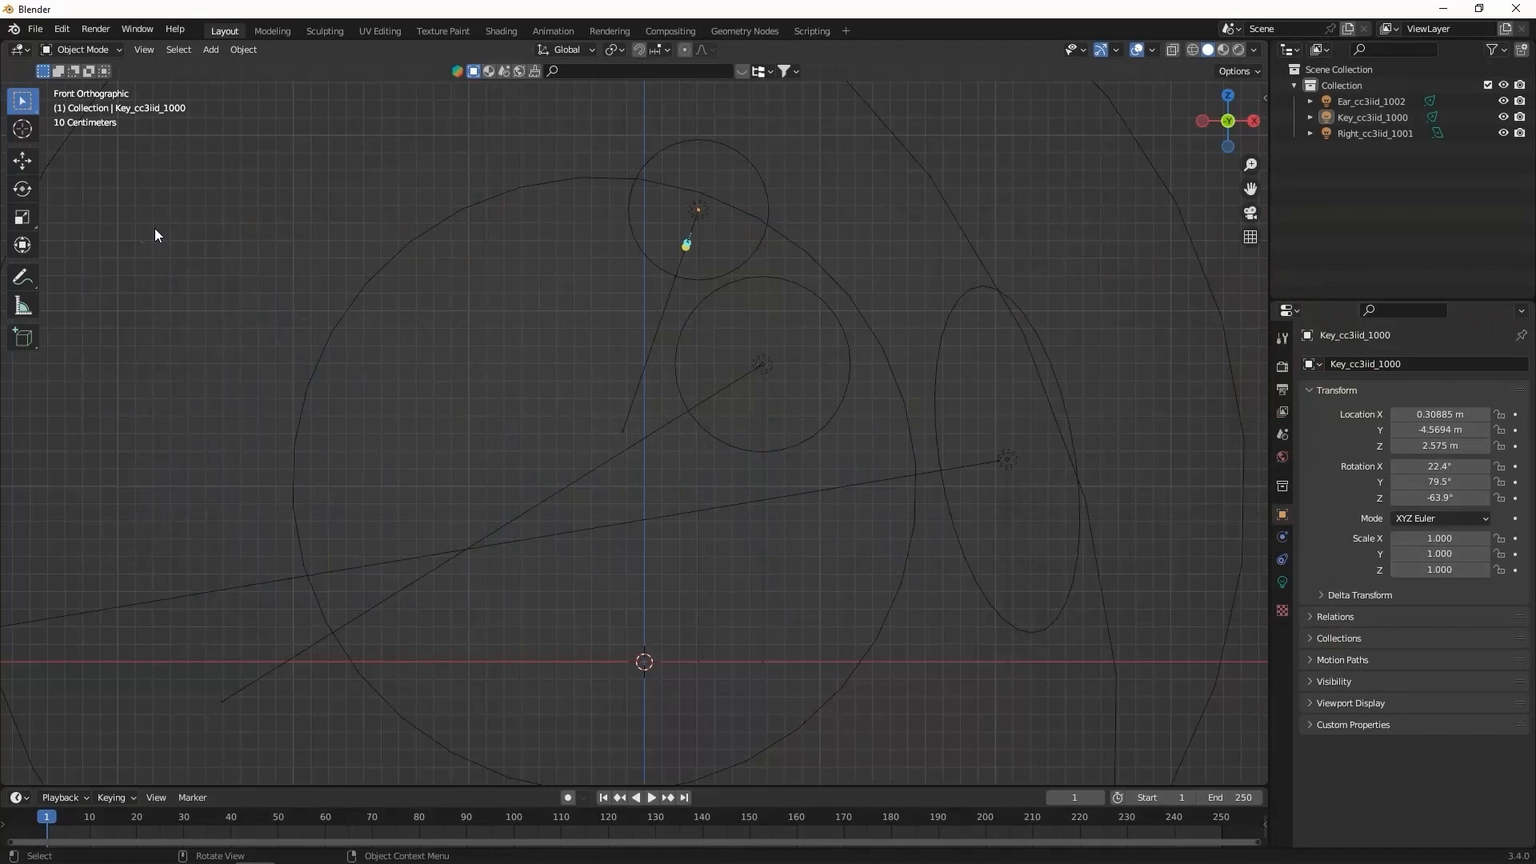
Start an FBX import and pick the business-f0020 folder inside Actor
left_click(33, 29)
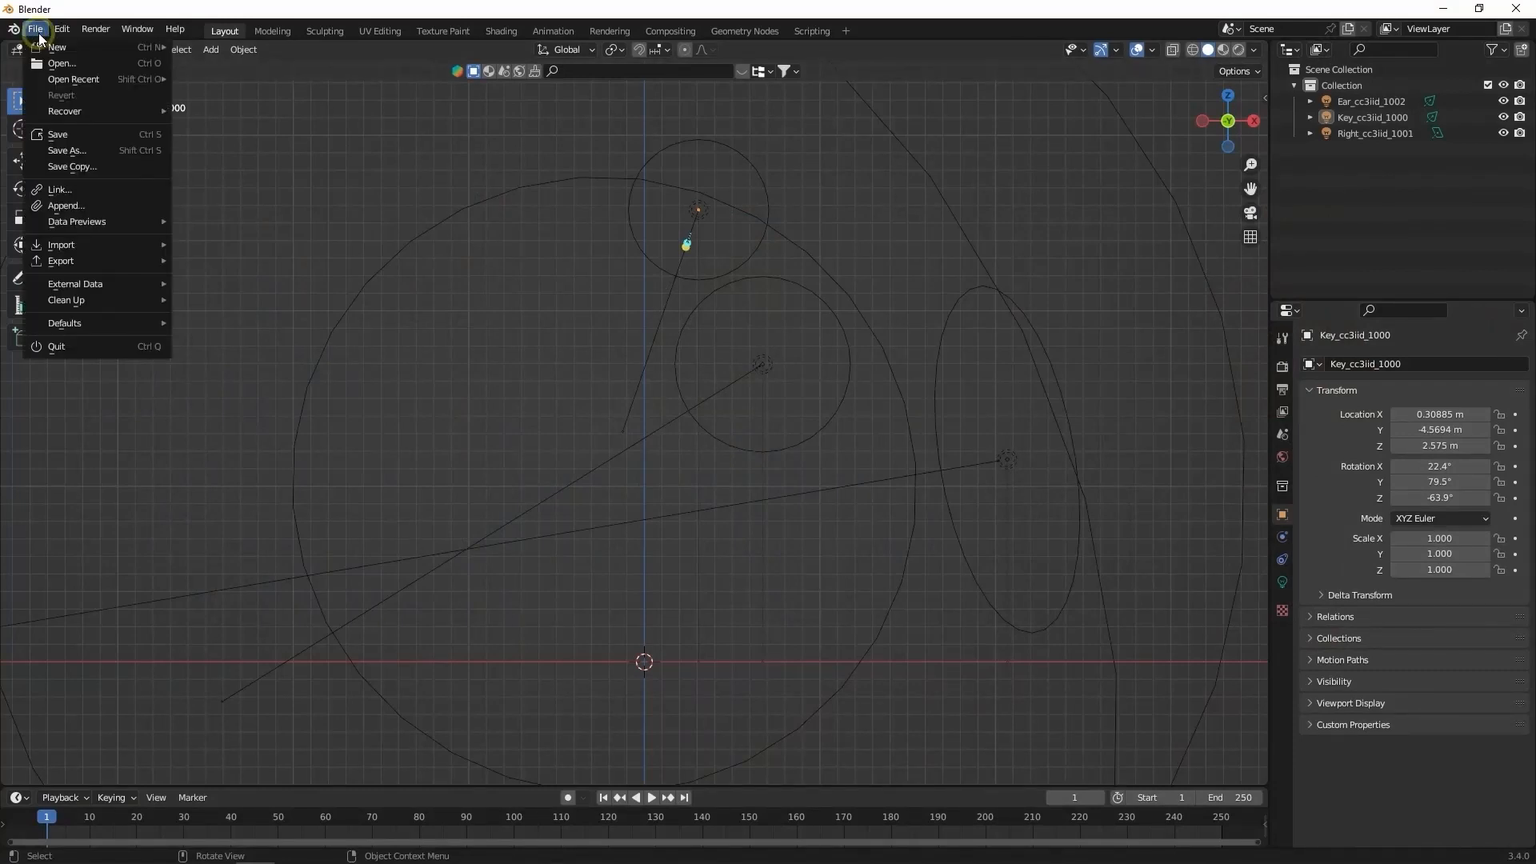
mouse_move(61, 243)
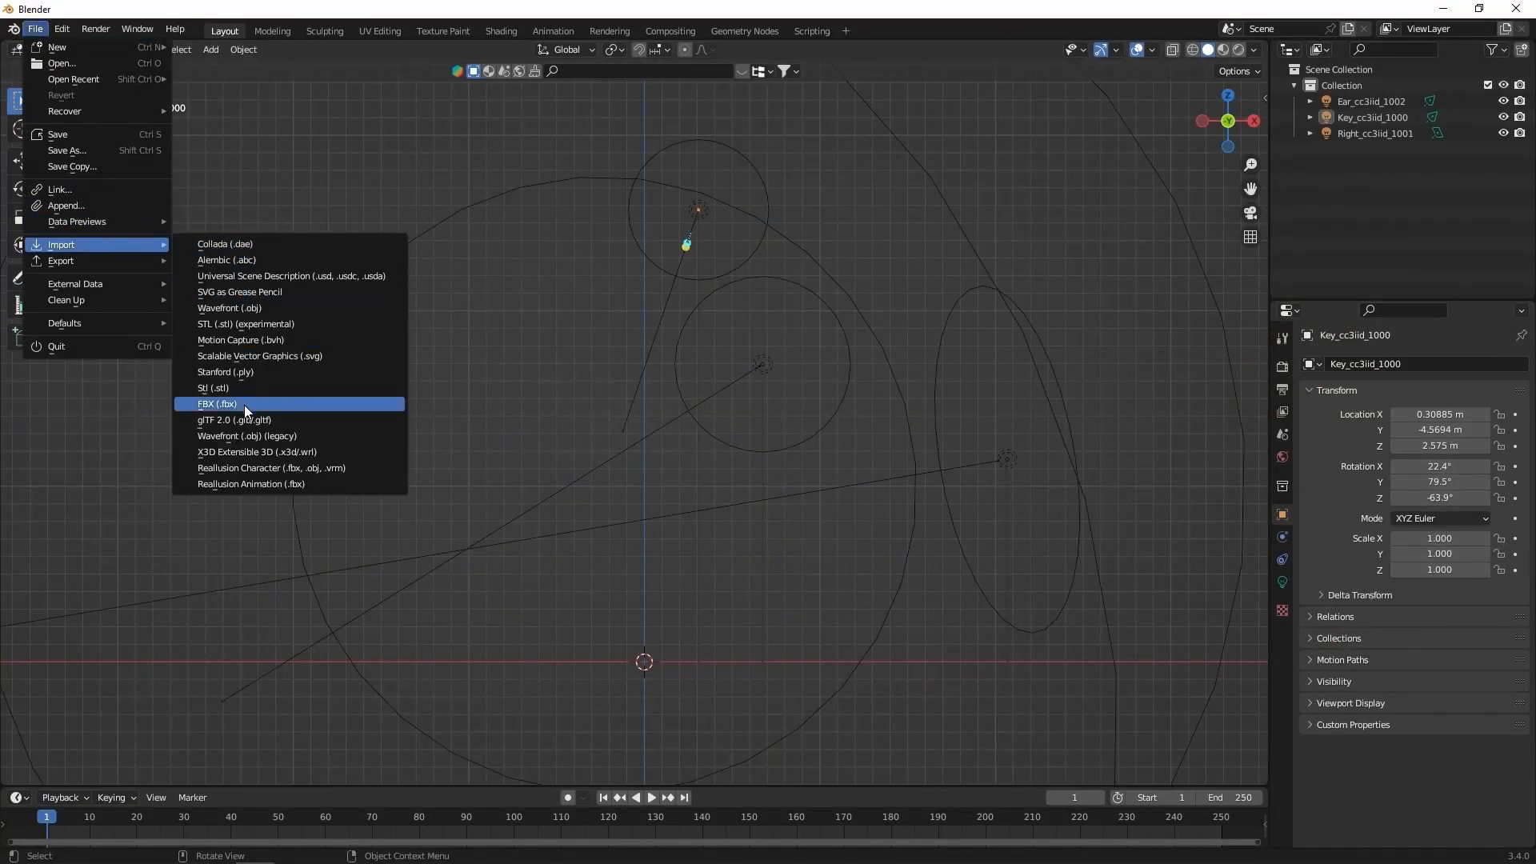
left_click(216, 403)
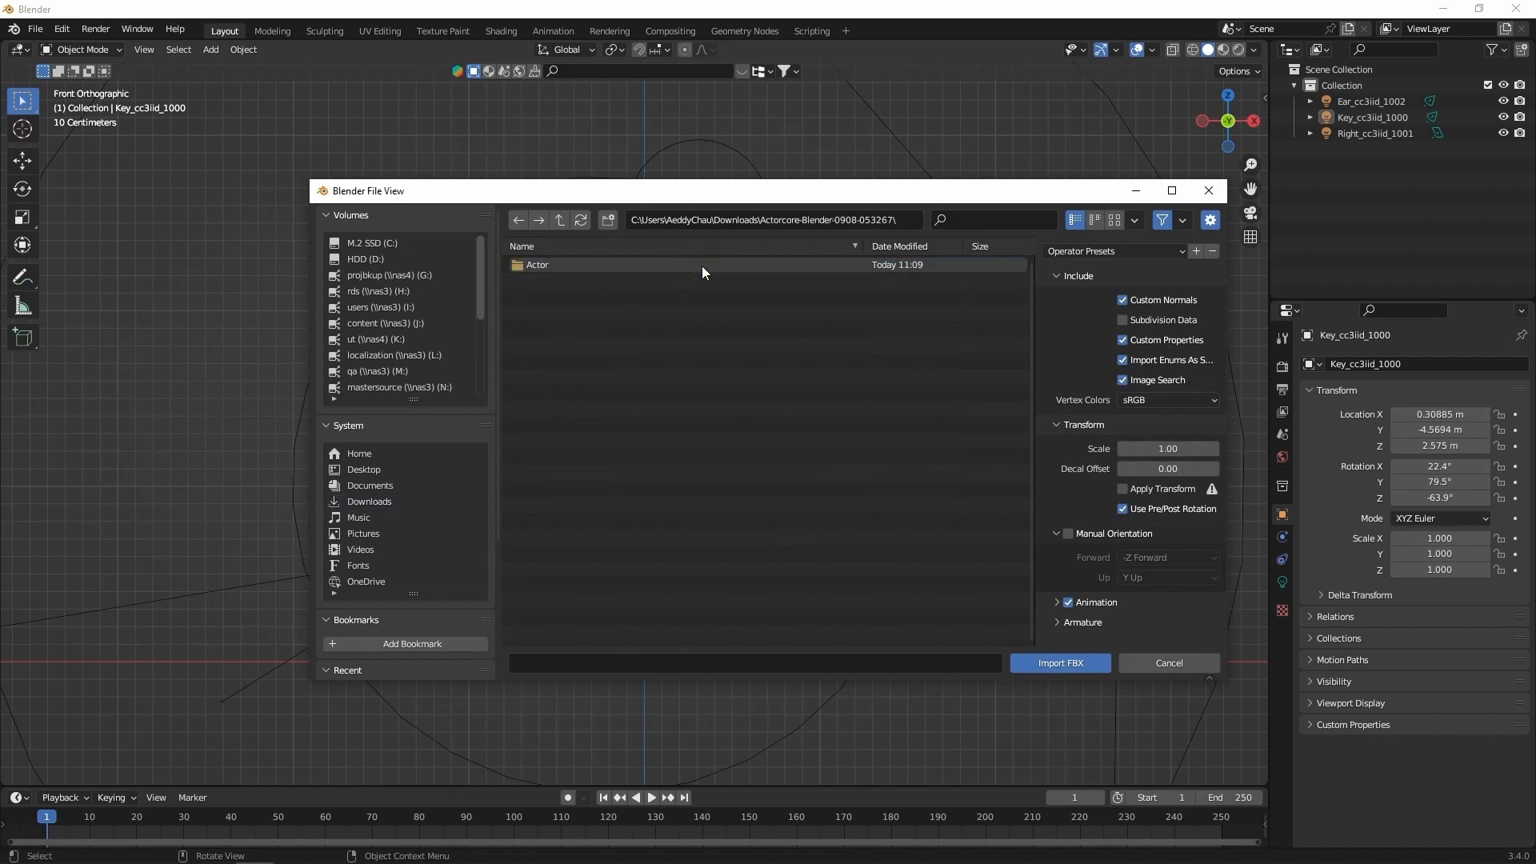
double_click(538, 264)
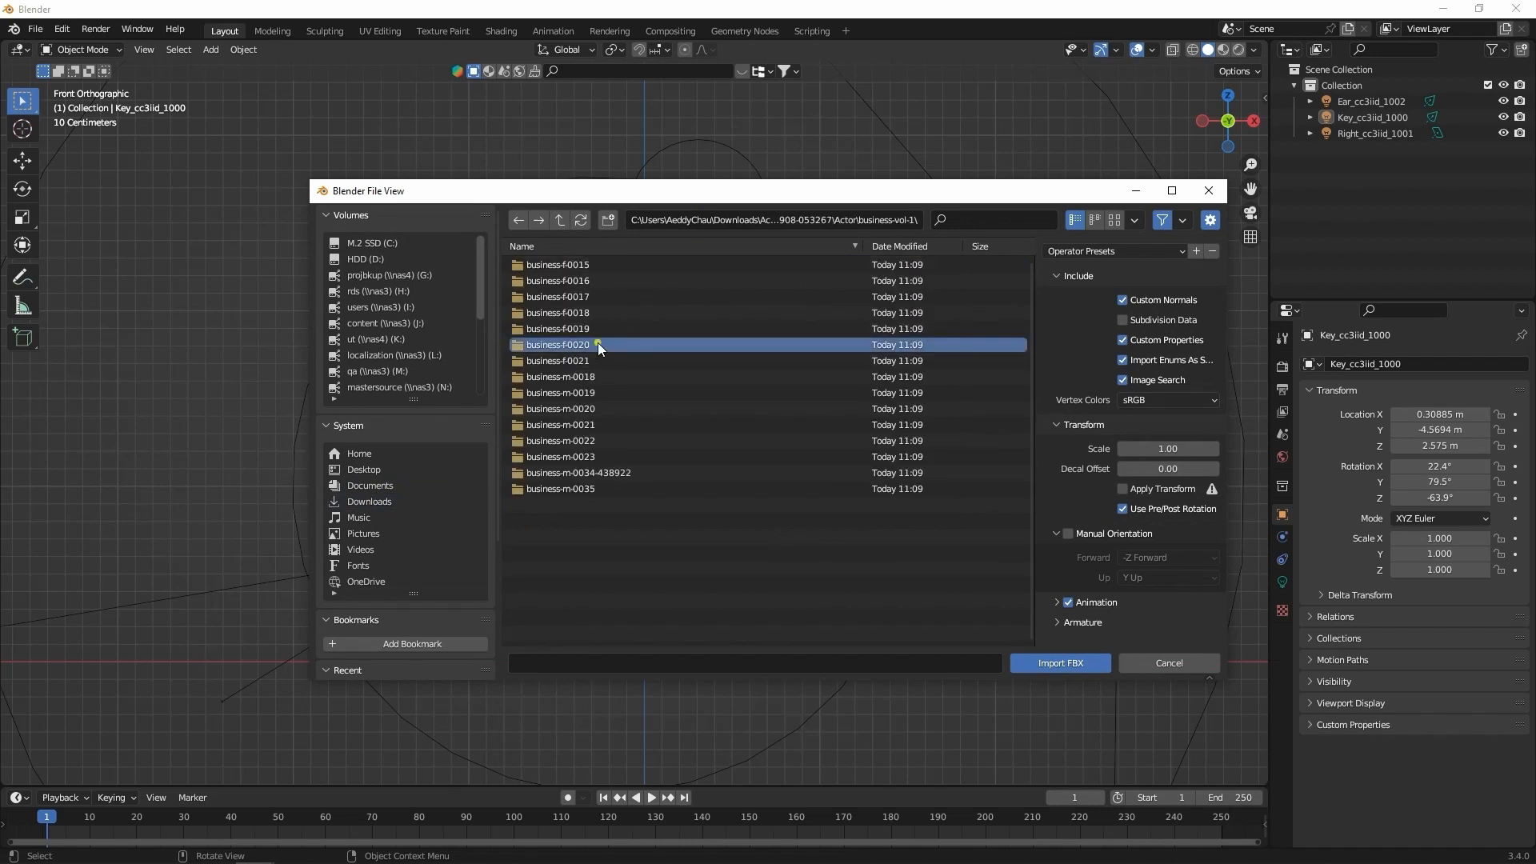
left_click(1060, 662)
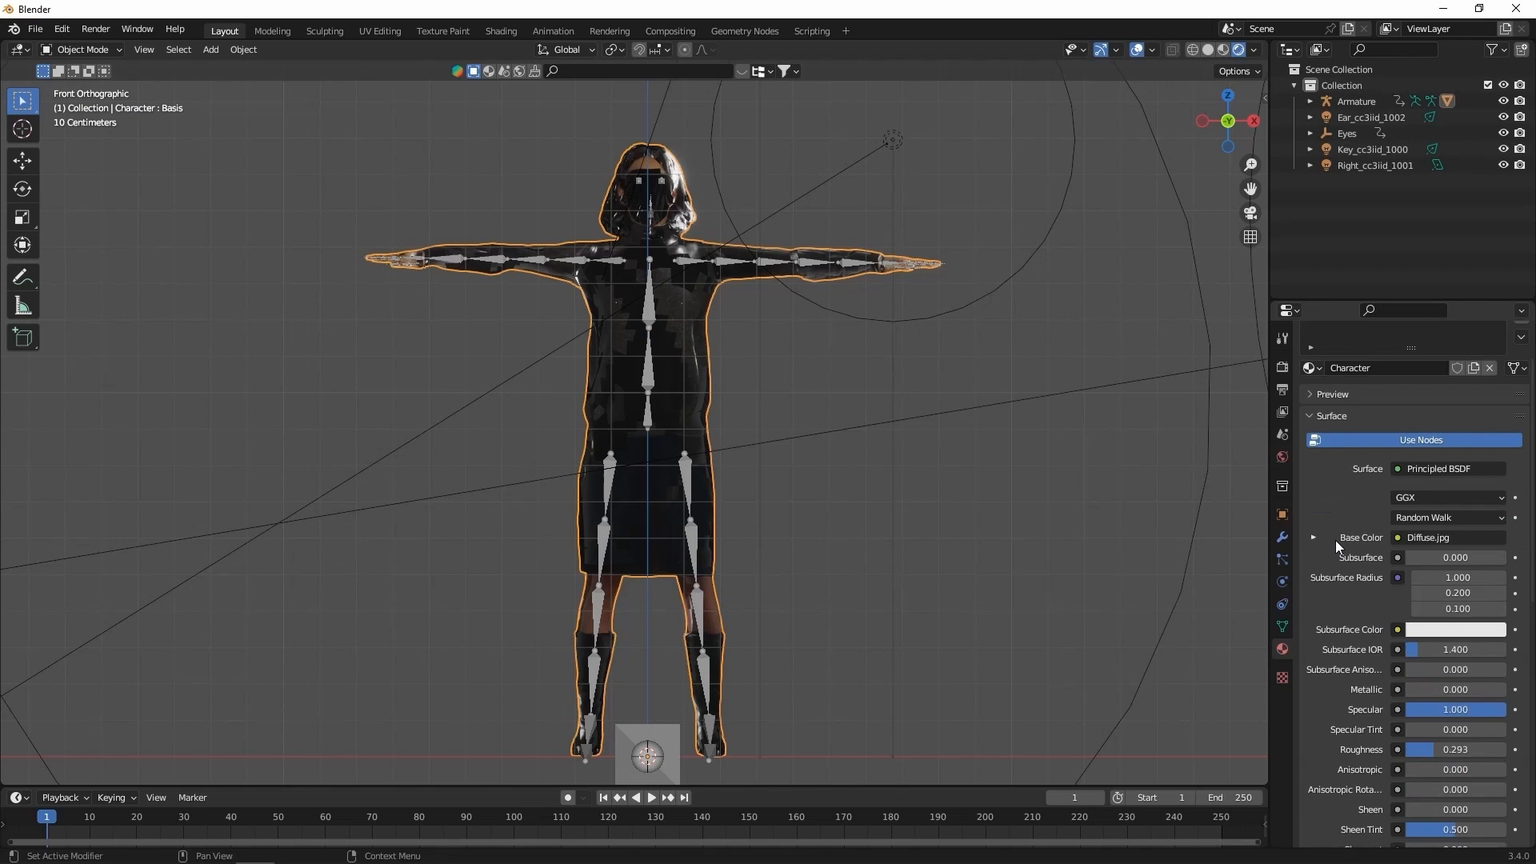
Change the material's Blend Mode from Alpha Blend to Opaque in Material Settings
scroll("down", 3)
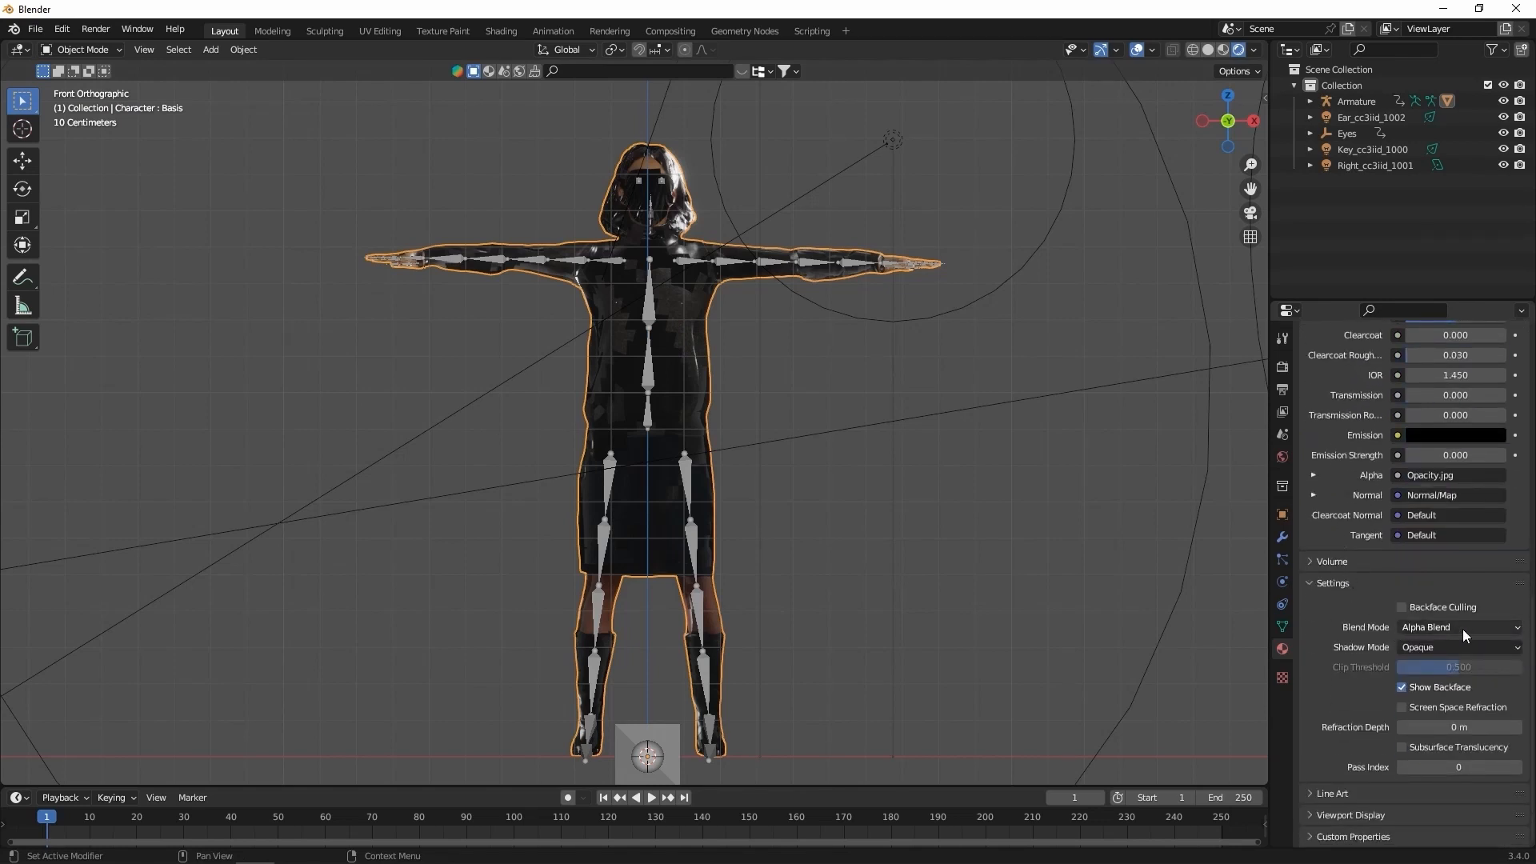
left_click(1459, 647)
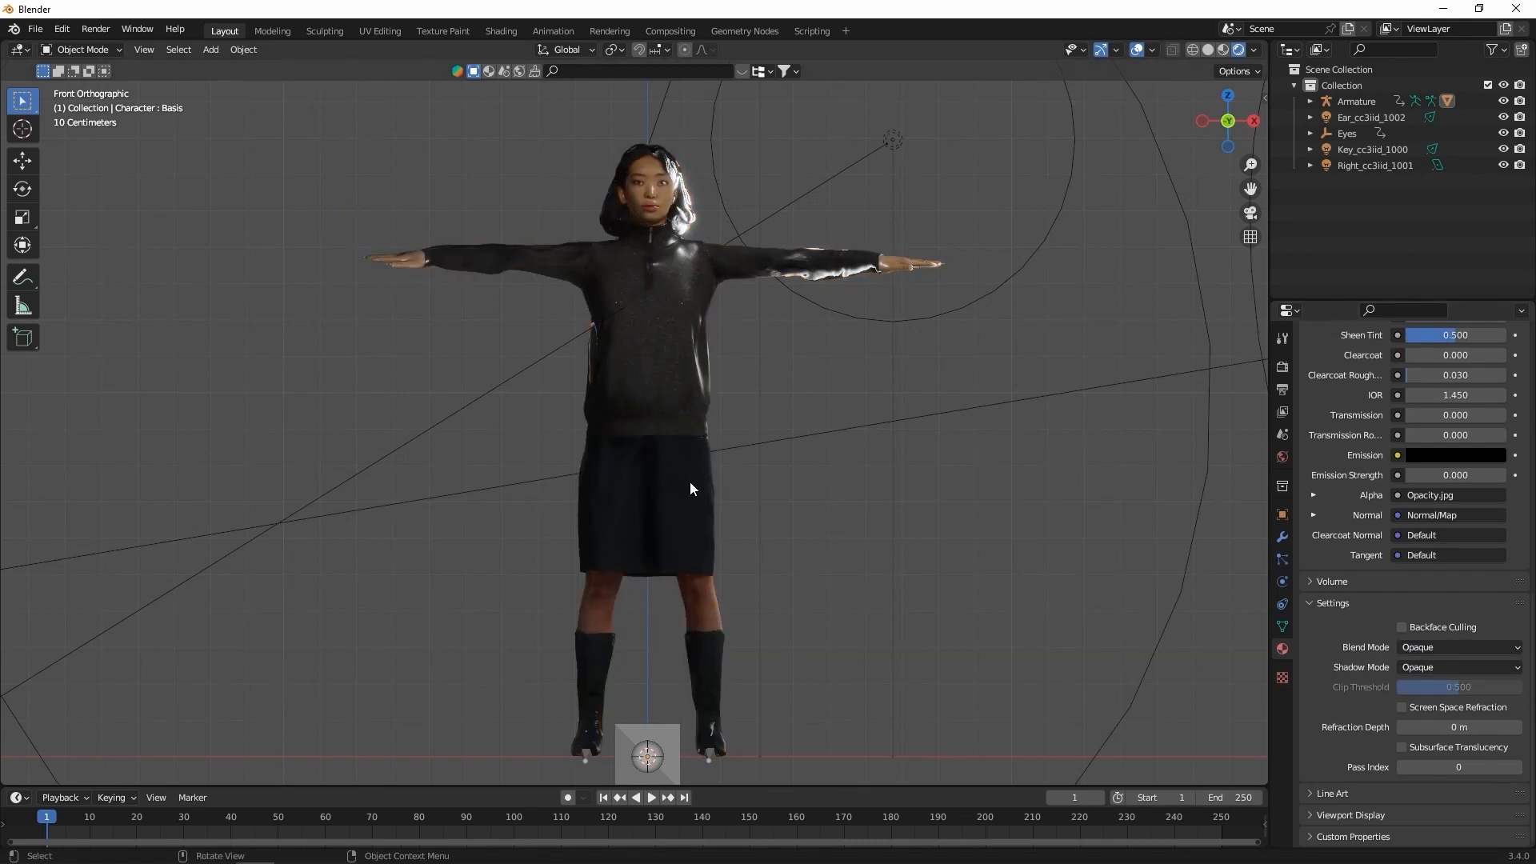
left_click(501, 31)
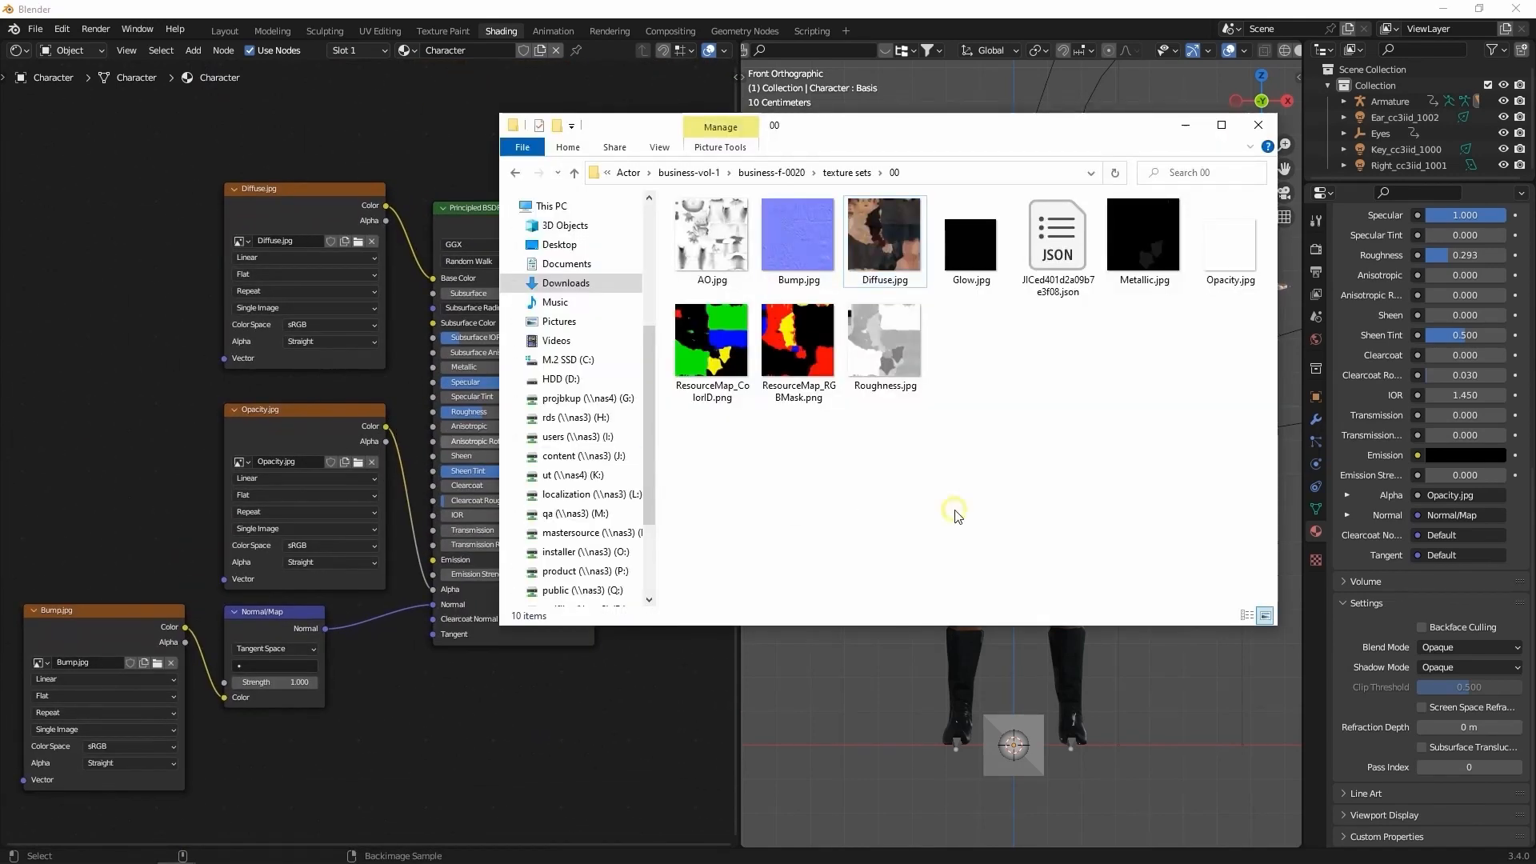
Bring the AO, Glow, Metallic and Roughness maps into the shader and set their Color Space to Non-Color
left_click(712, 234)
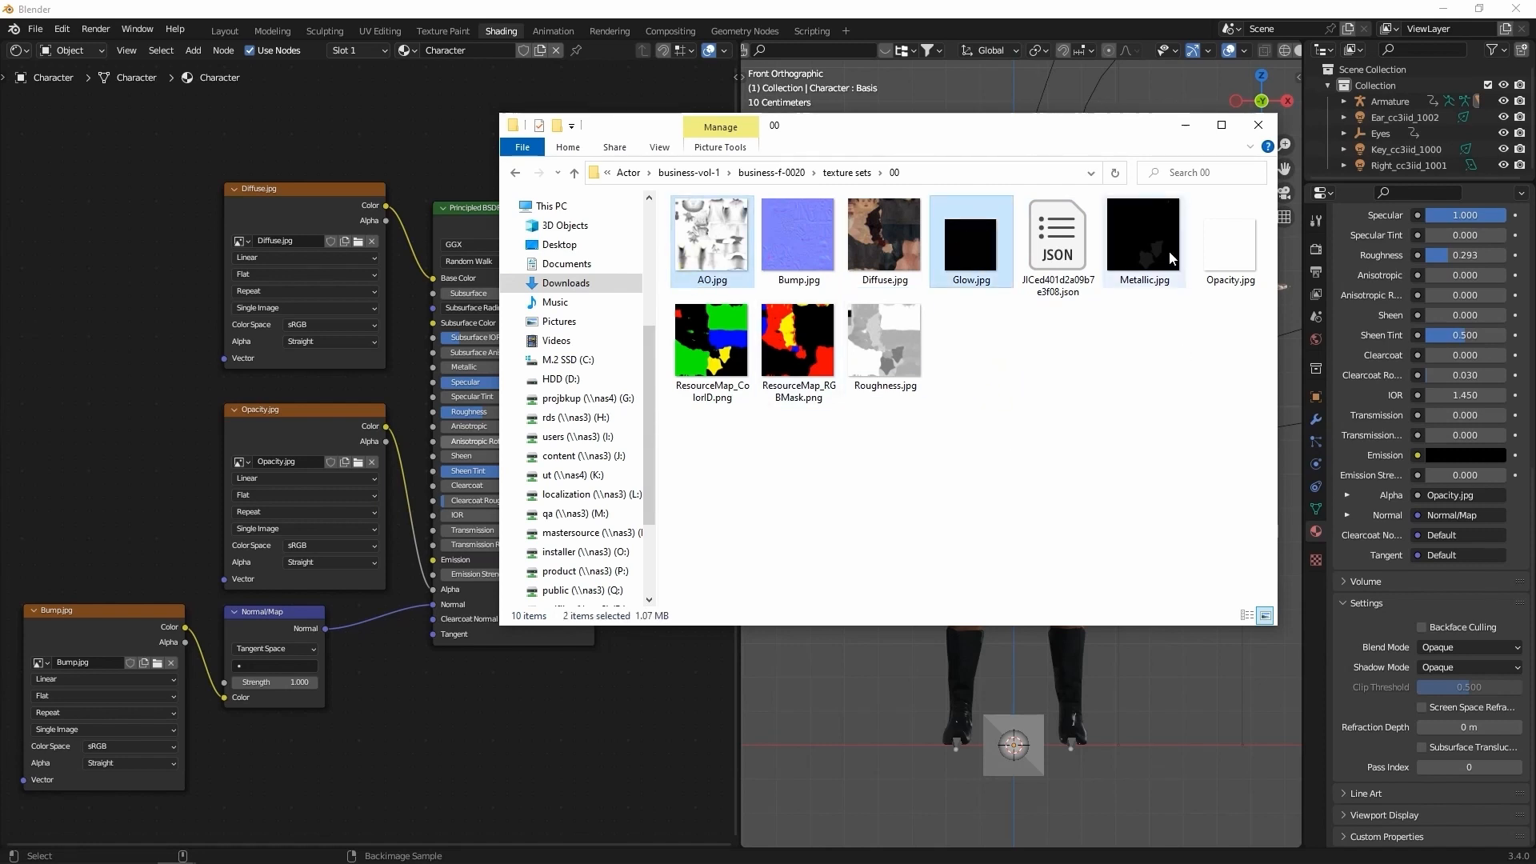
left_click(883, 339)
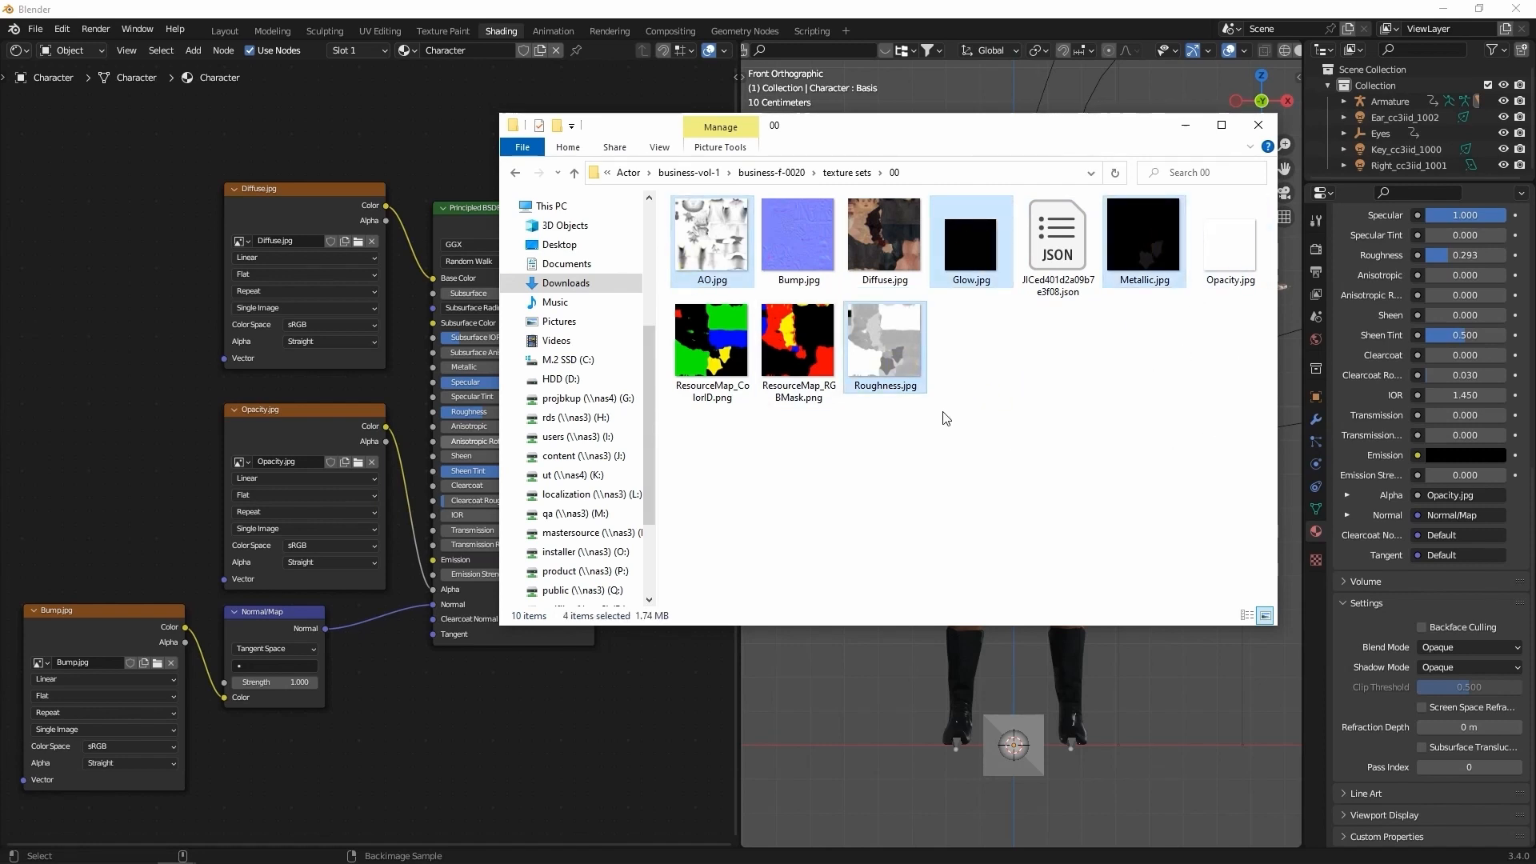
left_click(712, 235)
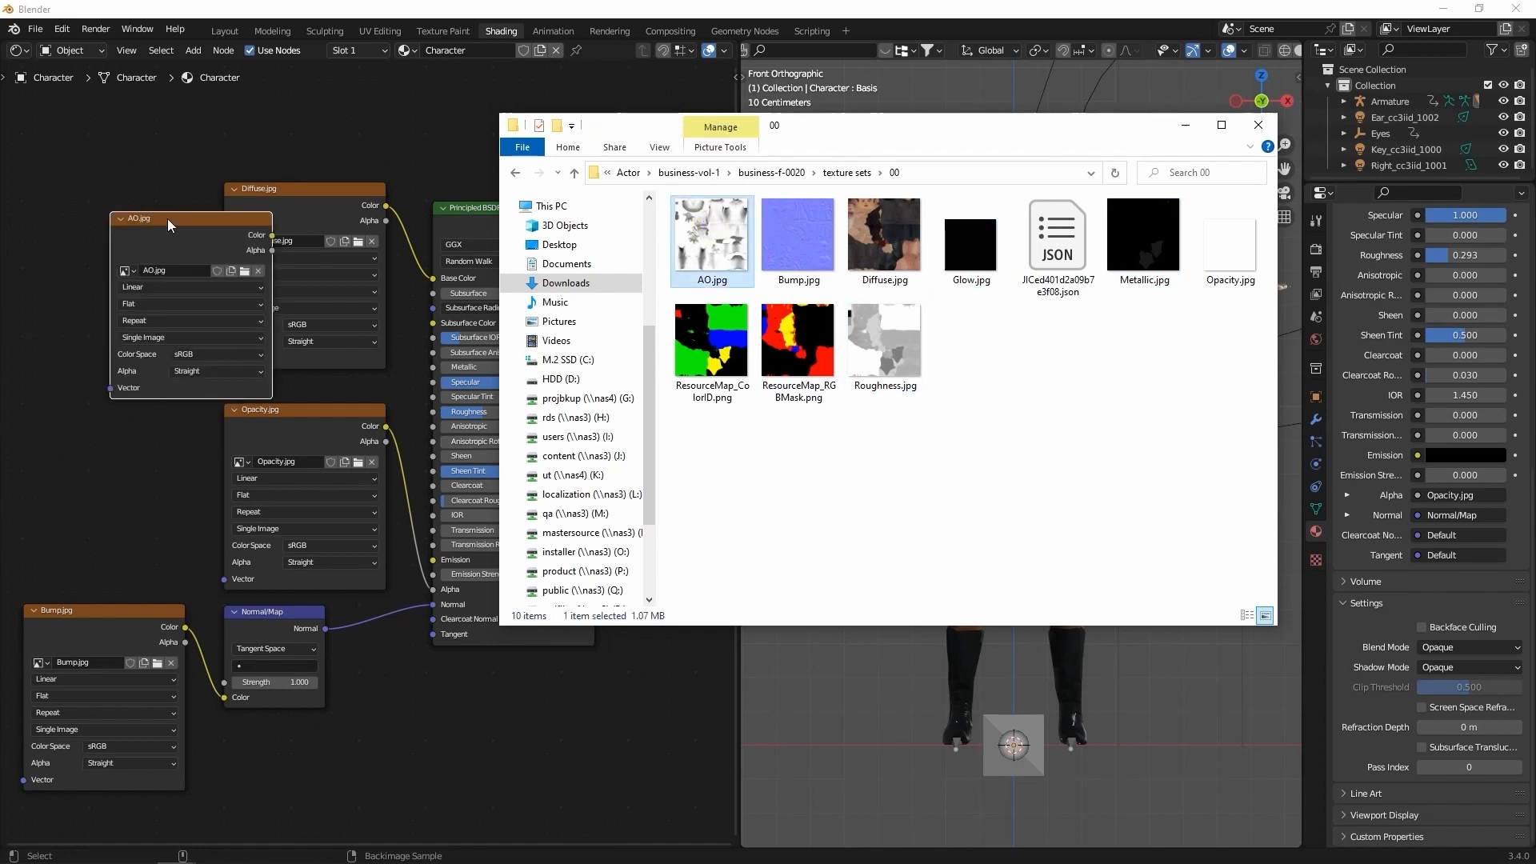
left_click(970, 236)
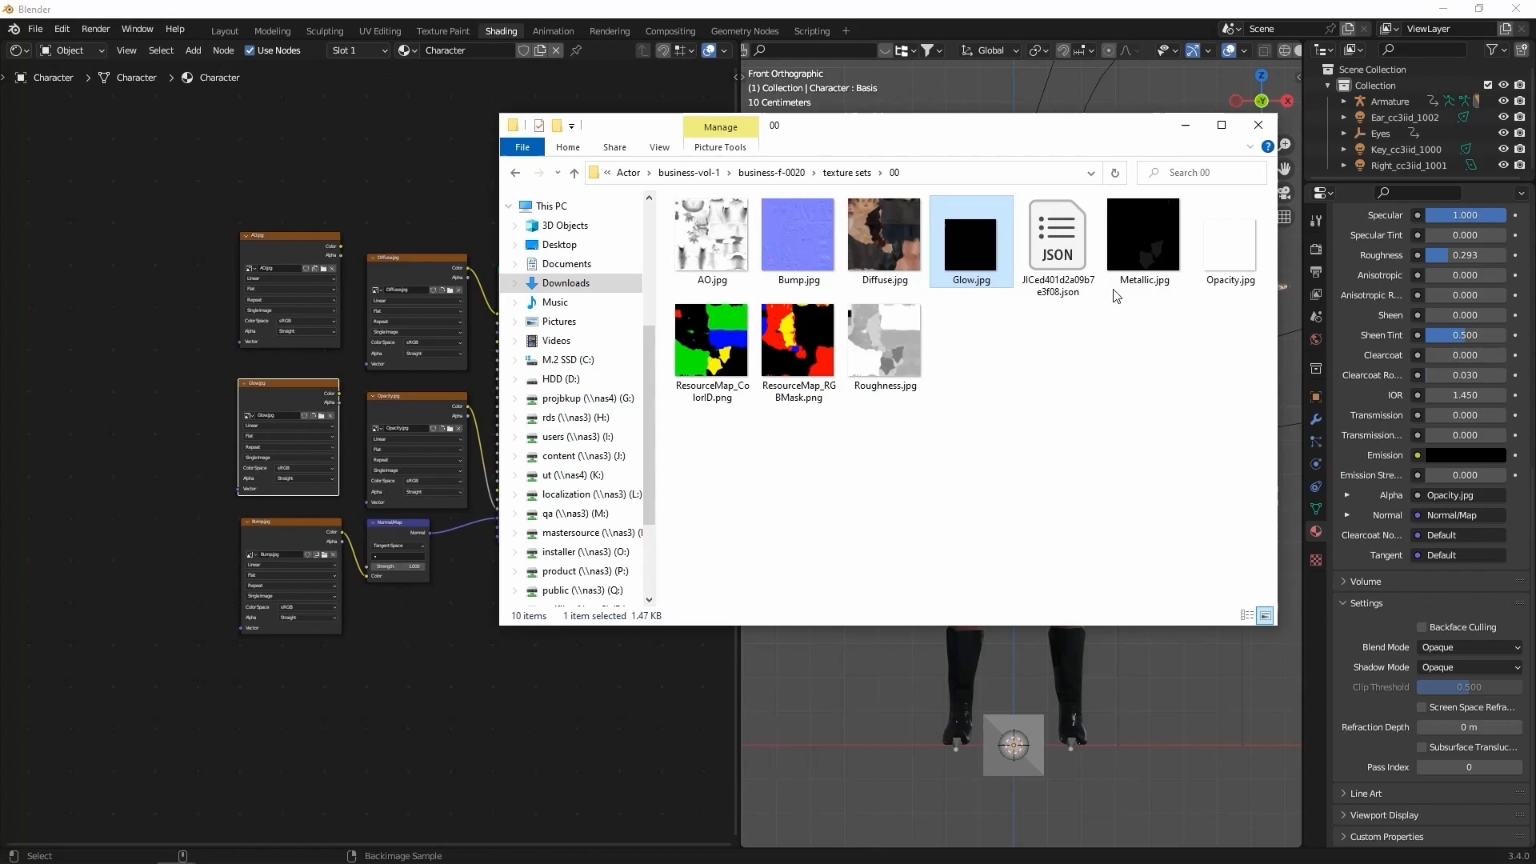
left_click(1258, 125)
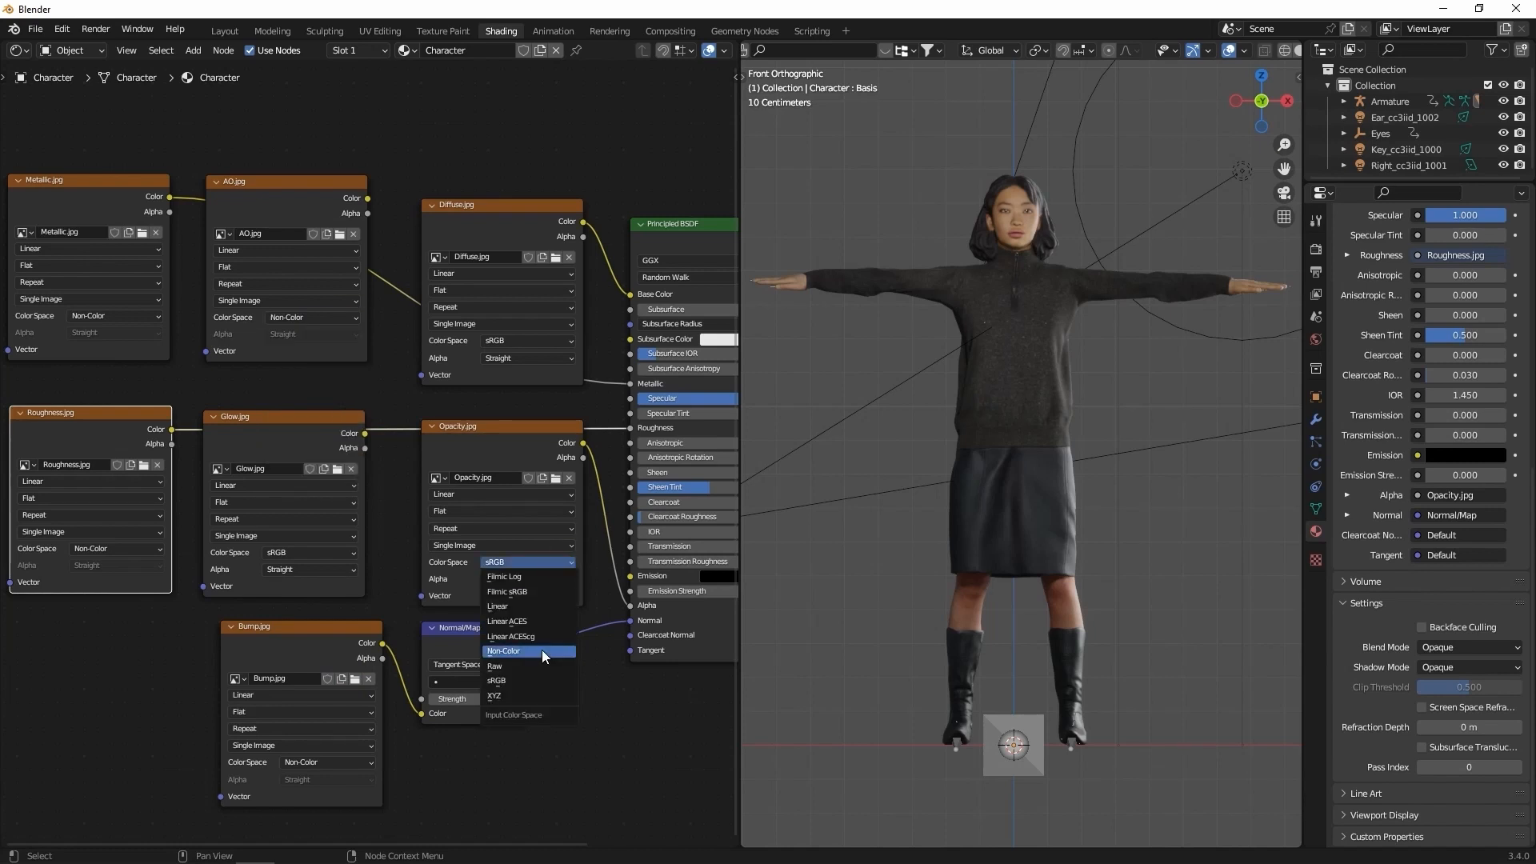
left_click(504, 651)
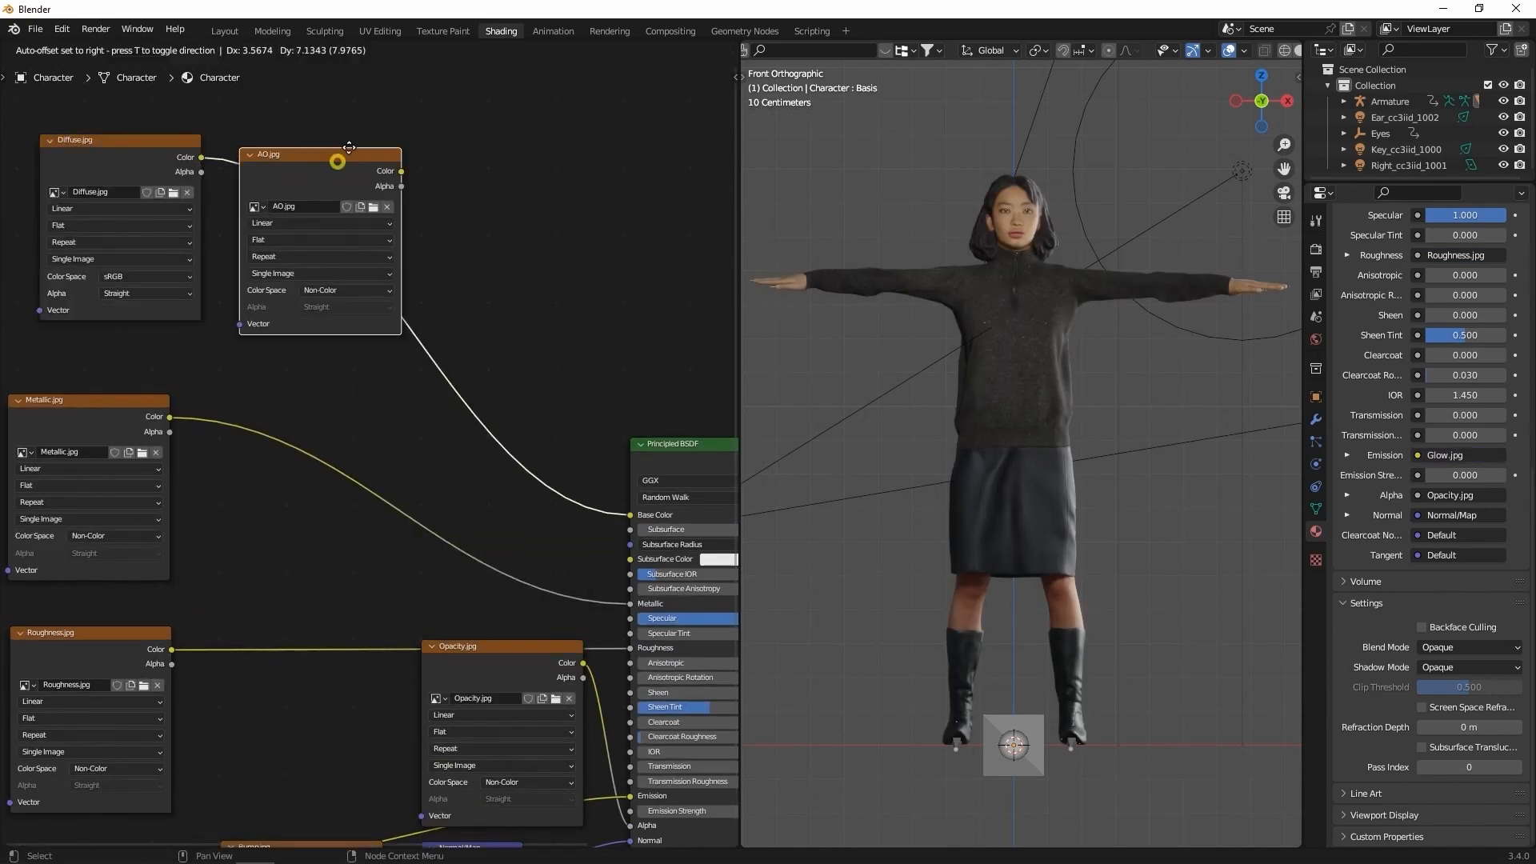
Insert a Mix node set to Overlay blending between Diffuse and Base Color
left_click(194, 49)
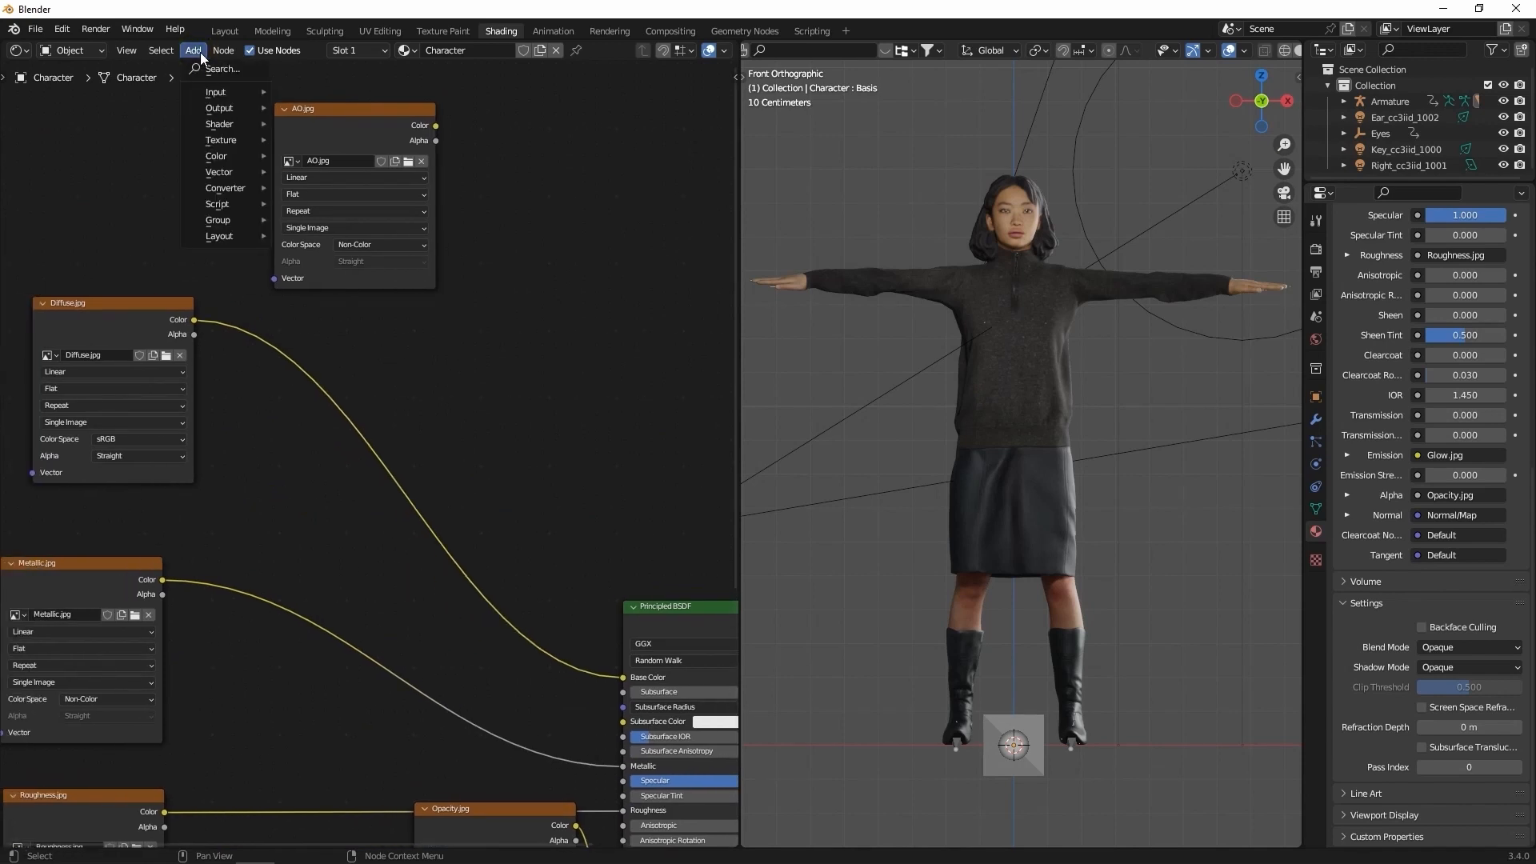
left_click(216, 156)
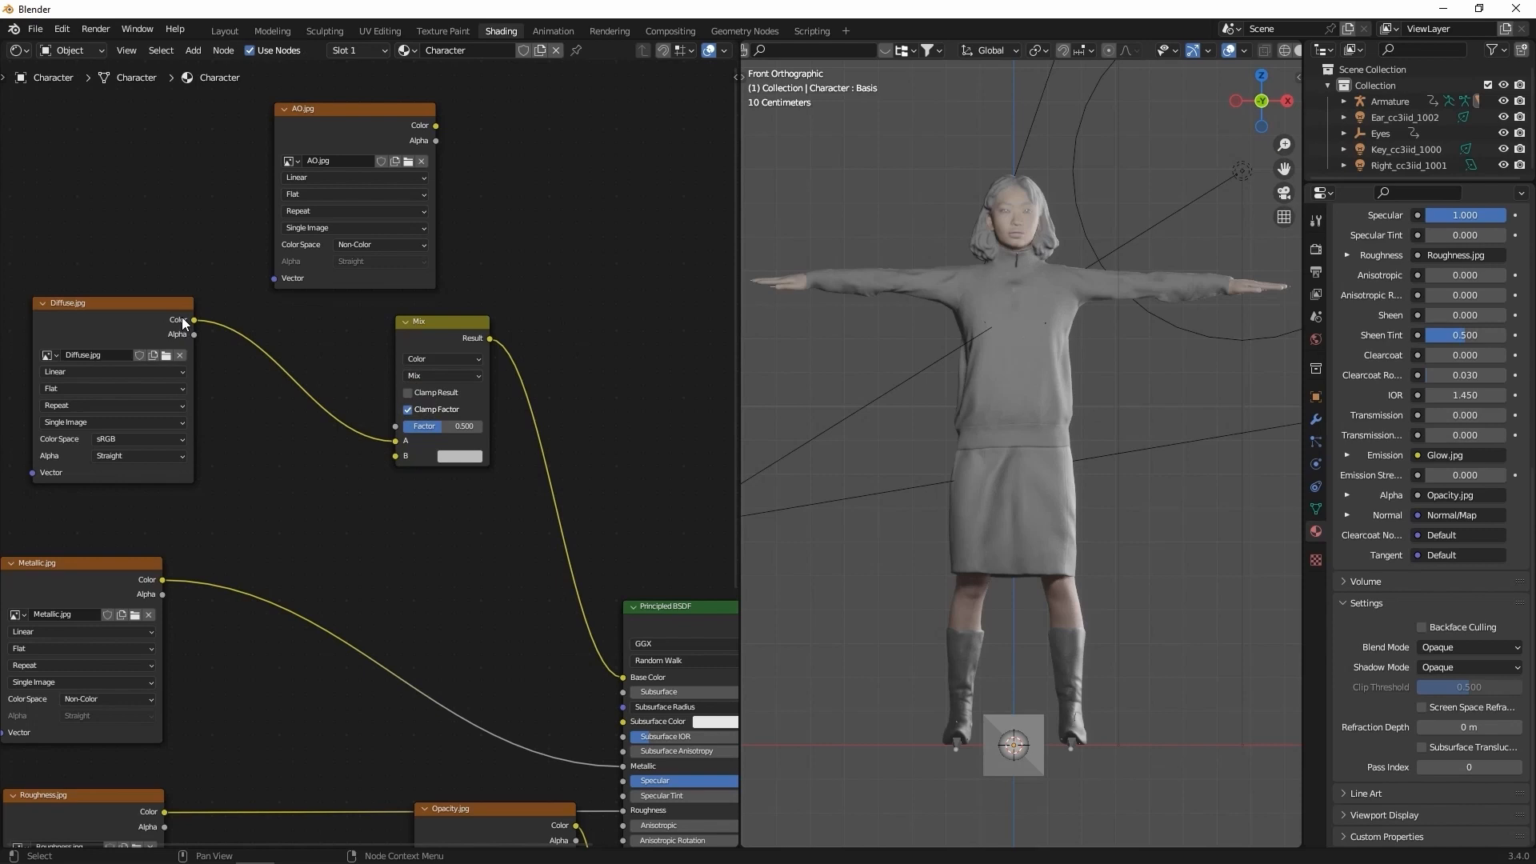
left_click(443, 374)
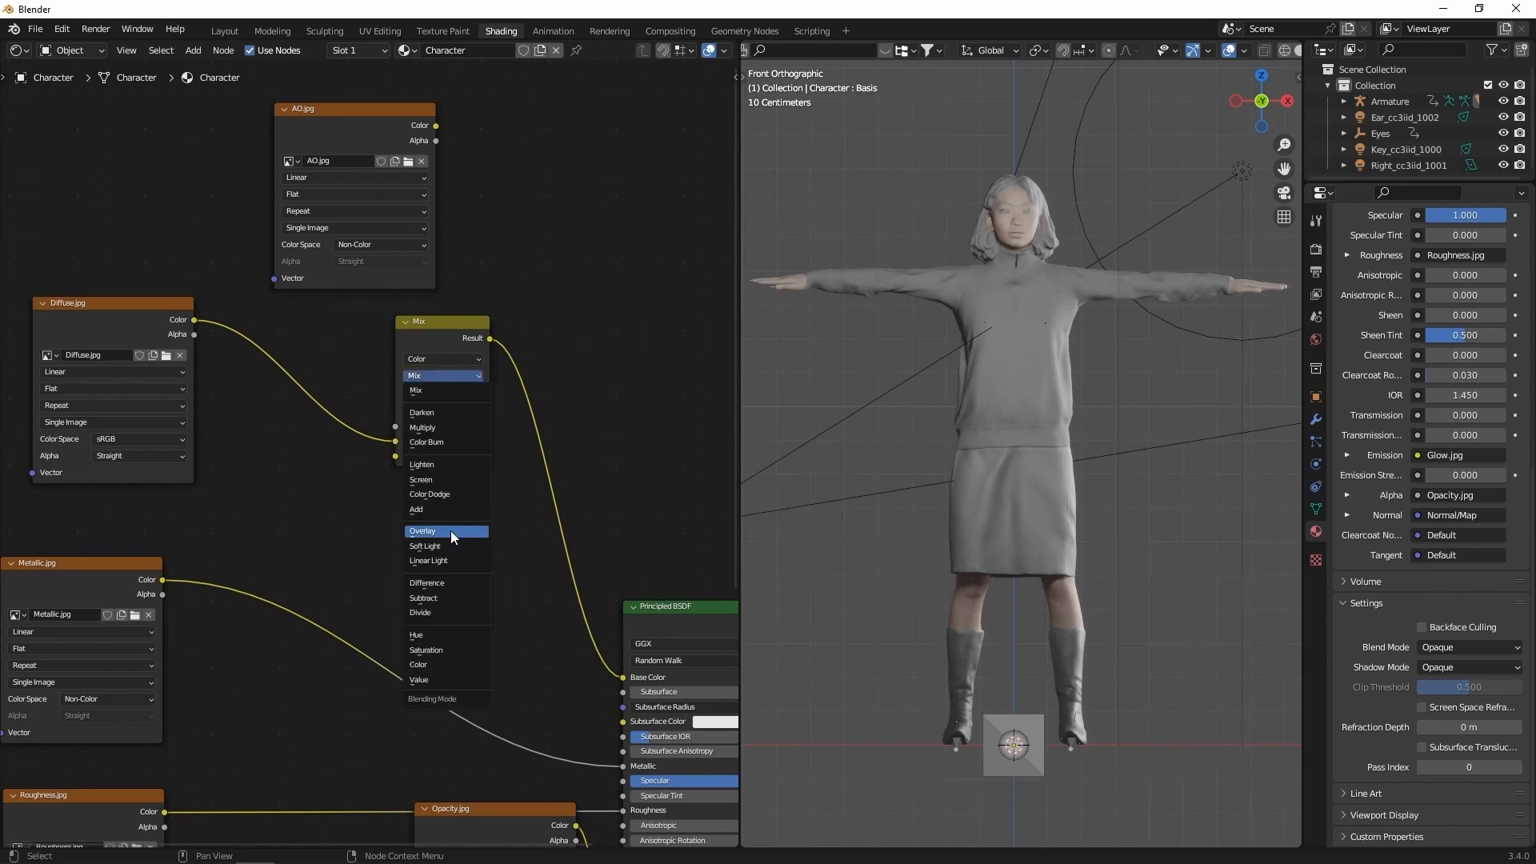
left_click(423, 531)
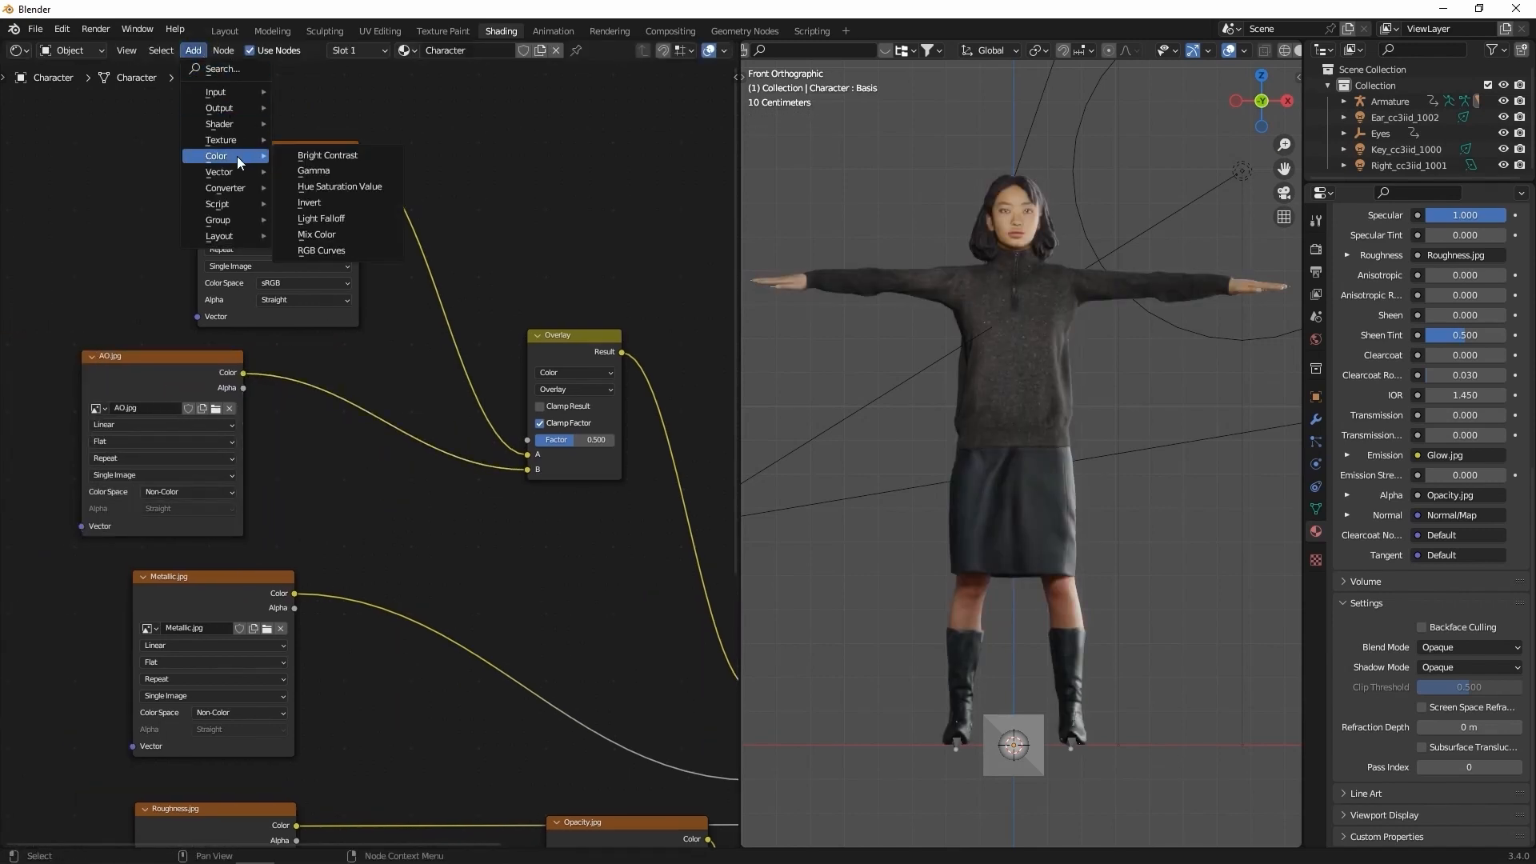
Add a ColorRamp node after the AO map
type("color")
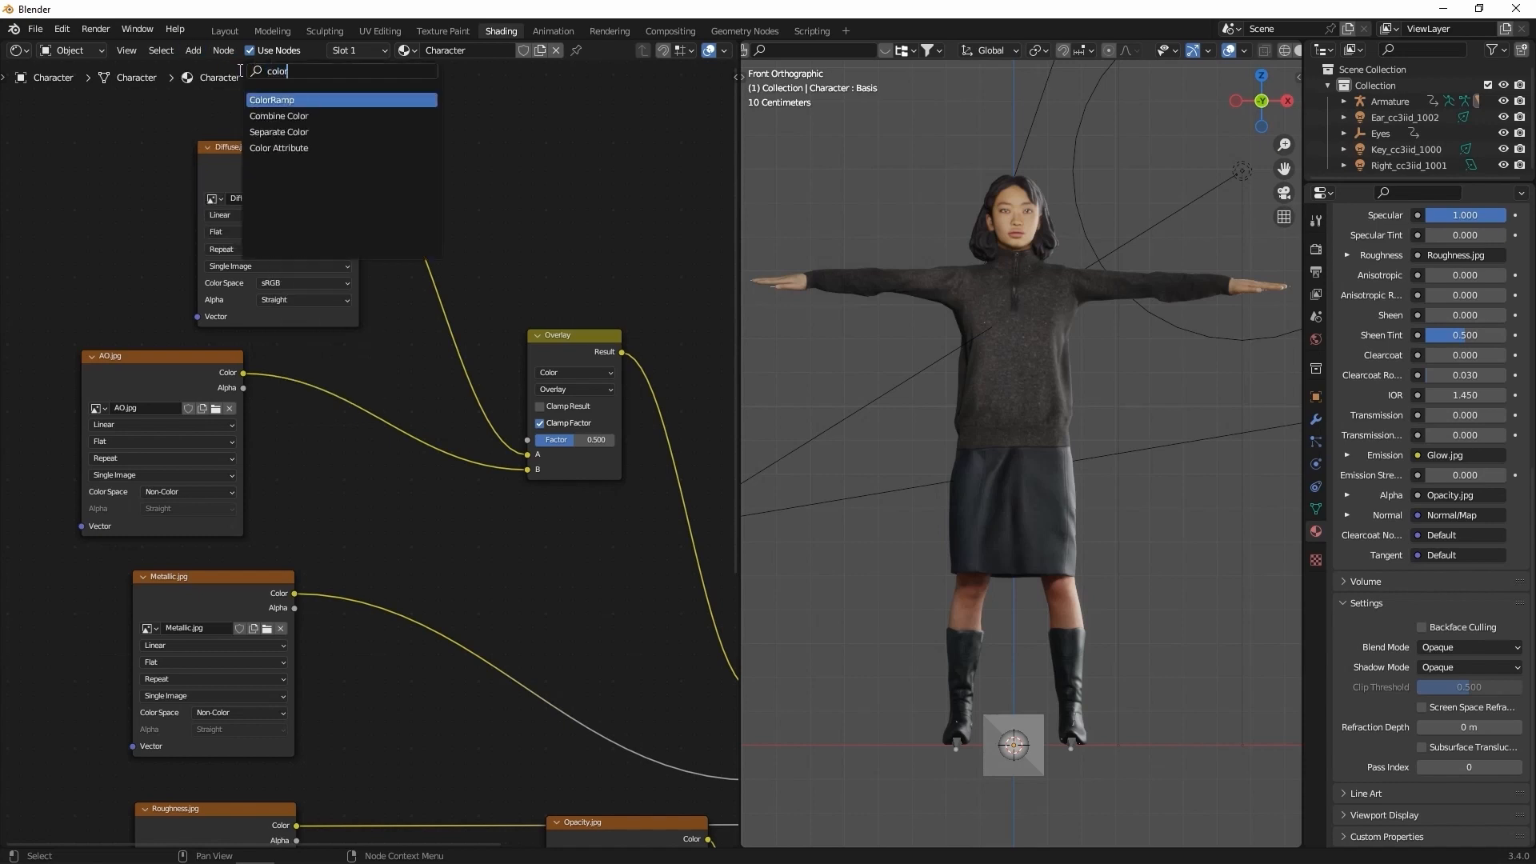
left_click(272, 99)
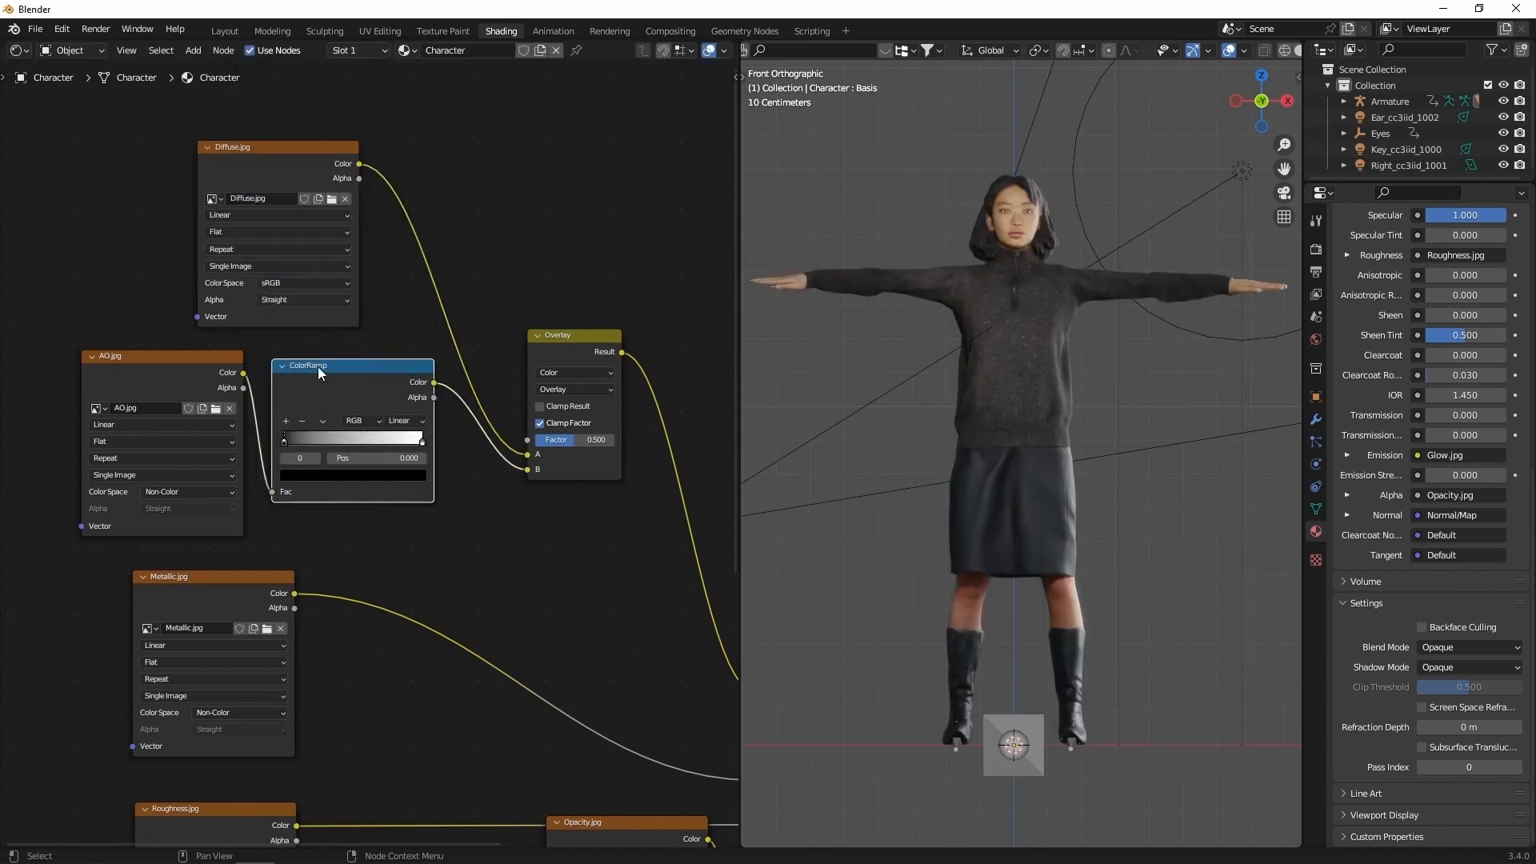